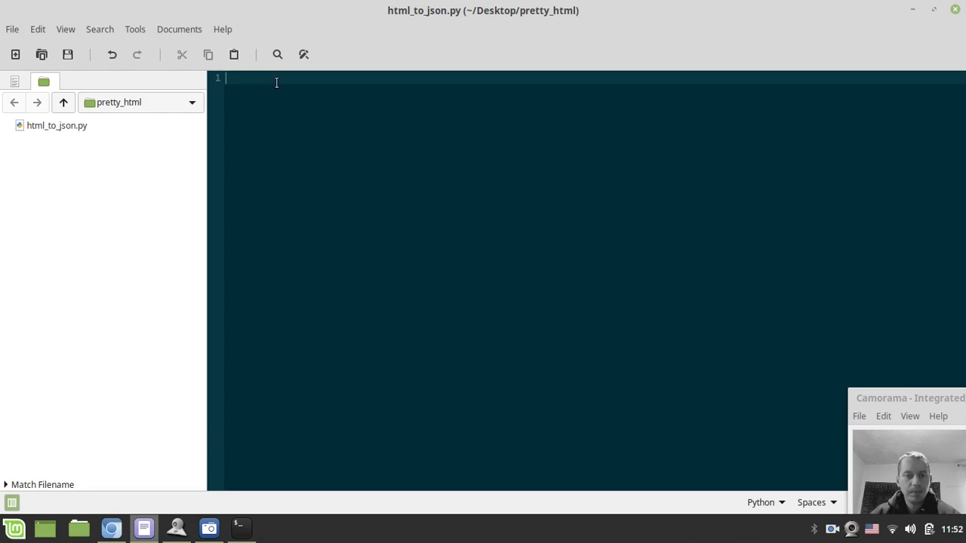
- Write 'import requests' and 'from bs4 import BeautifulSoup', then begin 'response = requests.get('
{"action": "type", "text": "import"}
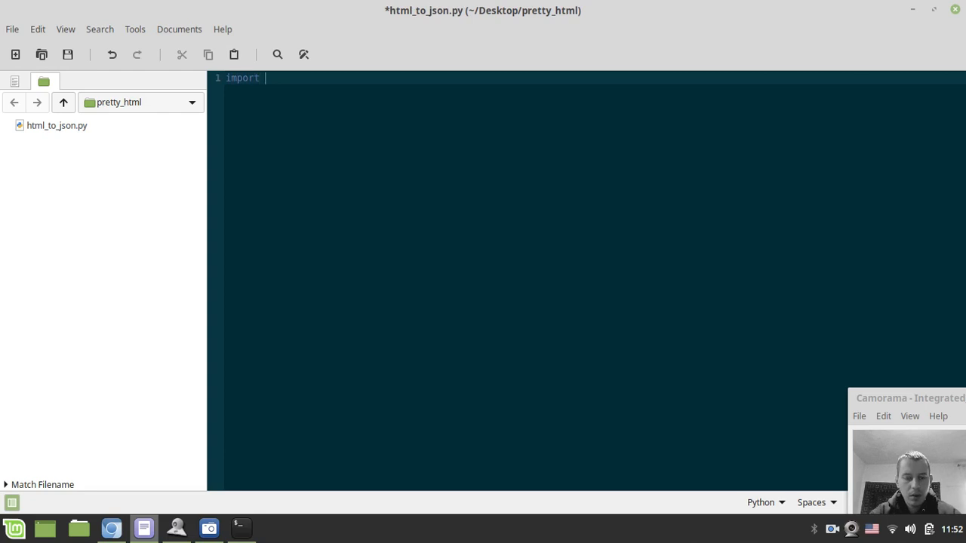
{"action": "type", "text": "requests"}
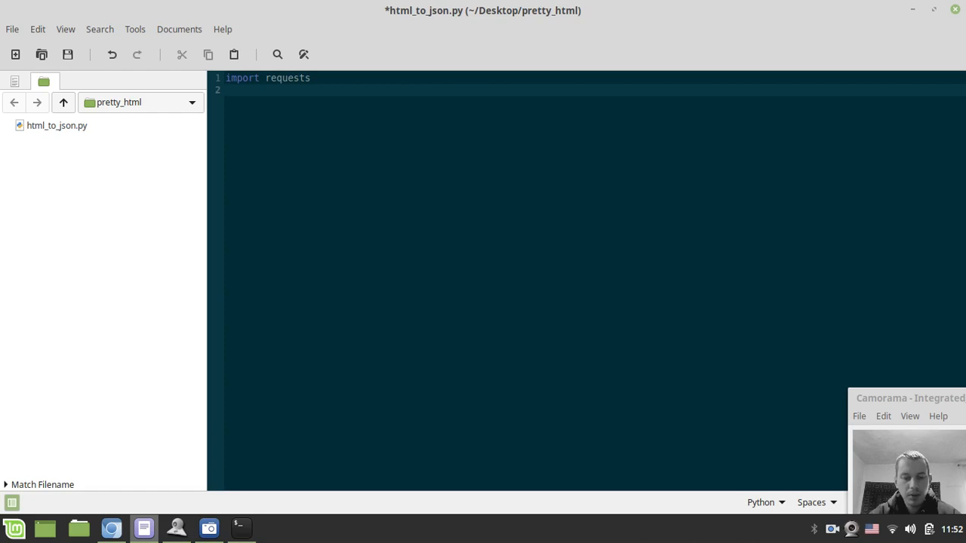
{"action": "type", "text": "from bs4 import Be"}
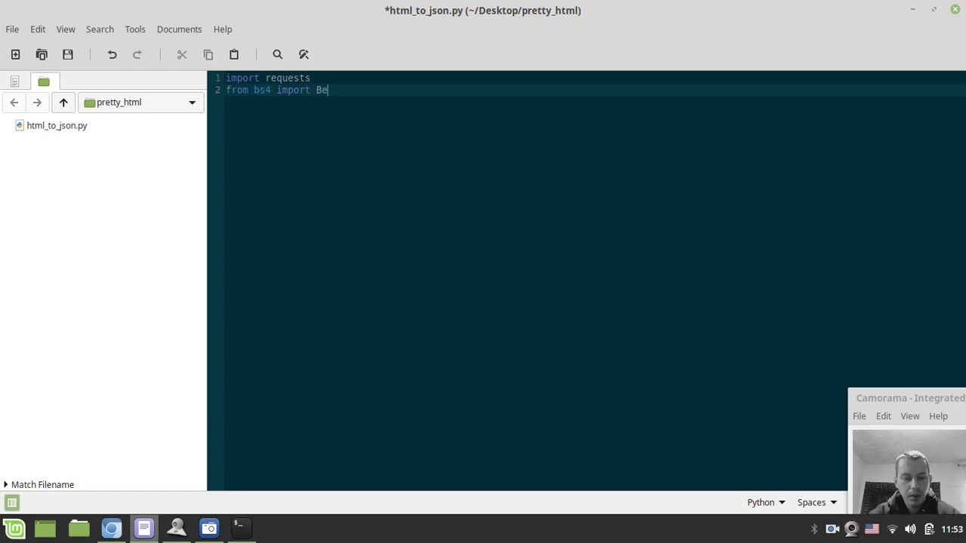
{"action": "type", "text": "autifulSo"}
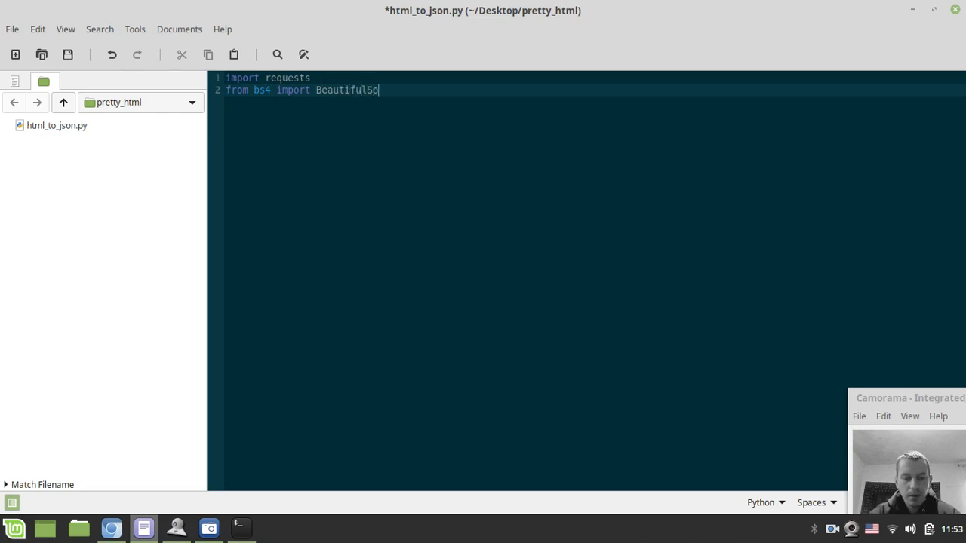
{"action": "type", "text": "up"}
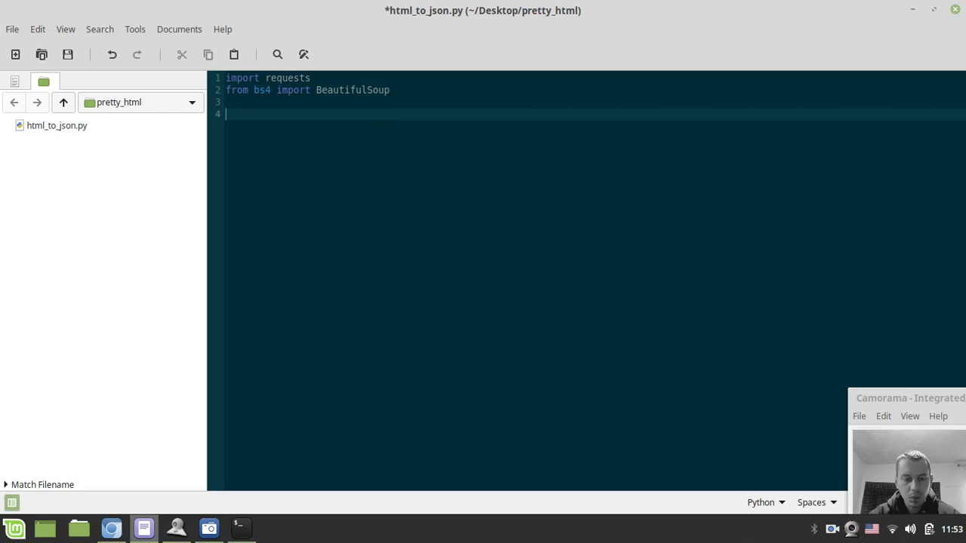
{"action": "type", "text": "respo"}
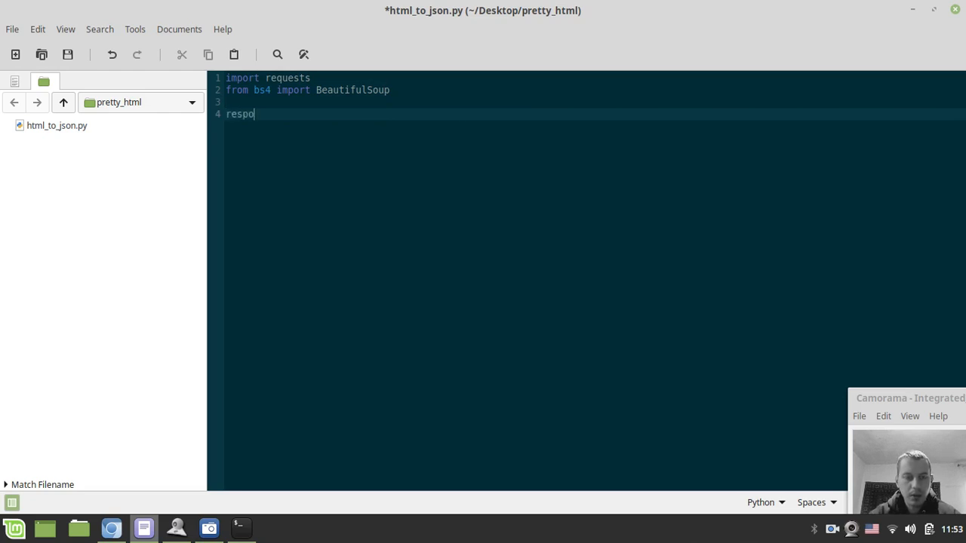
{"action": "type", "text": "nse ="}
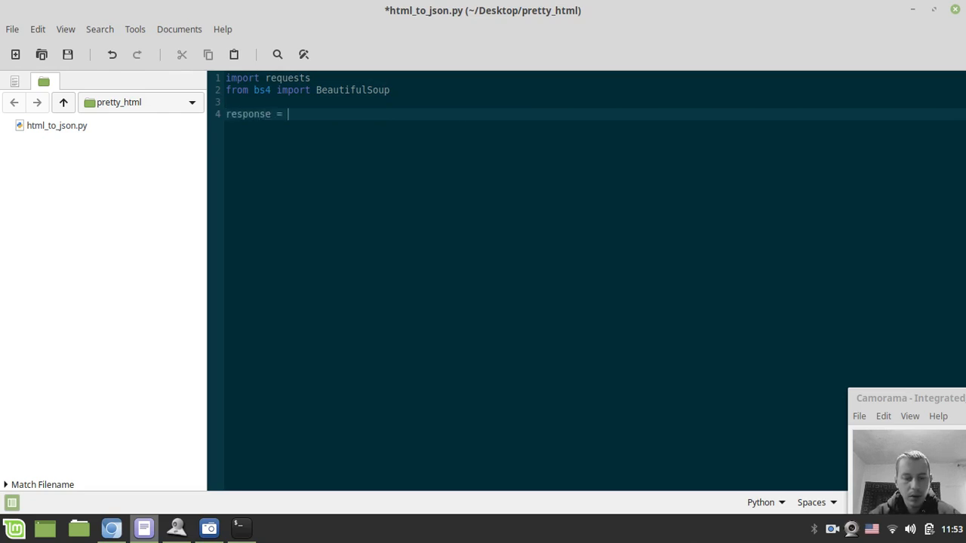
{"action": "type", "text": "requests.g"}
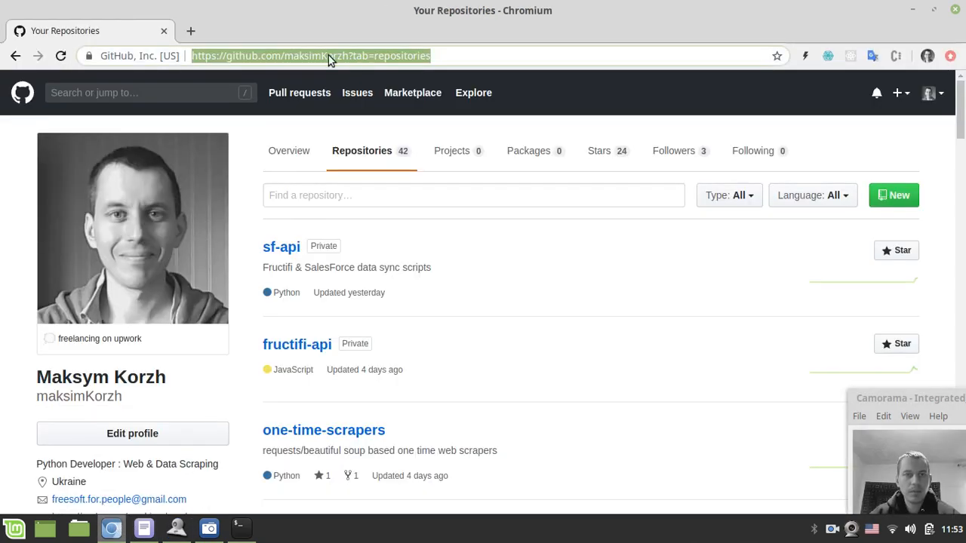
- Copy the GitHub repositories page URL from Chromium's address bar
{"action": "right_click", "coordinate": [328, 56]}
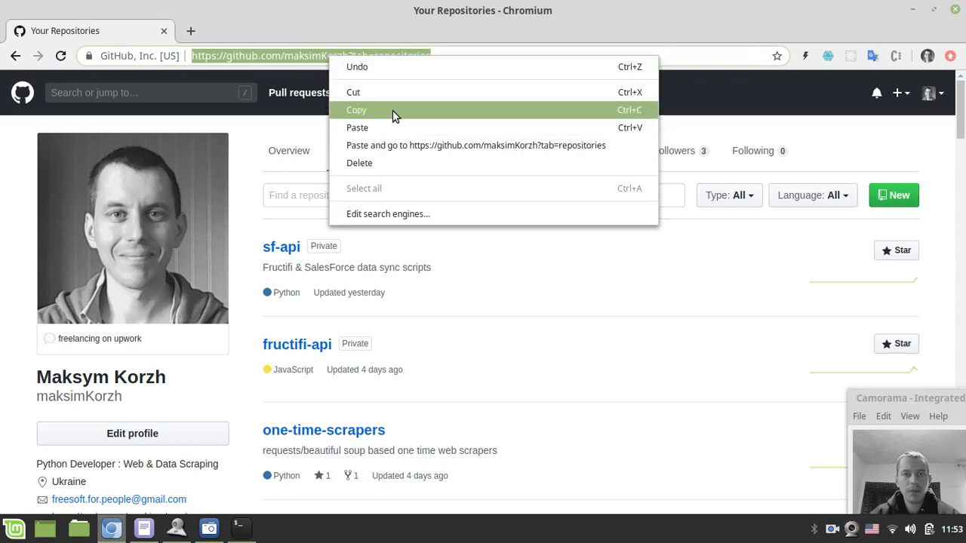
{"action": "mouse_move", "coordinate": [355, 96]}
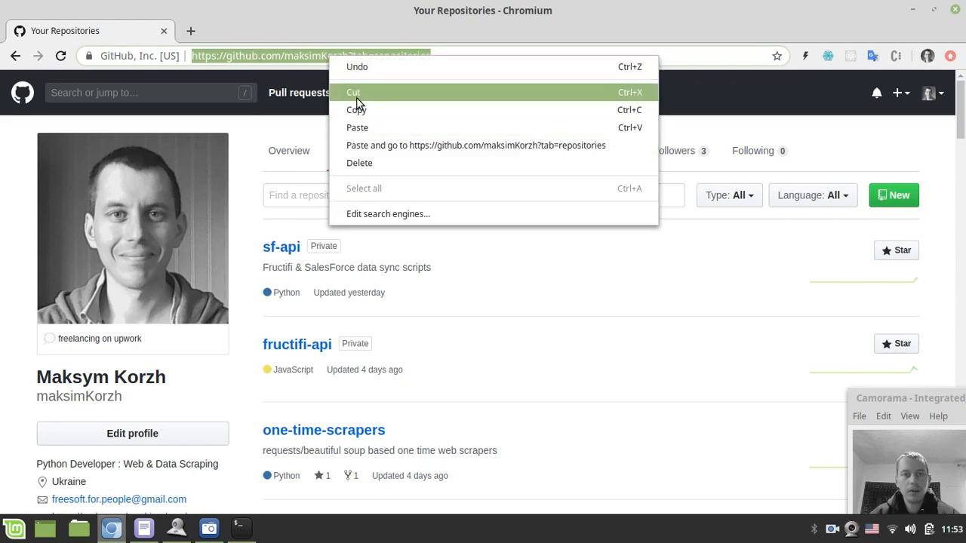
{"action": "left_click", "coordinate": [298, 284]}
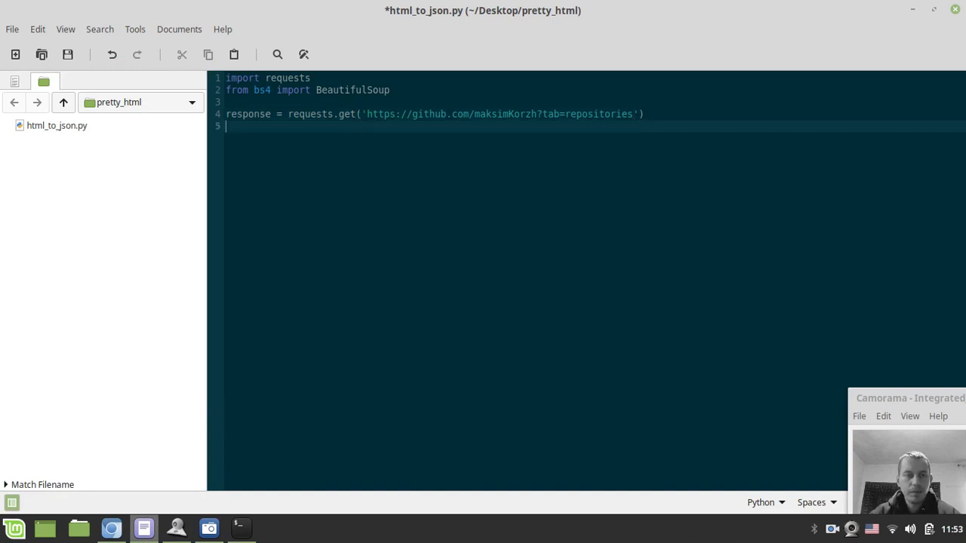
- Add content = BeautifulSoup(response.text, 'lxml') to parse the fetched page
{"action": "type", "text": "cont"}
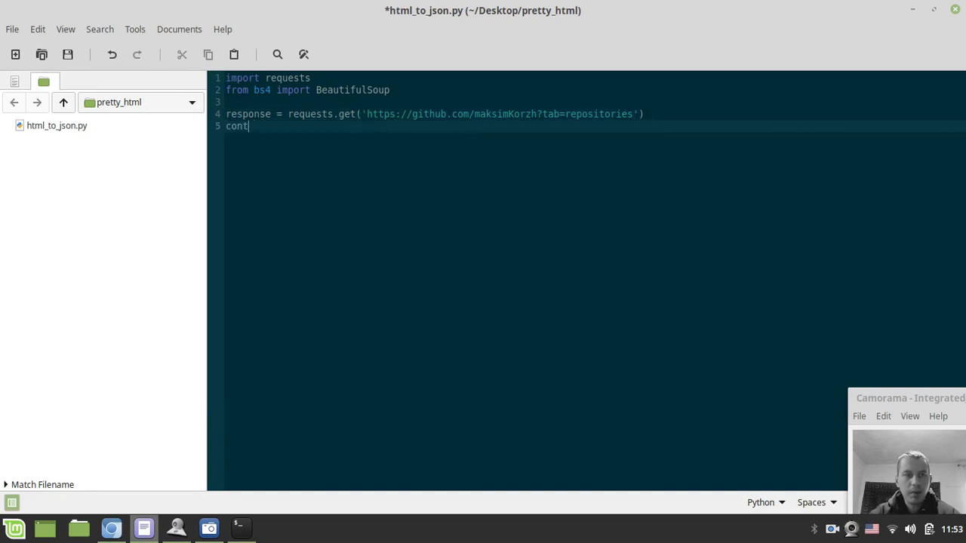
{"action": "type", "text": "ent ="}
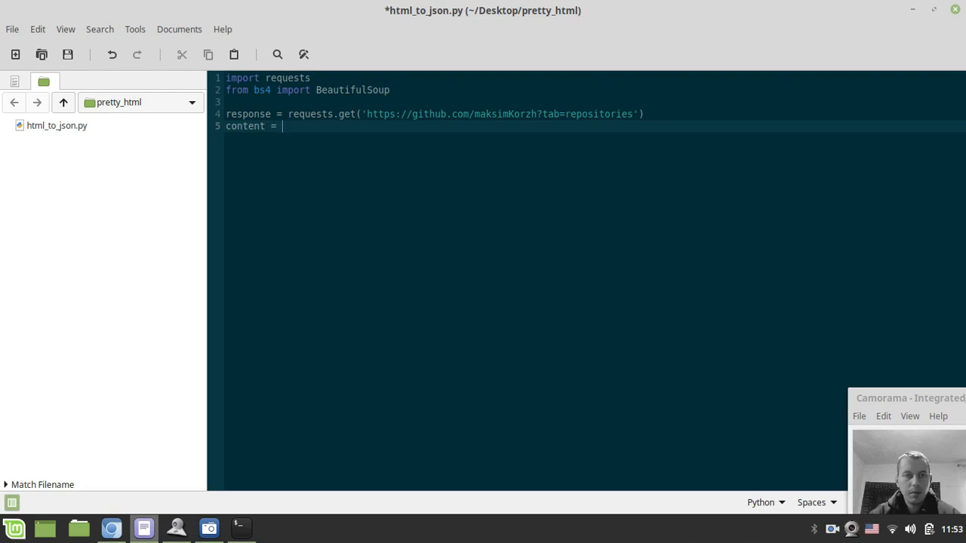
{"action": "type", "text": "Bea"}
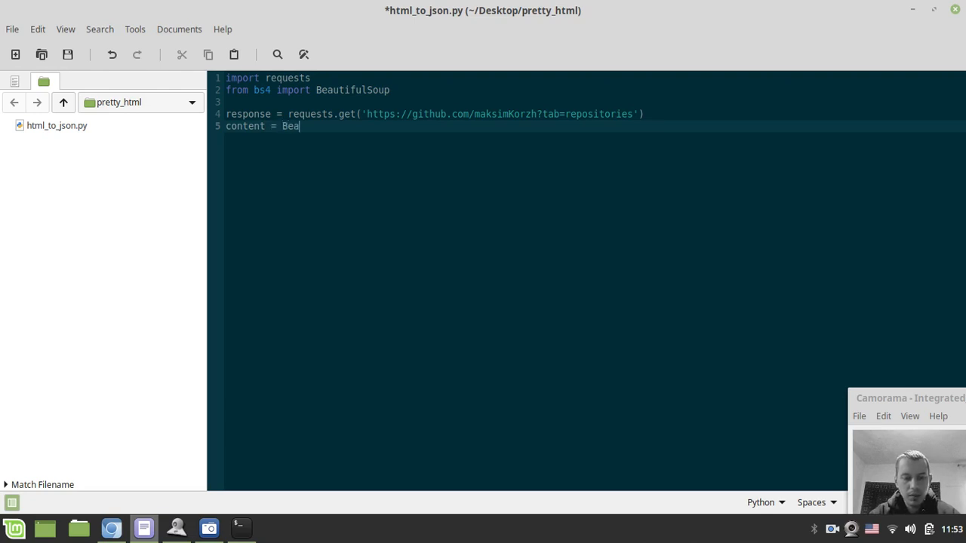
{"action": "type", "text": "utifulSoup(response."}
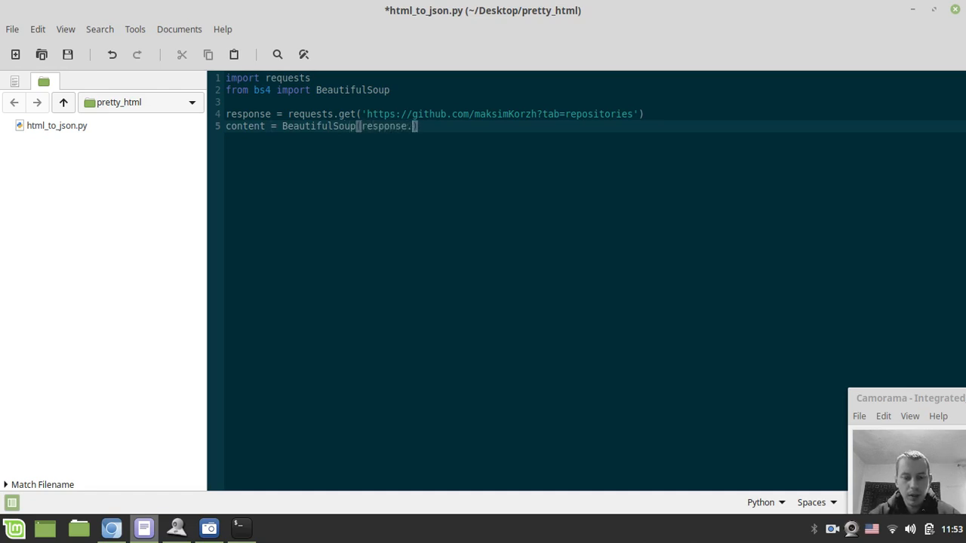
{"action": "type", "text": ".text"}
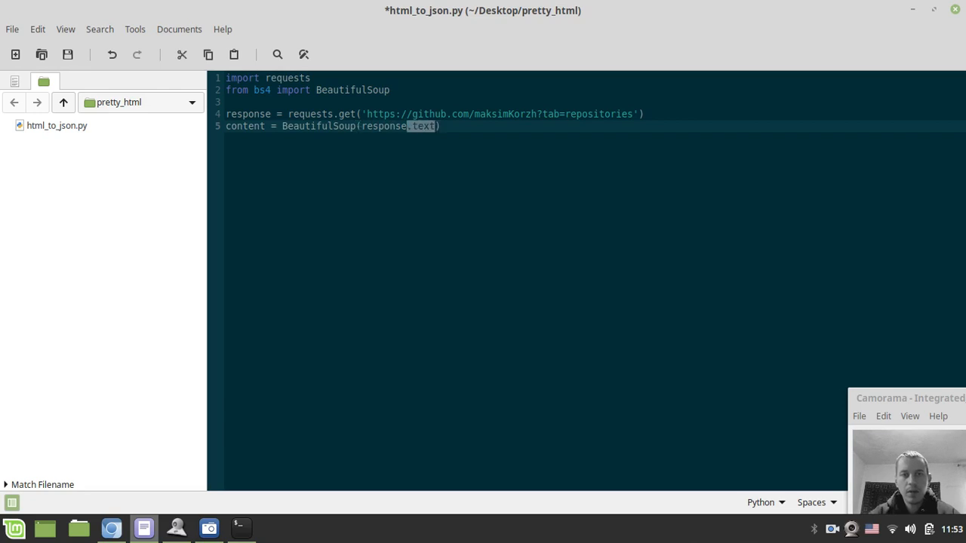
{"action": "type", "text": ","}
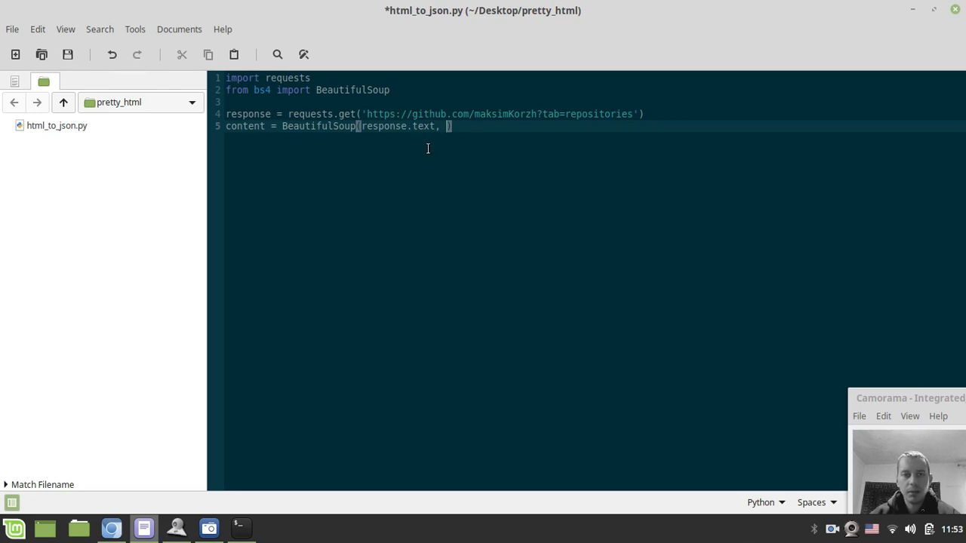
{"action": "type", "text": "'lxml'"}
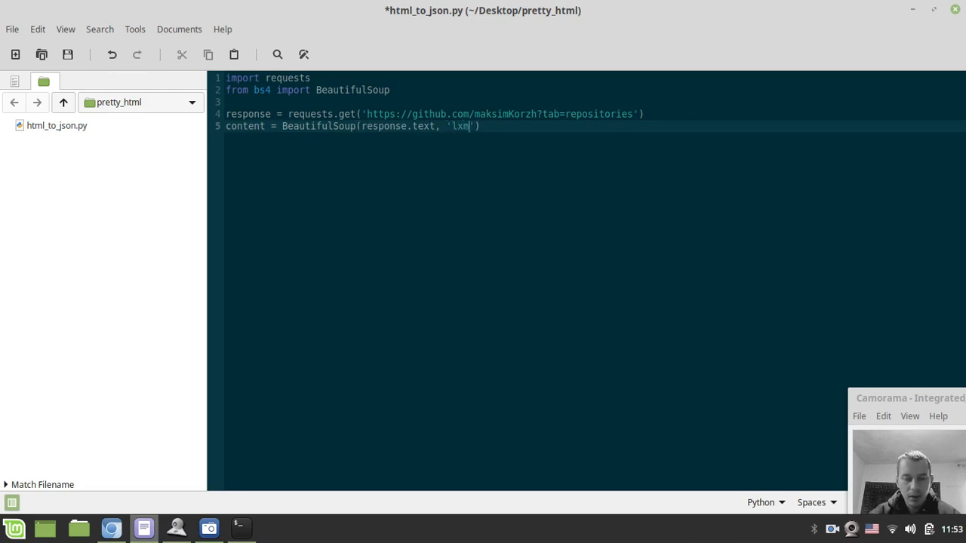
{"action": "key", "text": "Return"}
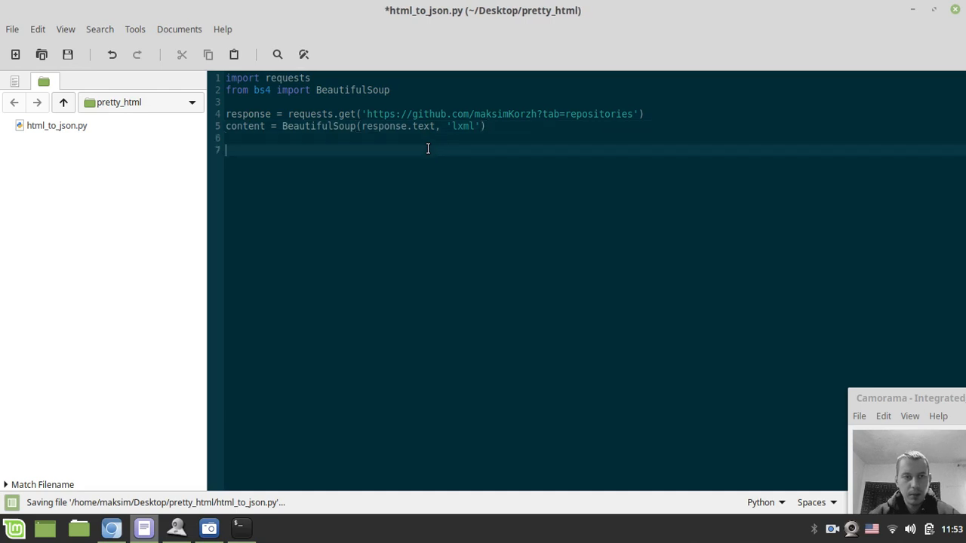
- Add print(content) below the parsing line and save the script
{"action": "type", "text": "print()"}
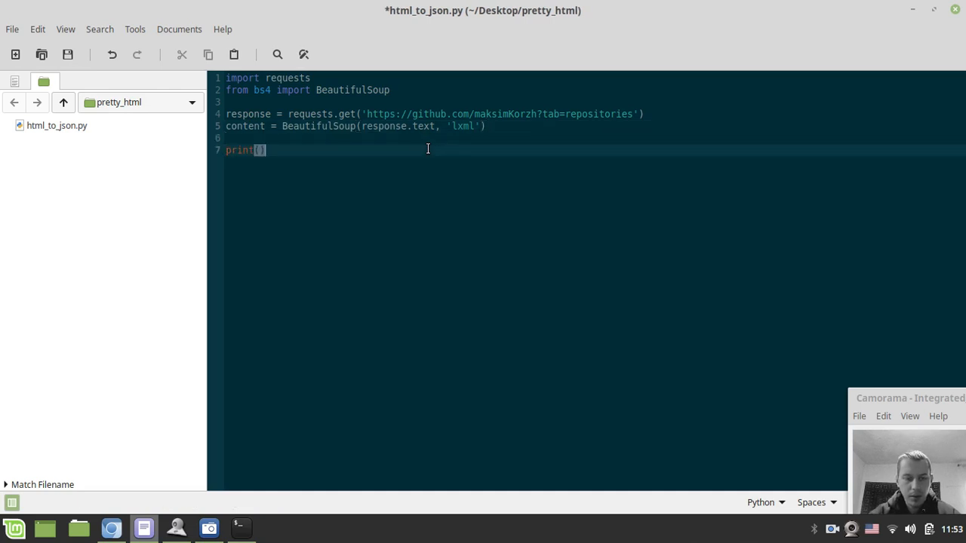
{"action": "type", "text": "content"}
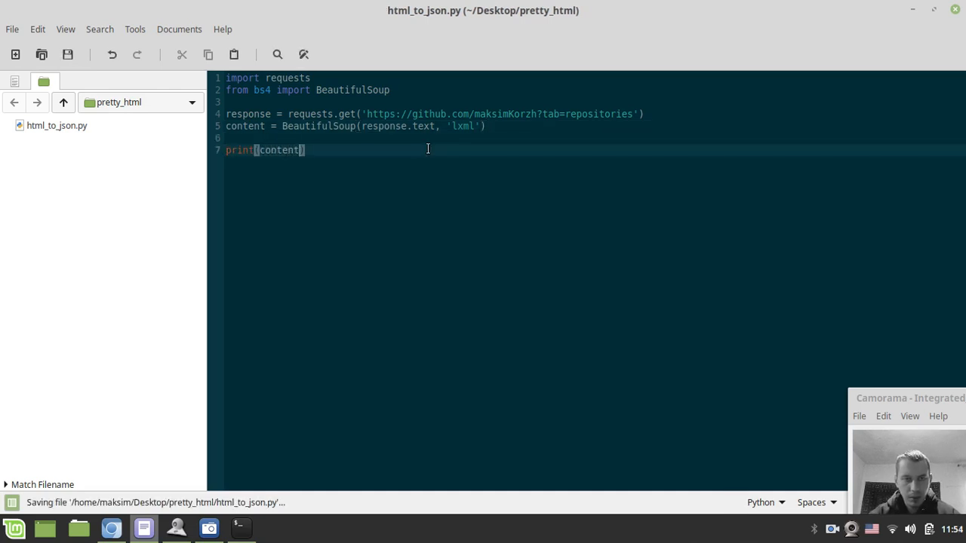
{"action": "key", "text": "alt+Tab"}
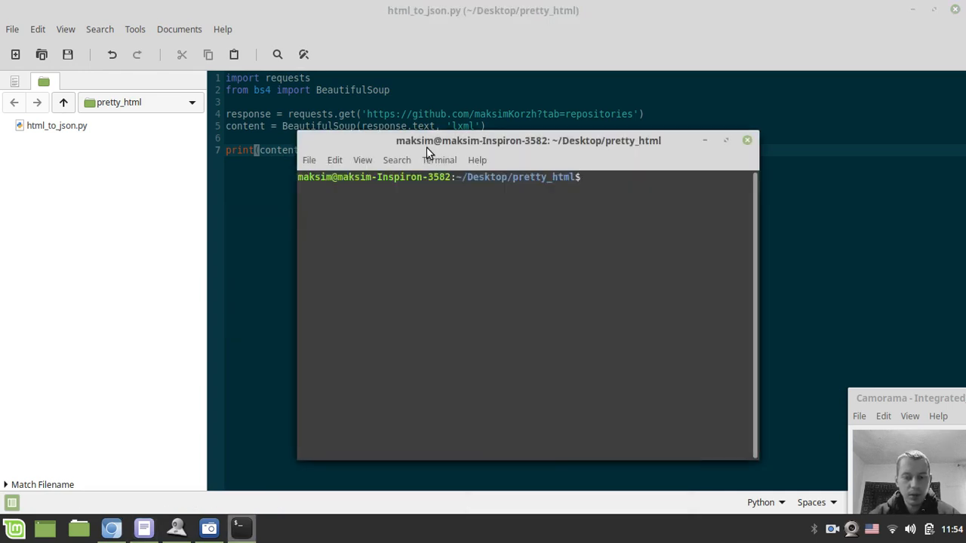
- Run 'python3 html_to_json.py' and scroll through the printed GitHub page HTML
{"action": "type", "text": "python3 htm"}
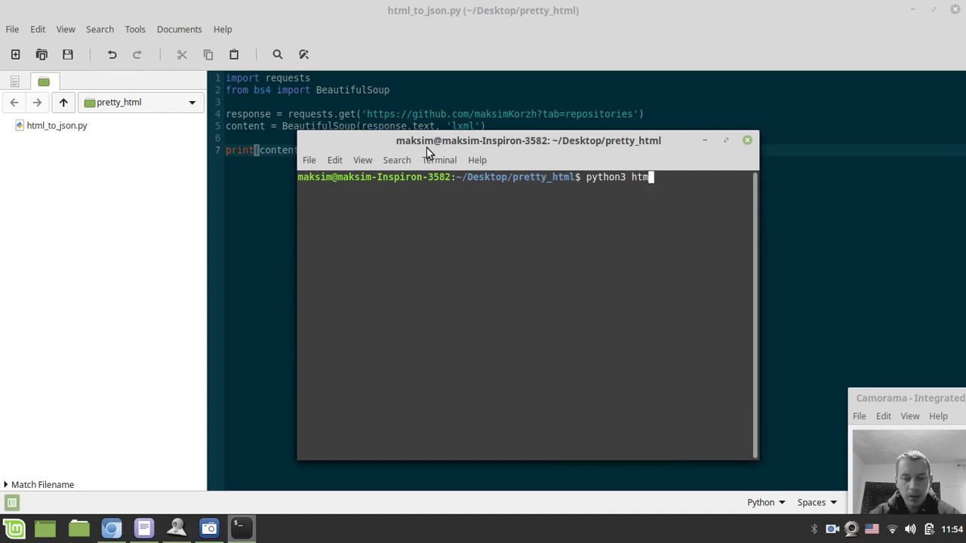
{"action": "type", "text": "l"}
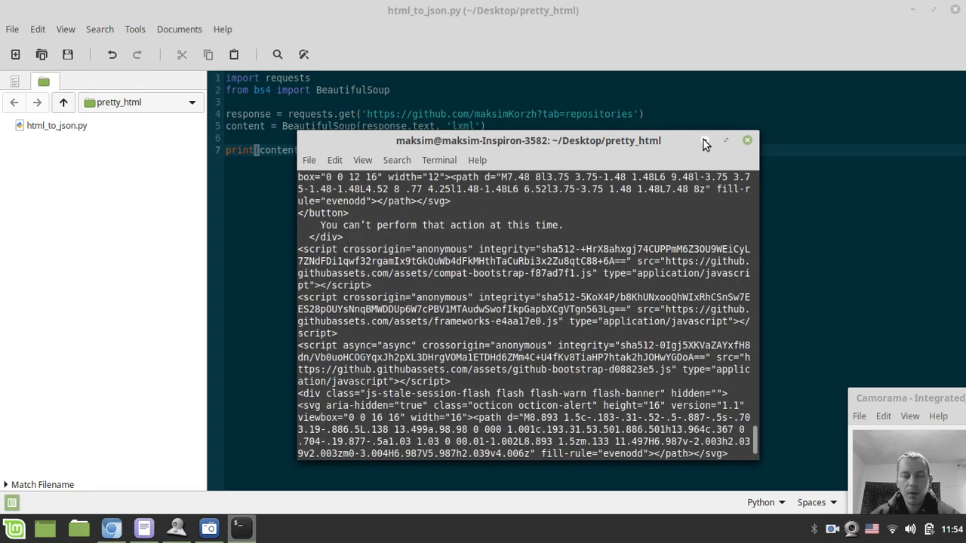
{"action": "left_click", "coordinate": [724, 140]}
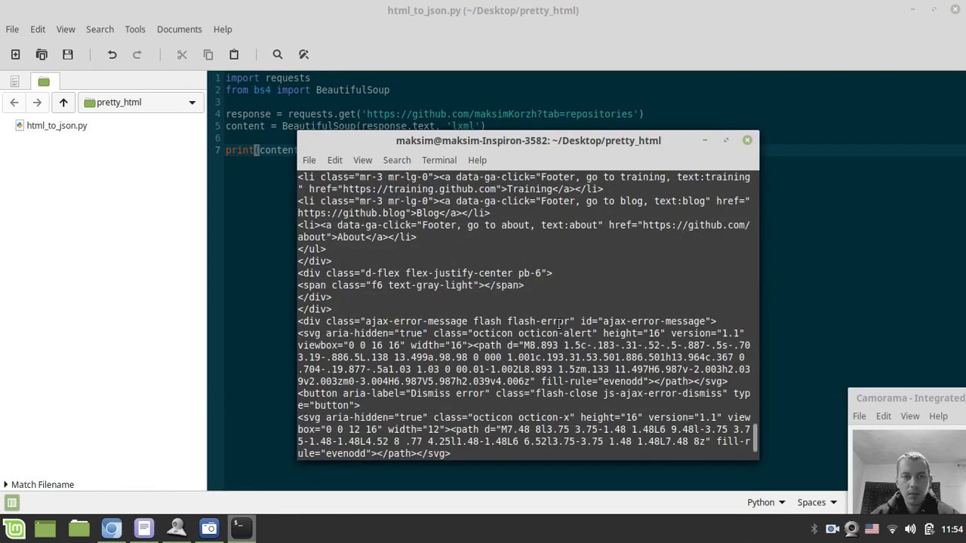
{"action": "scroll", "scroll_direction": "down", "scroll_amount": 3}
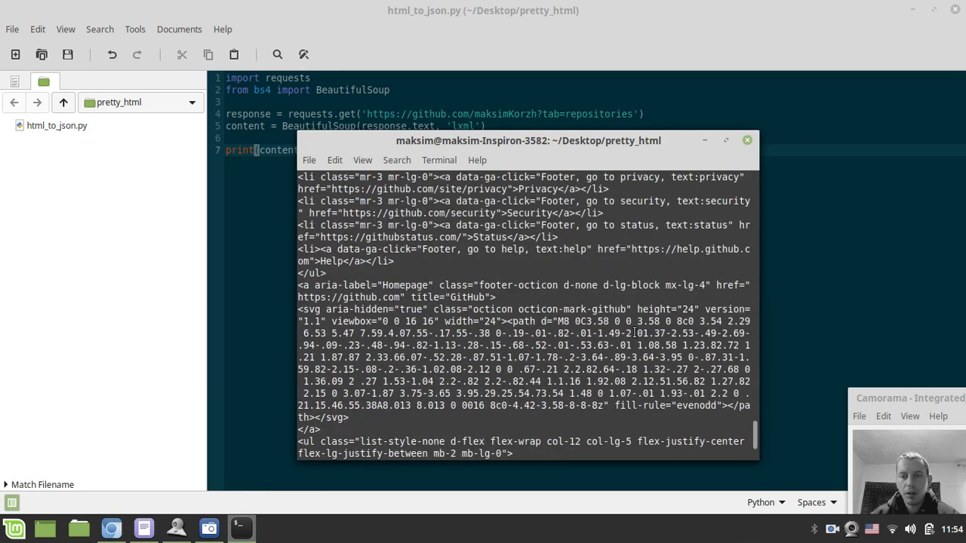
{"action": "scroll", "scroll_direction": "down", "scroll_amount": 3}
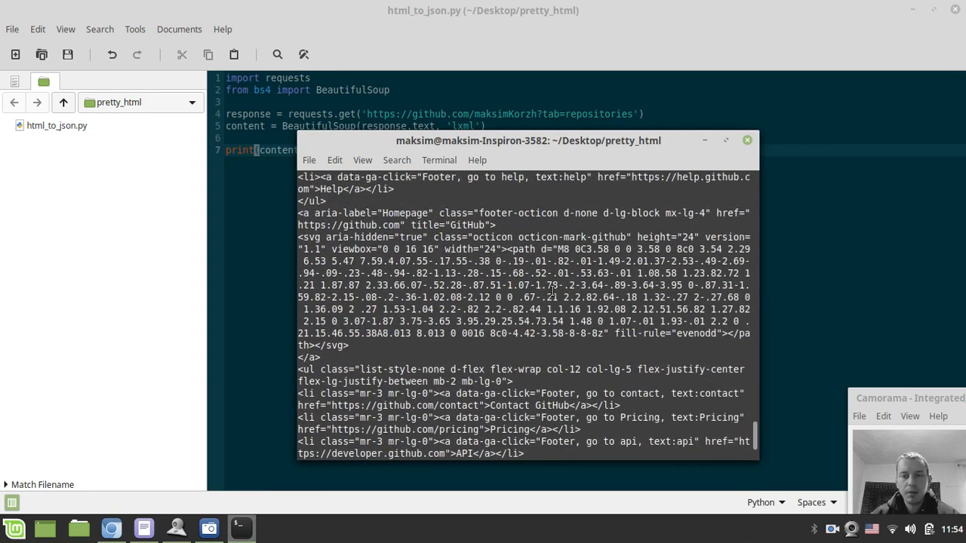
{"action": "mouse_move", "coordinate": [617, 251]}
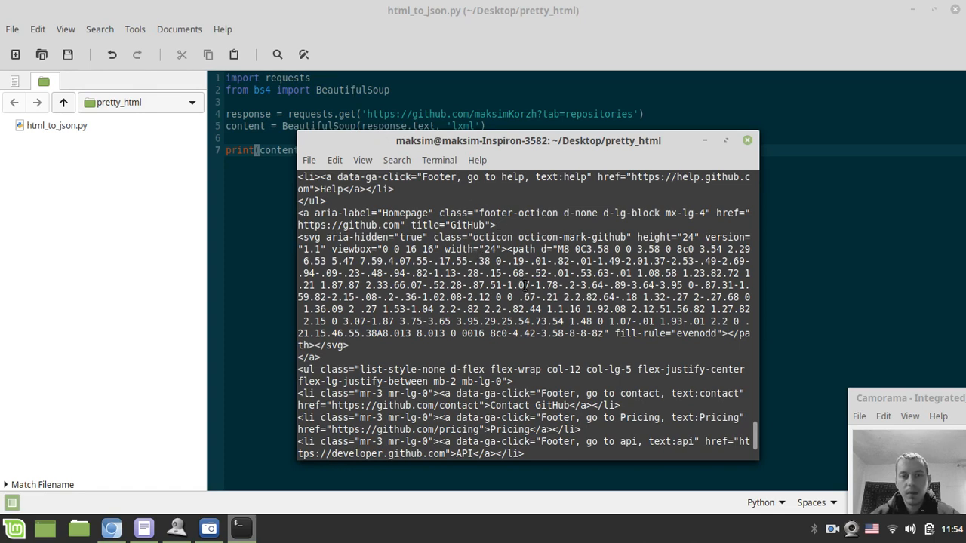
{"action": "scroll", "scroll_direction": "down", "scroll_amount": 3}
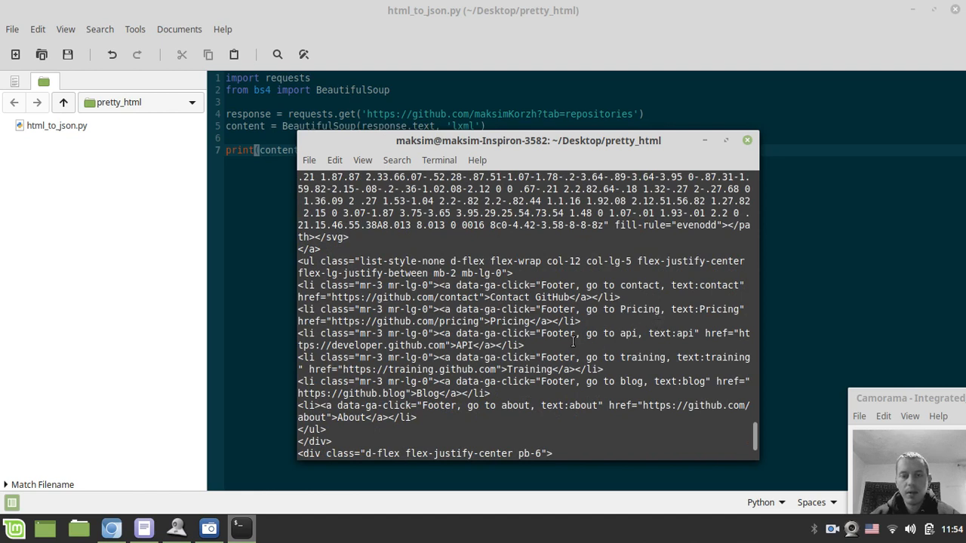
{"action": "mouse_move", "coordinate": [551, 306]}
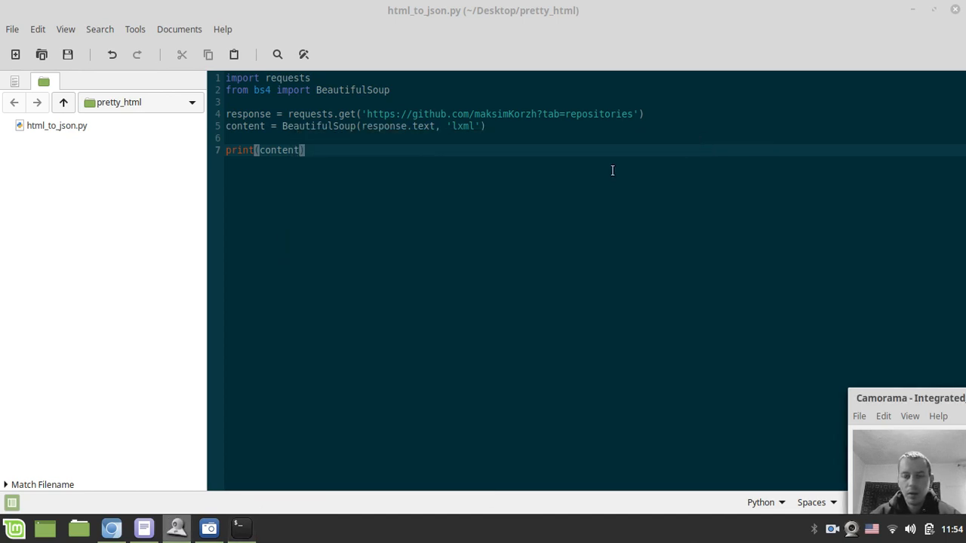
- Replace print(content) with 'for tag in content.recursiveChildGenerator():'
{"action": "triple_click", "coordinate": [264, 149]}
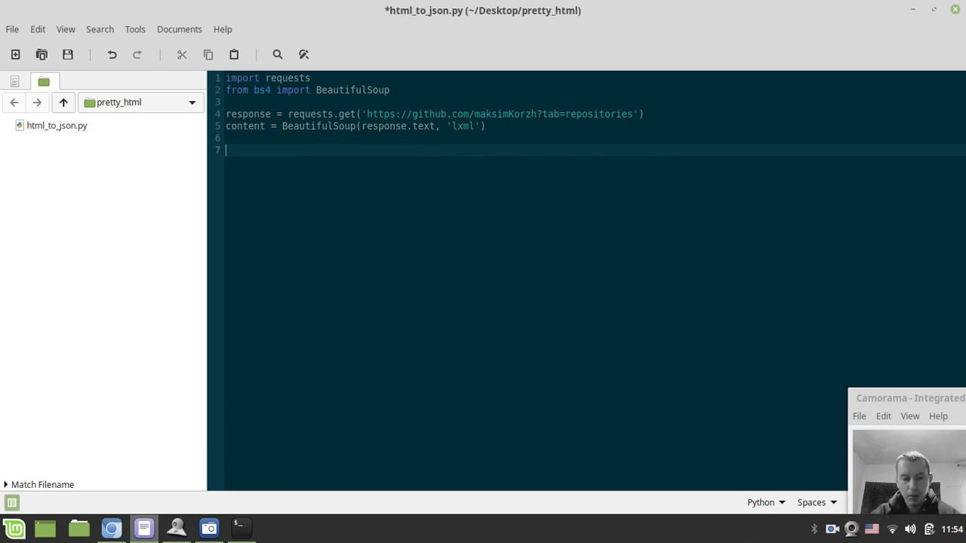
{"action": "type", "text": "for t"}
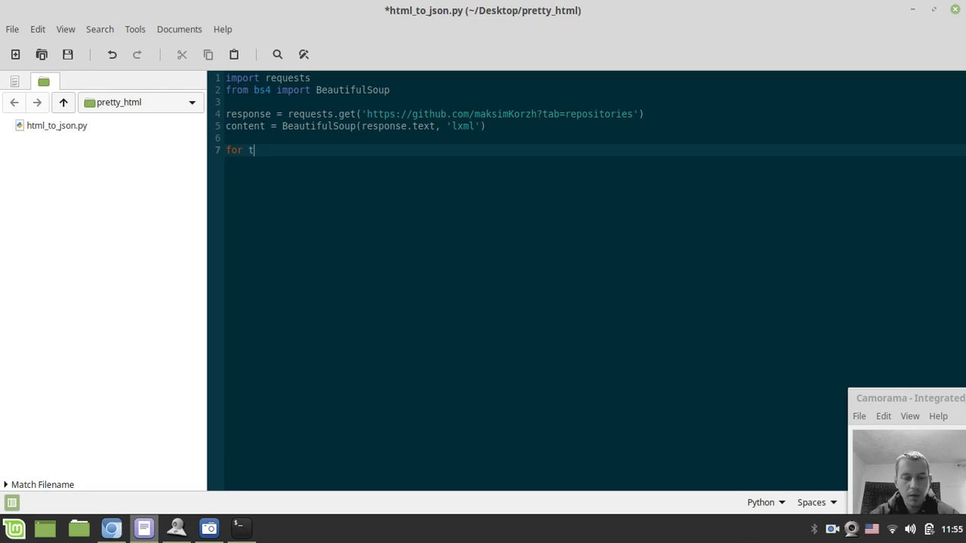
{"action": "type", "text": "ag"}
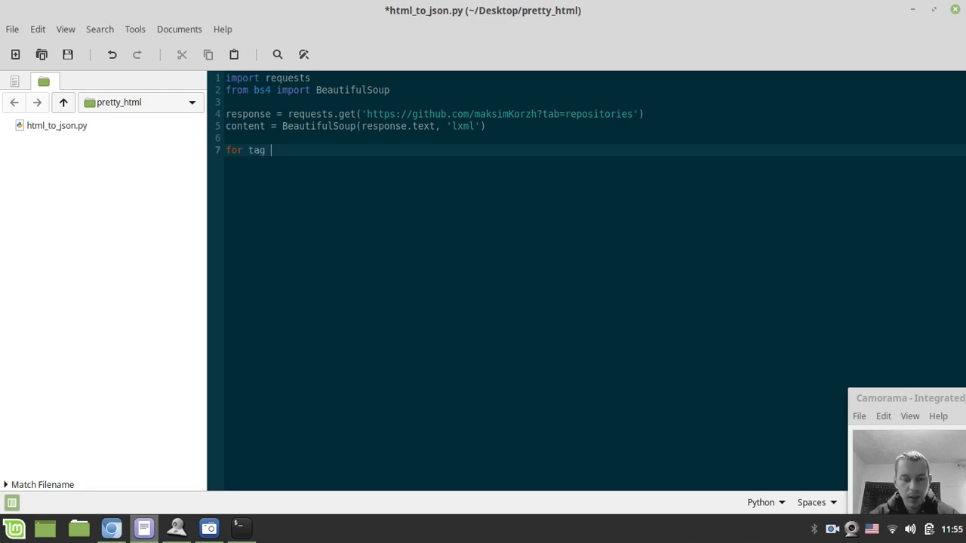
{"action": "type", "text": "in con"}
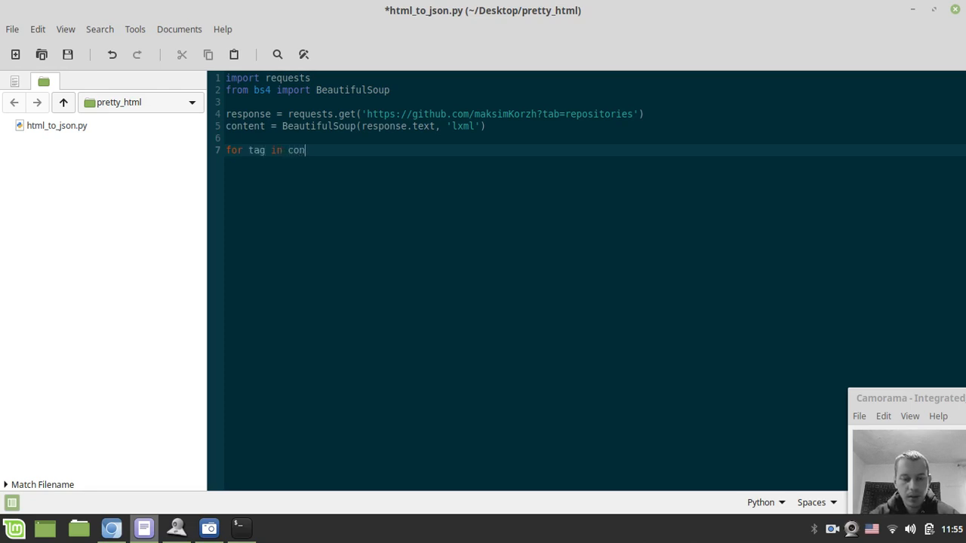
{"action": "type", "text": "tent.rec"}
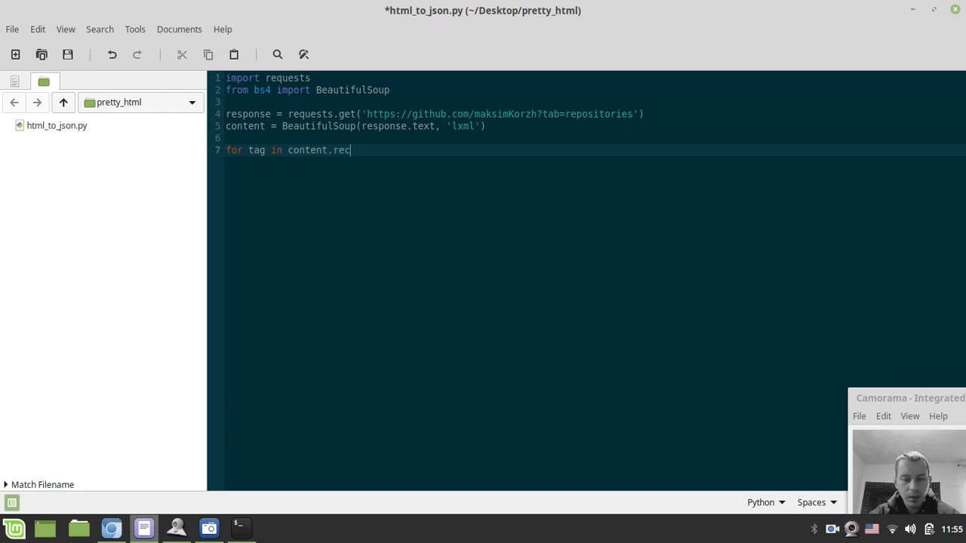
{"action": "type", "text": "ursive"}
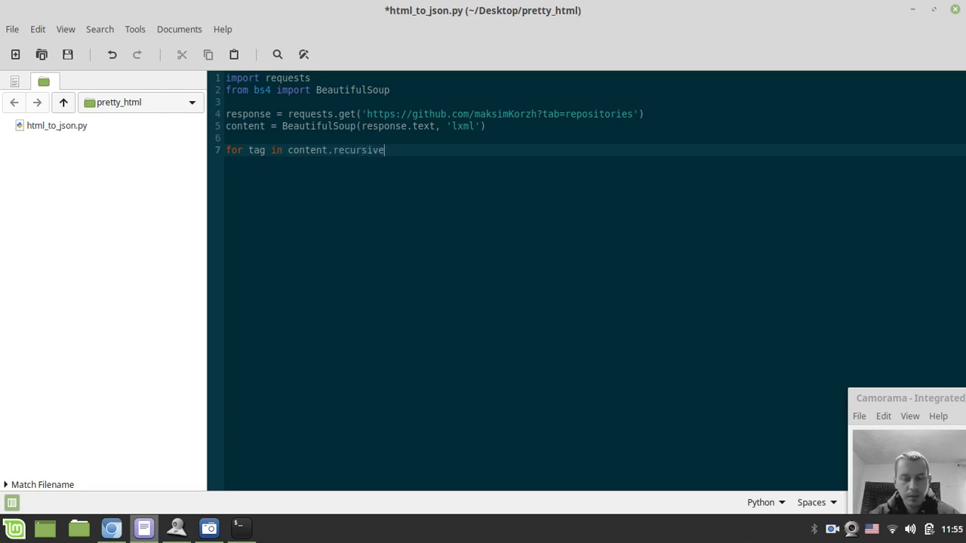
{"action": "type", "text": "Tag"}
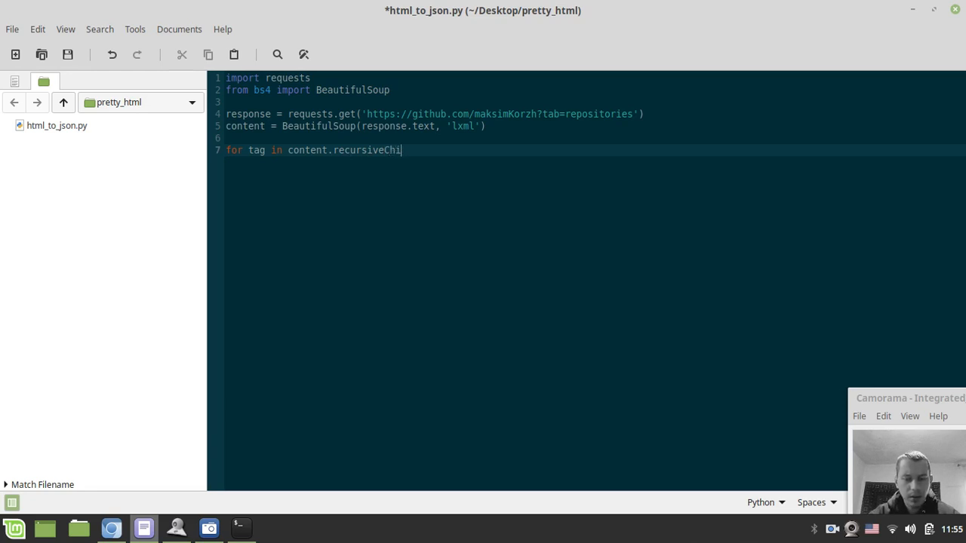
{"action": "type", "text": "ldGene"}
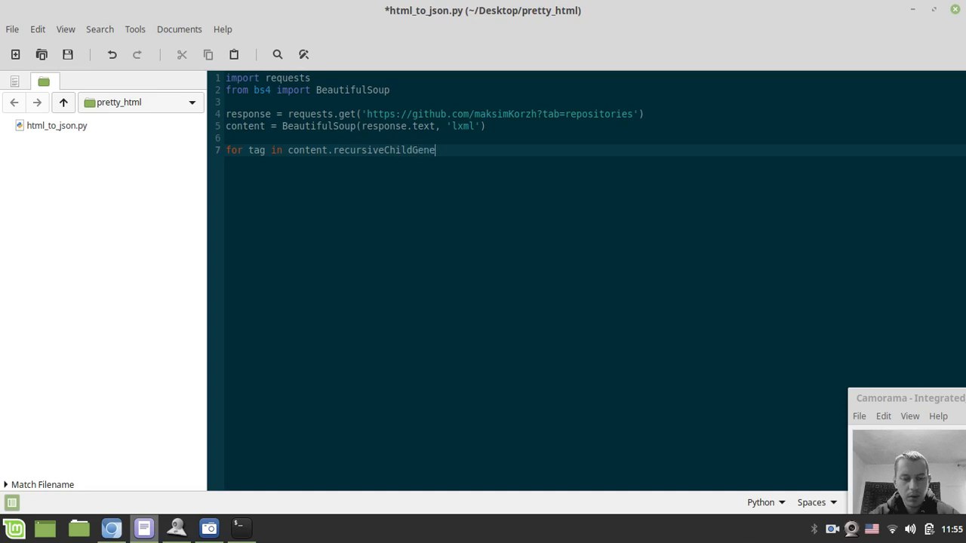
{"action": "type", "text": "rator():"}
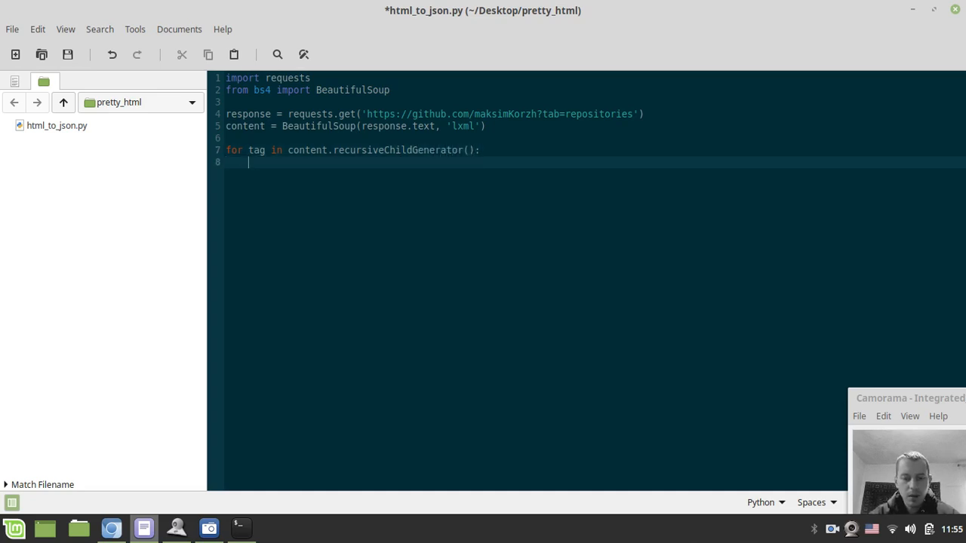
- Add print(tag) in the loop, save, then delete that print line again
{"action": "type", "text": "print()"}
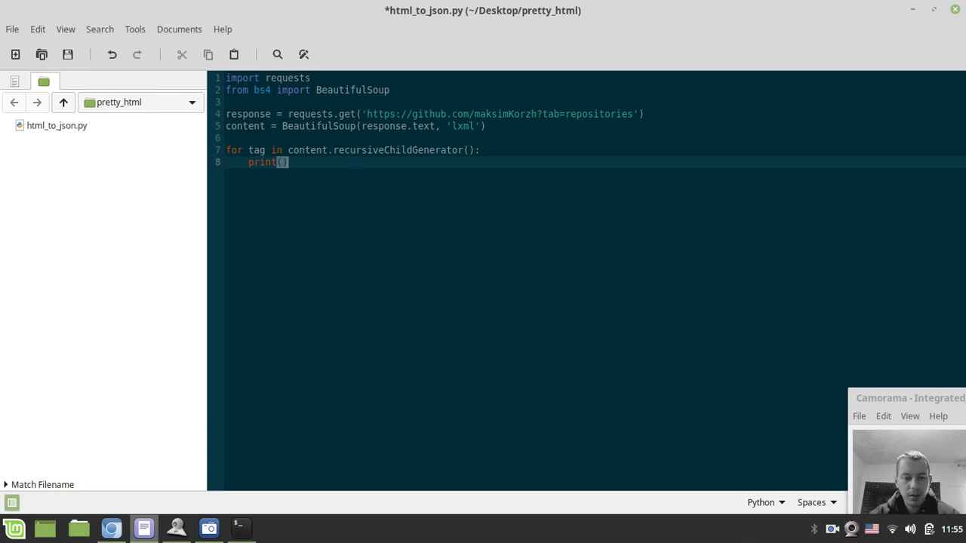
{"action": "type", "text": "tag"}
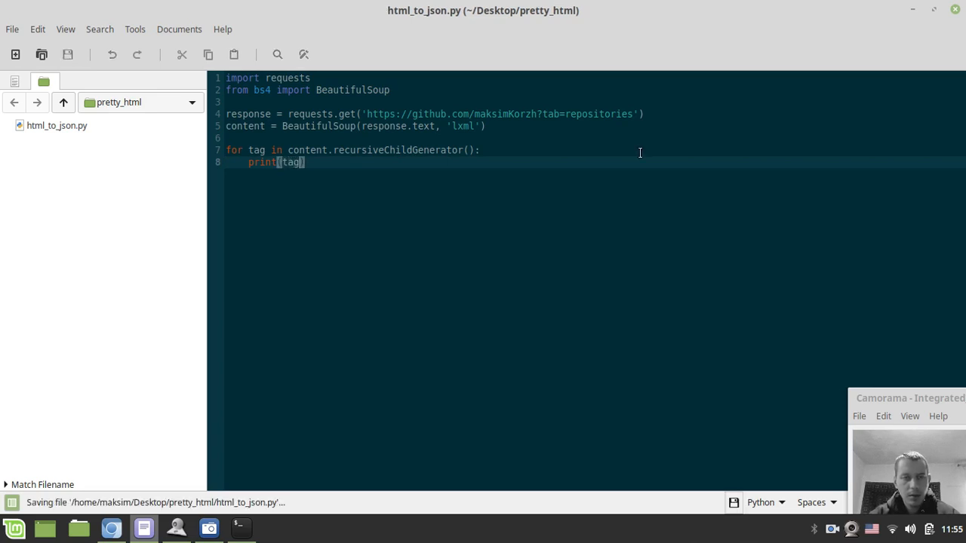
{"action": "key", "text": "alt+Tab"}
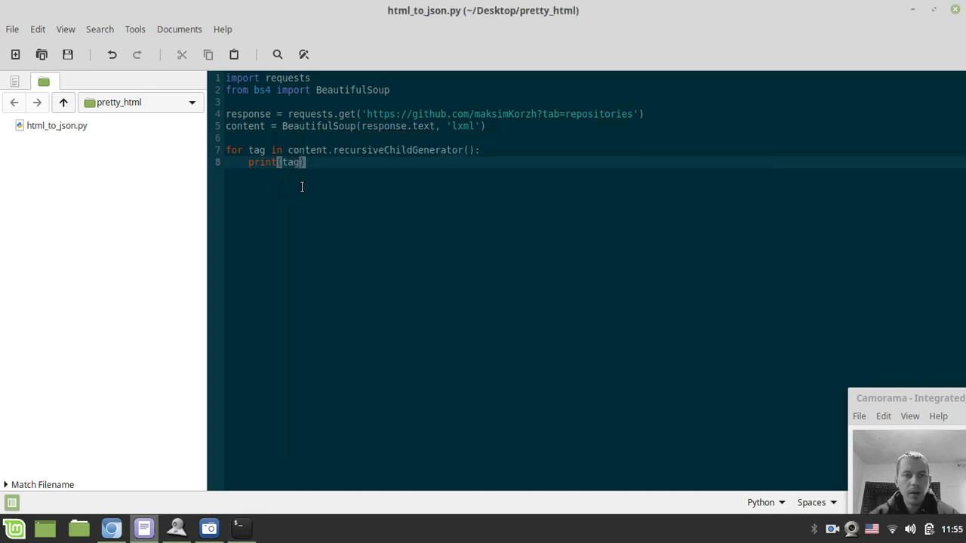
{"action": "key", "text": "BackSpace"}
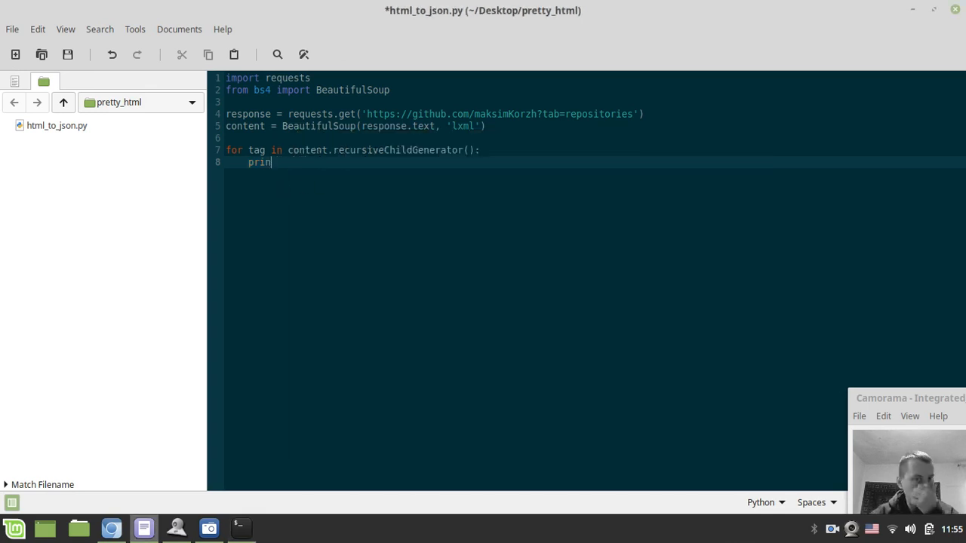
{"action": "key", "text": "BackSpace"}
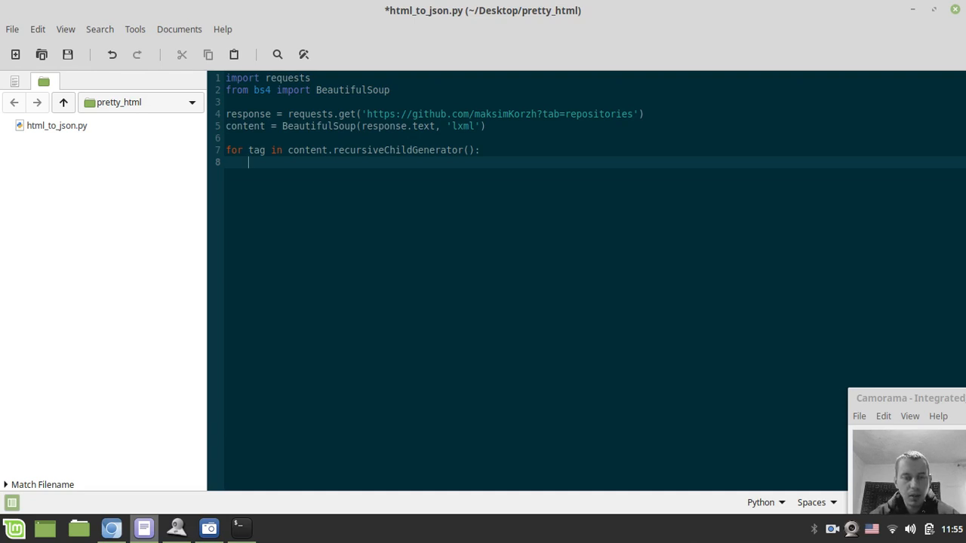
- Add 'if tag.name is None:' with print(tag) inside the loop and save
{"action": "type", "text": "if tag"}
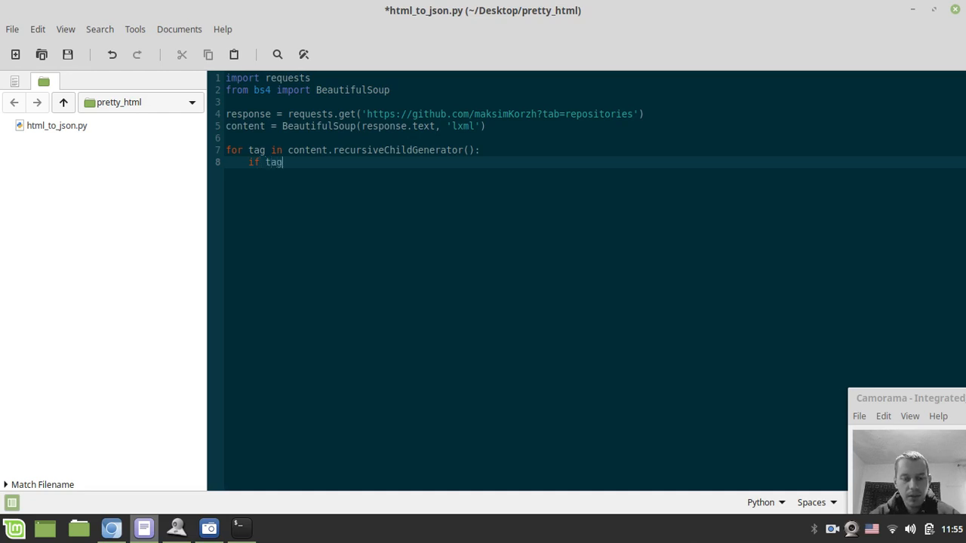
{"action": "type", "text": ".name is"}
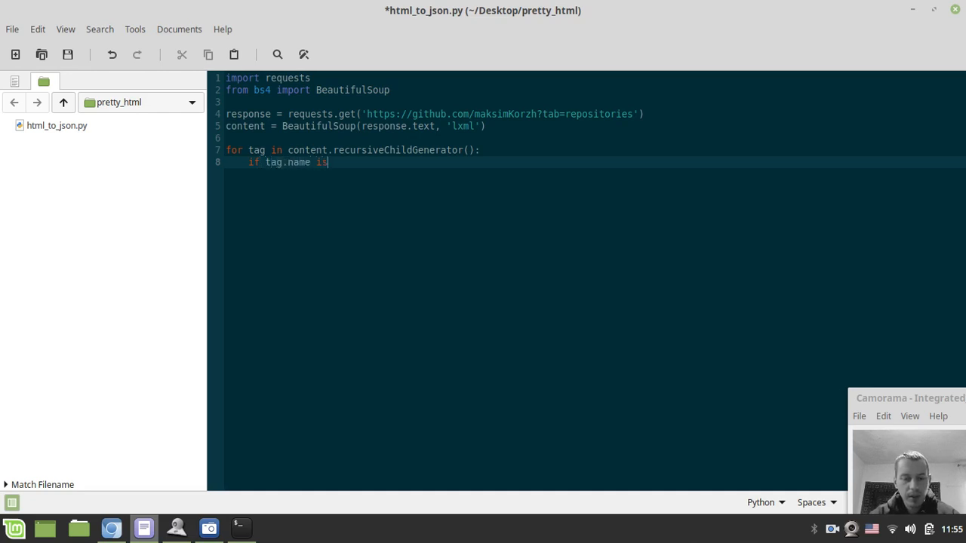
{"action": "type", "text": "None:"}
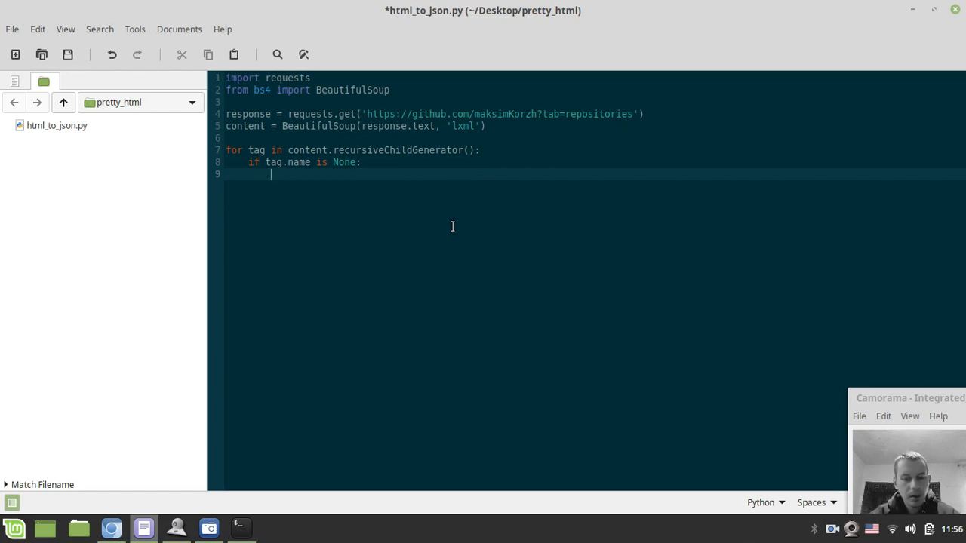
{"action": "type", "text": "print()"}
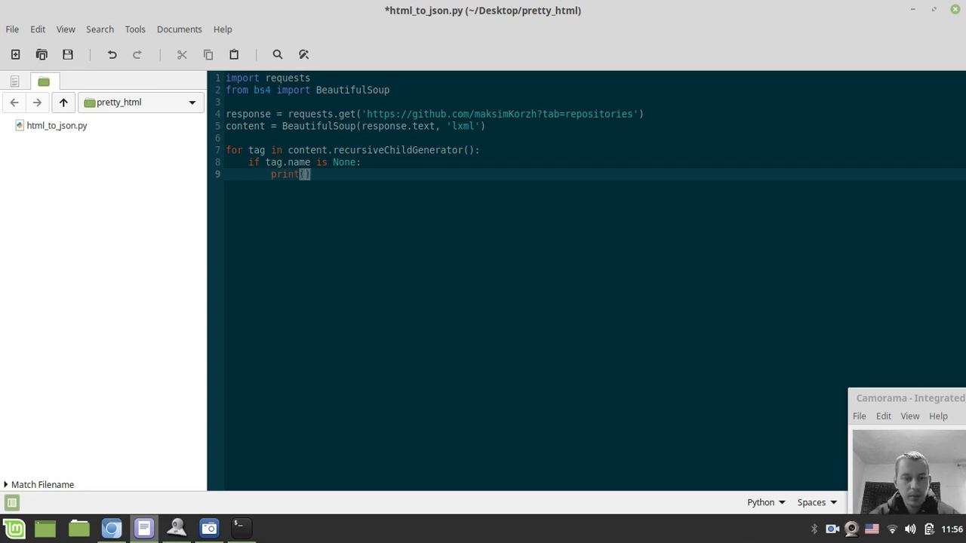
{"action": "type", "text": "tag"}
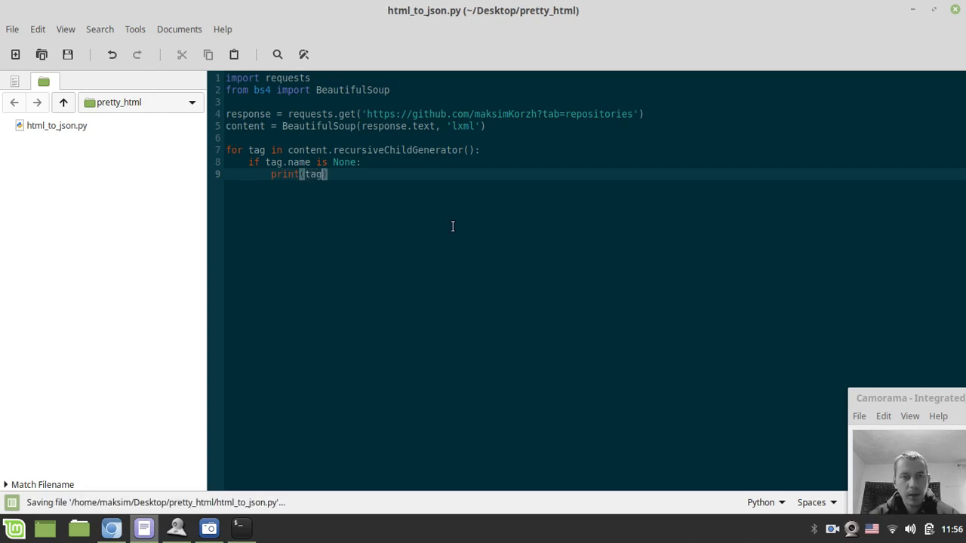
{"action": "key", "text": "Return"}
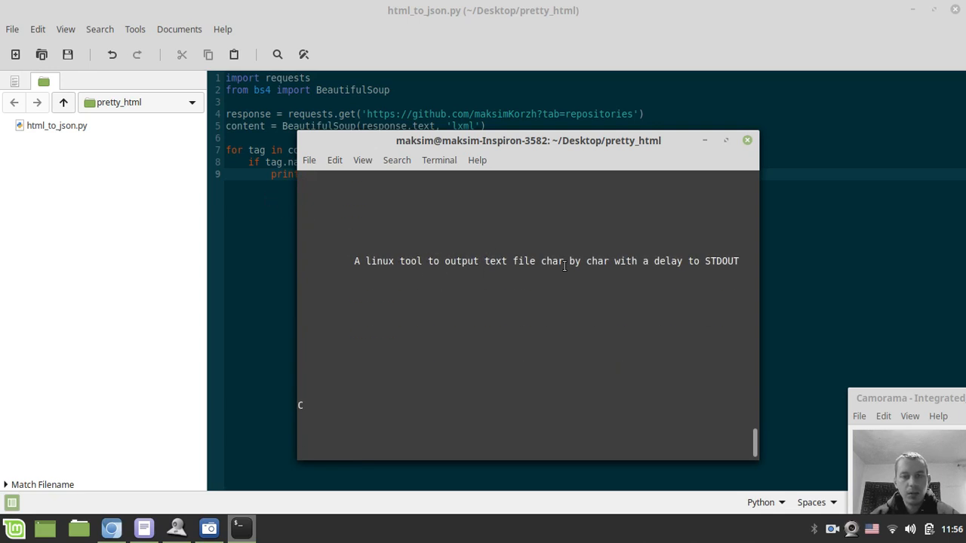
{"action": "mouse_move", "coordinate": [484, 271]}
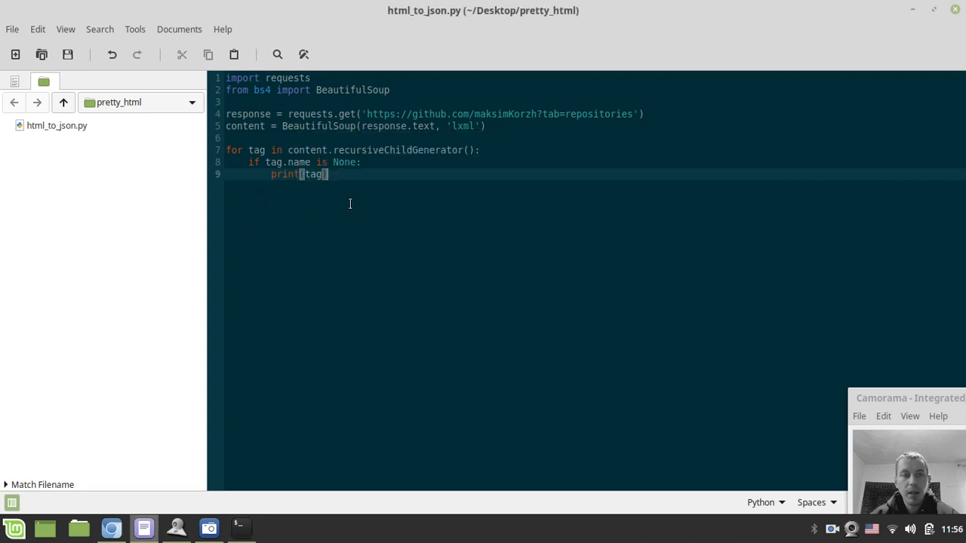
{"action": "mouse_move", "coordinate": [460, 208]}
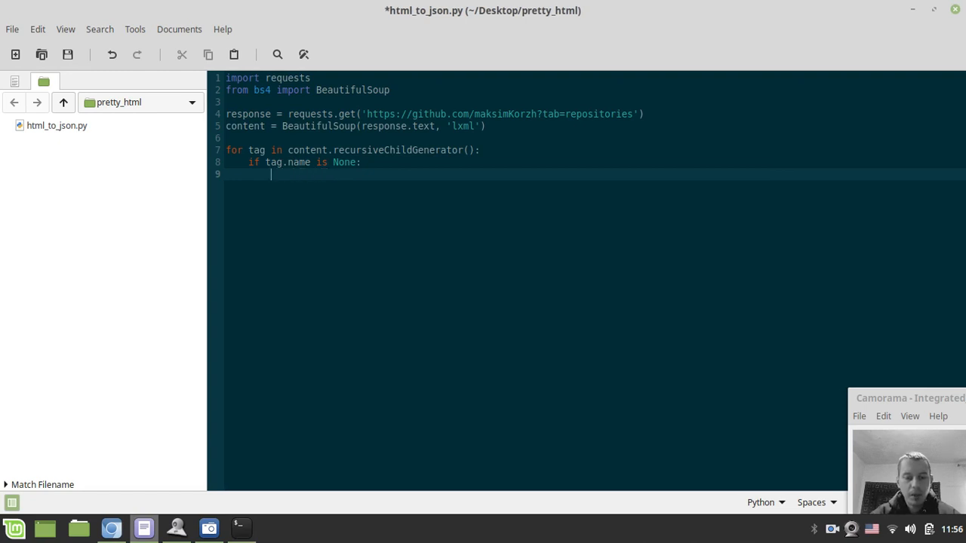
- Print tag and add 'not tag.isspace()' to the condition, then save
{"action": "type", "text": "print()"}
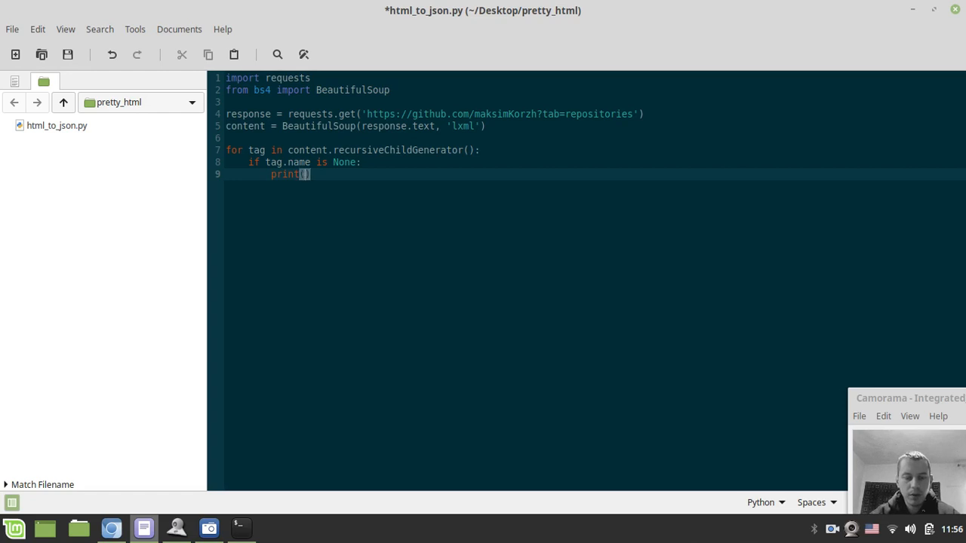
{"action": "type", "text": "tag"}
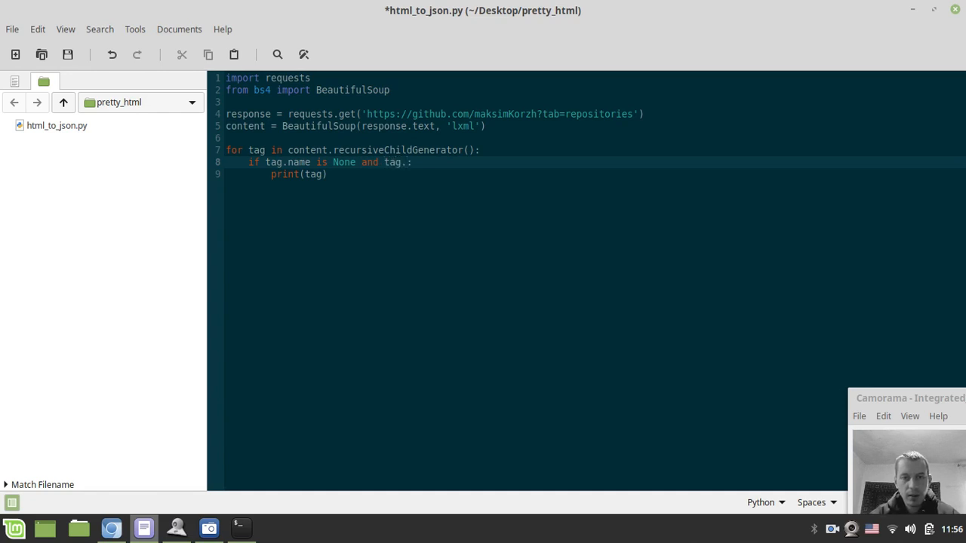
{"action": "type", "text": "not"}
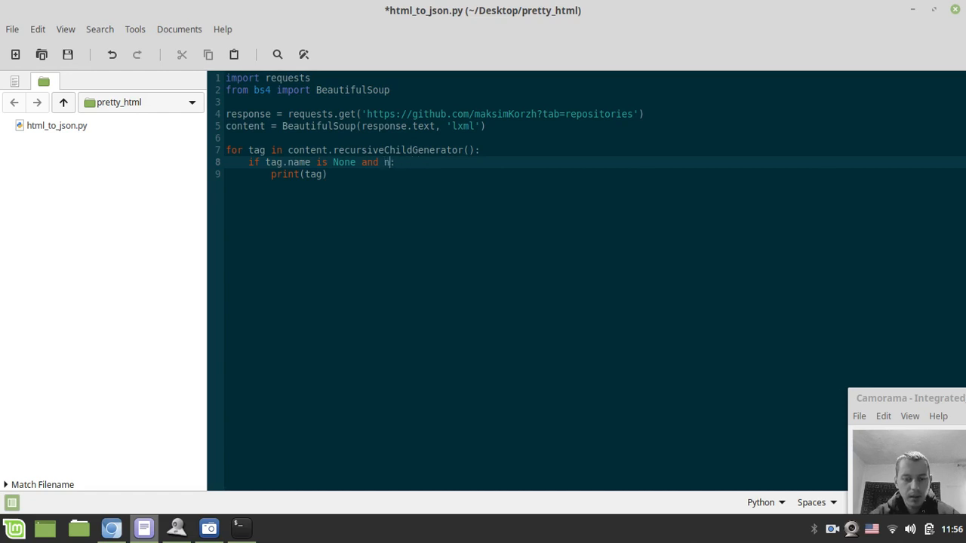
{"action": "type", "text": "ot tag."}
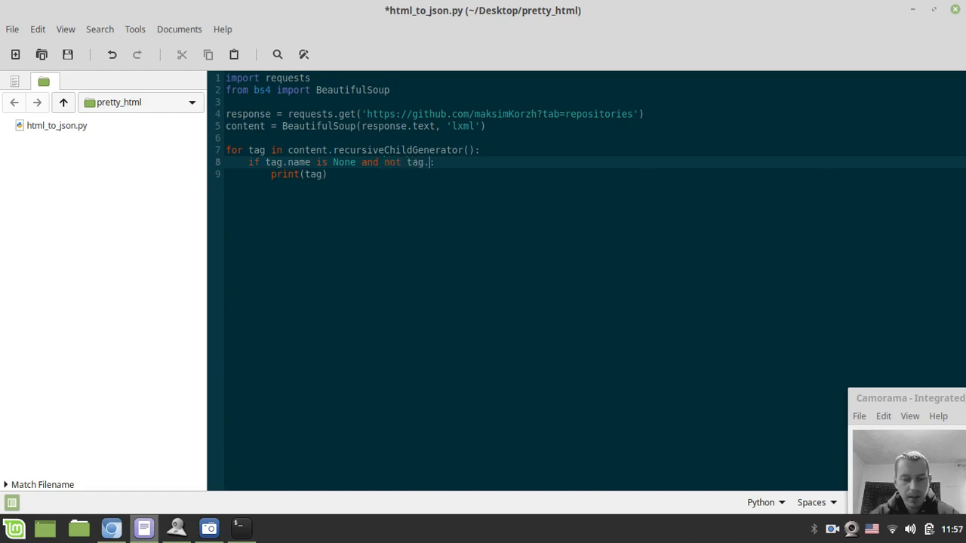
{"action": "type", "text": "isspace"}
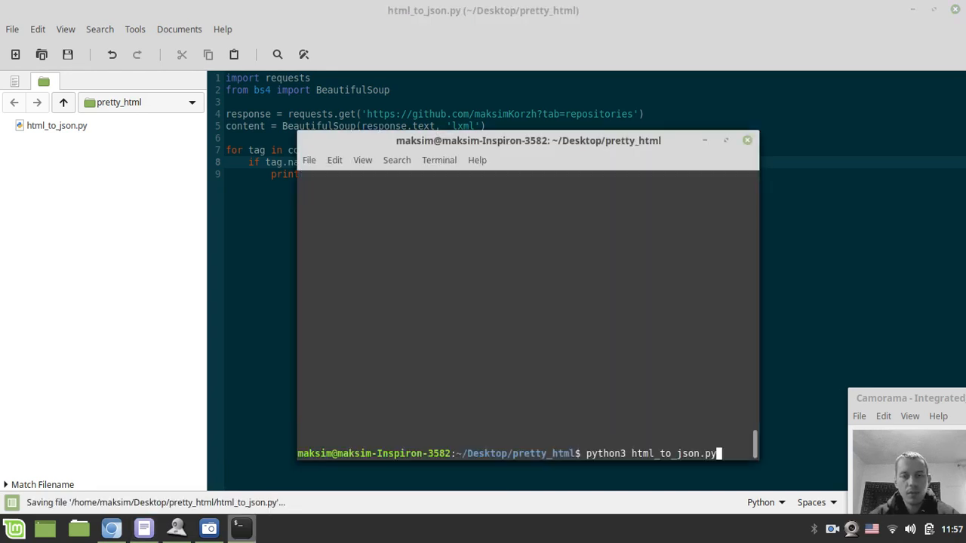
{"action": "key", "text": "Return"}
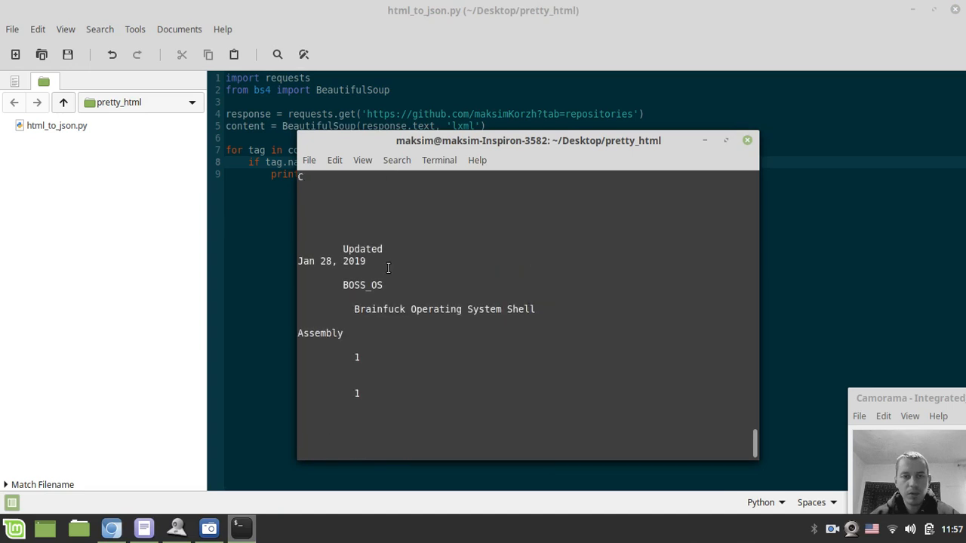
- Review the compact repository output and change the print to tag.strip()
{"action": "scroll", "scroll_direction": "down", "scroll_amount": 3}
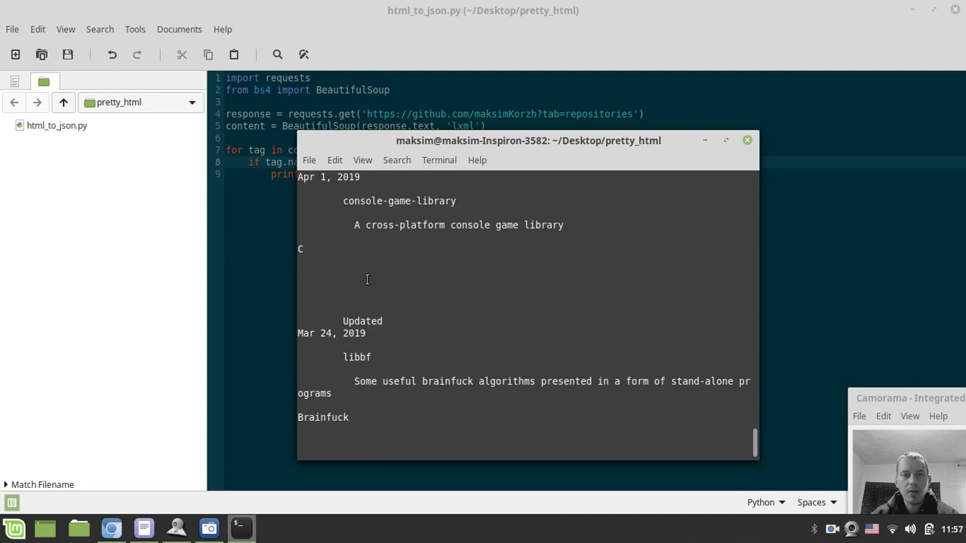
{"action": "mouse_move", "coordinate": [369, 271]}
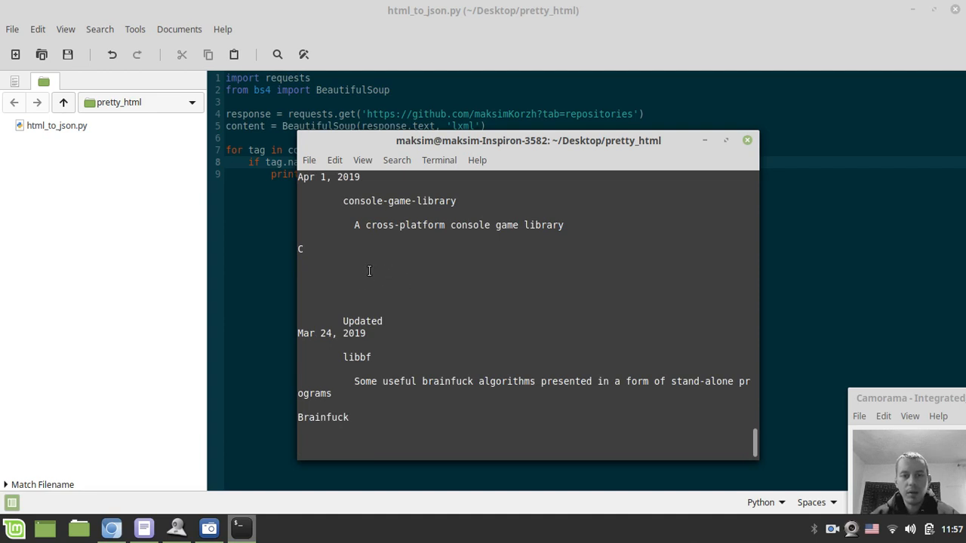
{"action": "scroll", "scroll_direction": "down", "scroll_amount": 3}
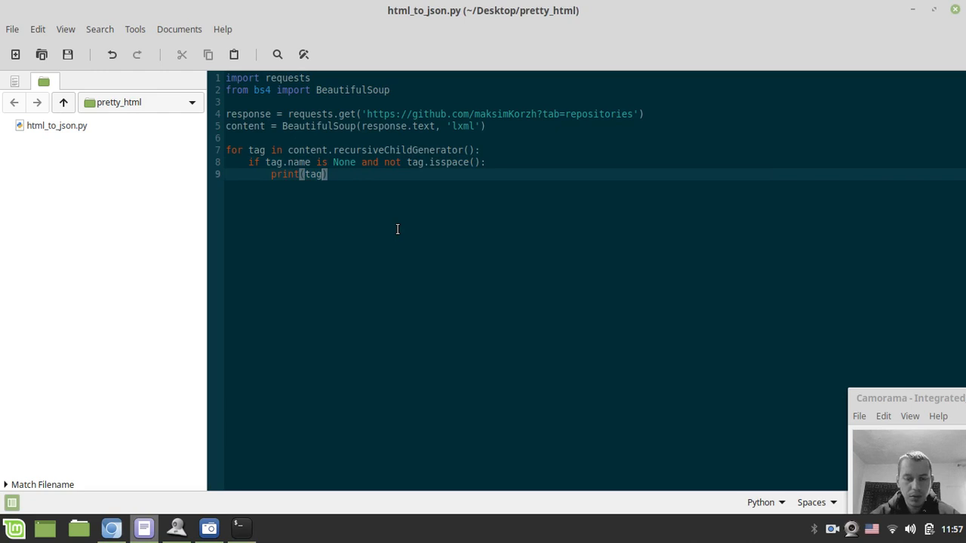
{"action": "type", "text": ".strip()"}
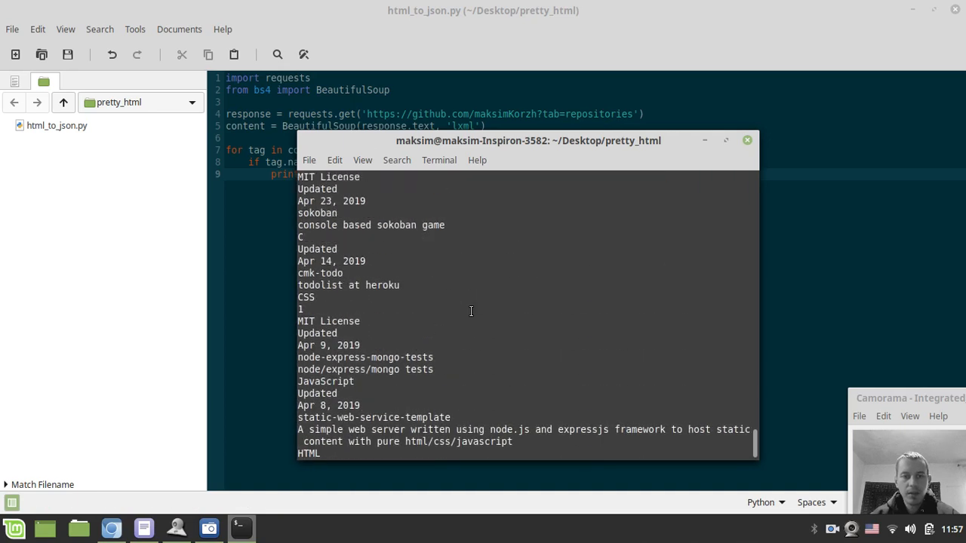
{"action": "left_click", "coordinate": [746, 141]}
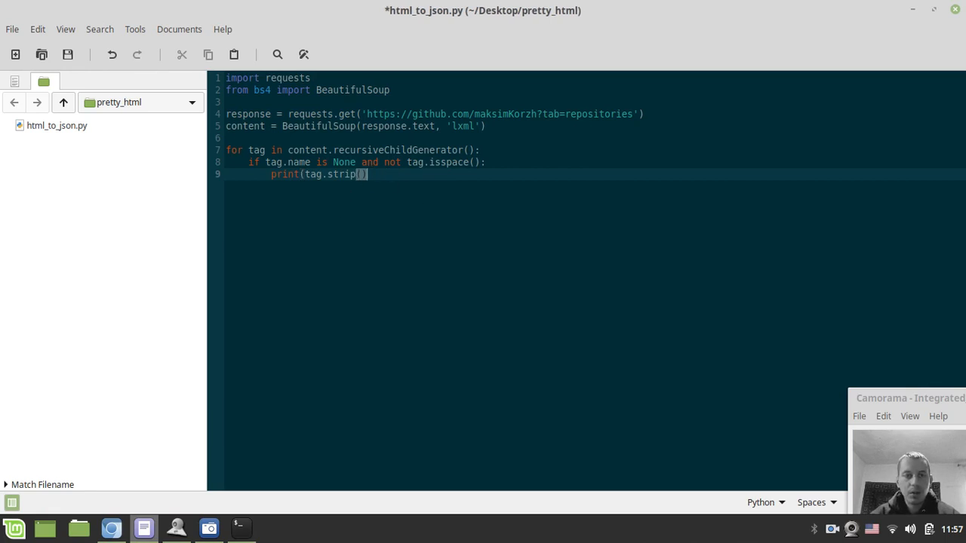
- Replace the print line with item = {'tag': , 'text': , 'attrs': } and print(item)
{"action": "key", "text": "ctrl+shift+k"}
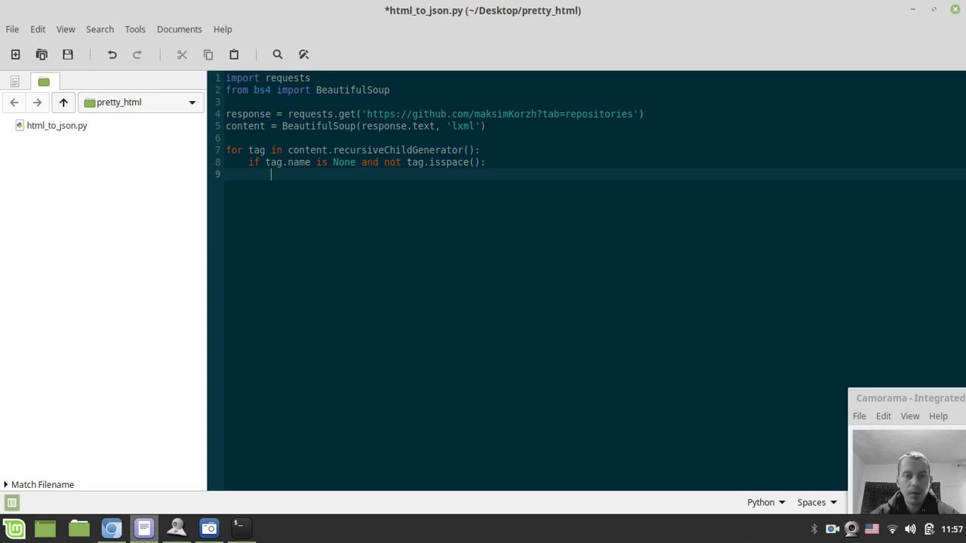
{"action": "type", "text": "ite"}
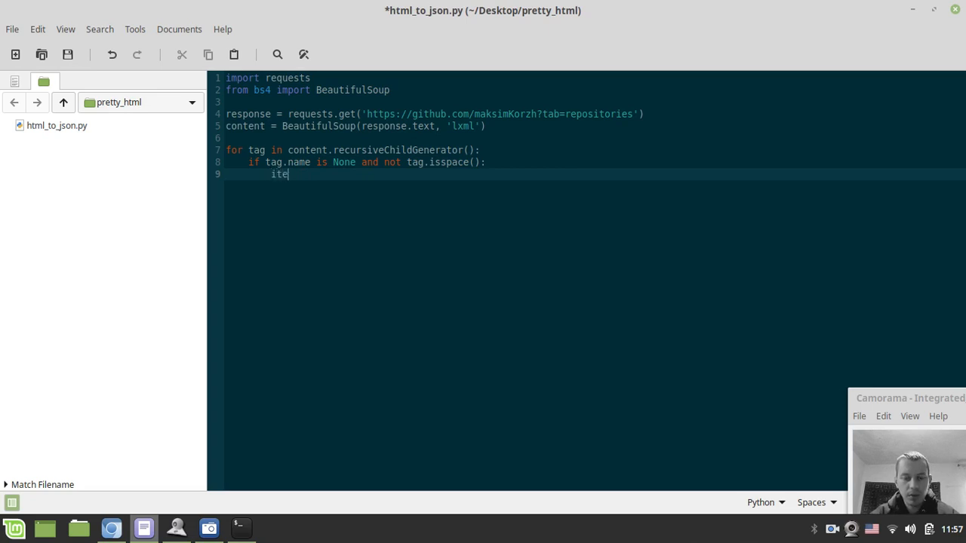
{"action": "type", "text": "m = {}"}
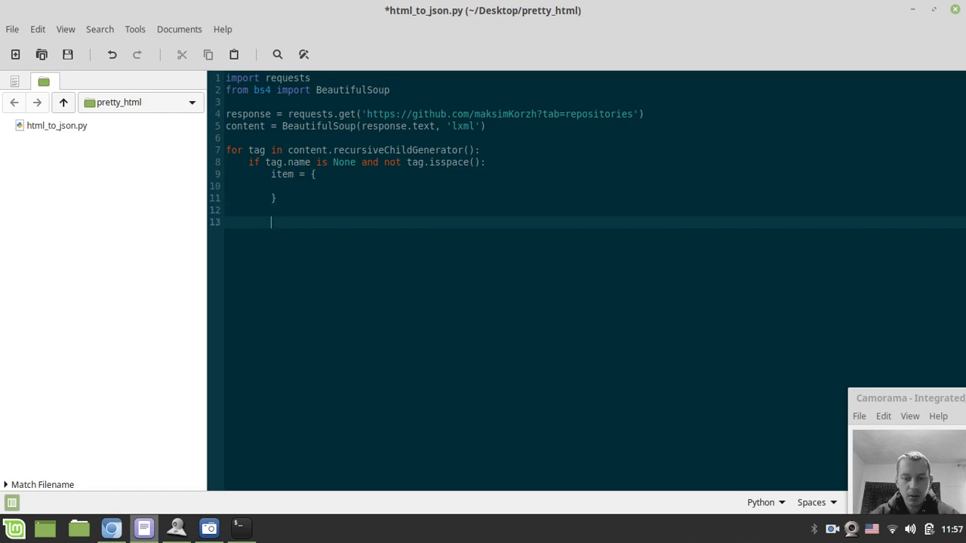
{"action": "type", "text": "print()"}
{"action": "left_click", "coordinate": [594, 185]}
{"action": "type", "text": "'"}
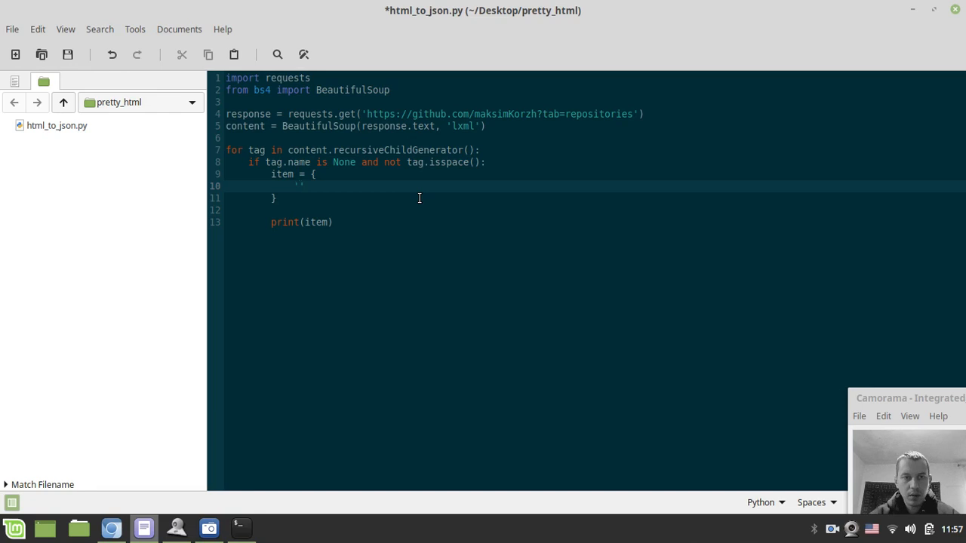
{"action": "type", "text": "tag"}
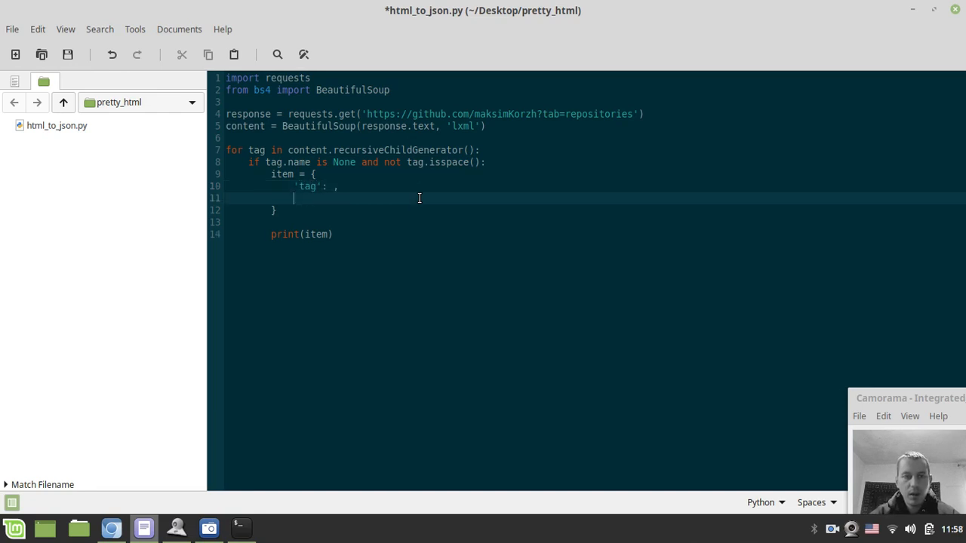
{"action": "type", "text": "'"}
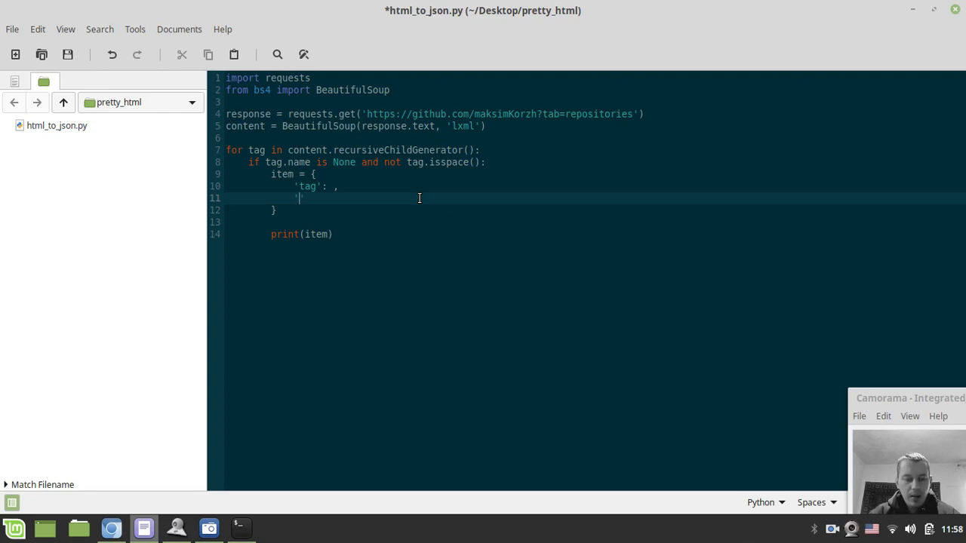
{"action": "type", "text": "val"}
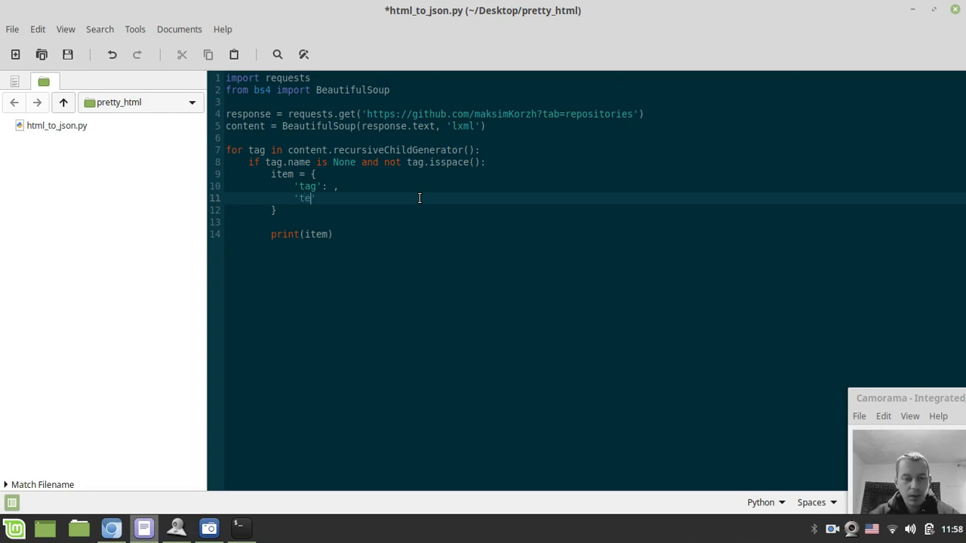
{"action": "type", "text": "xt': ,"}
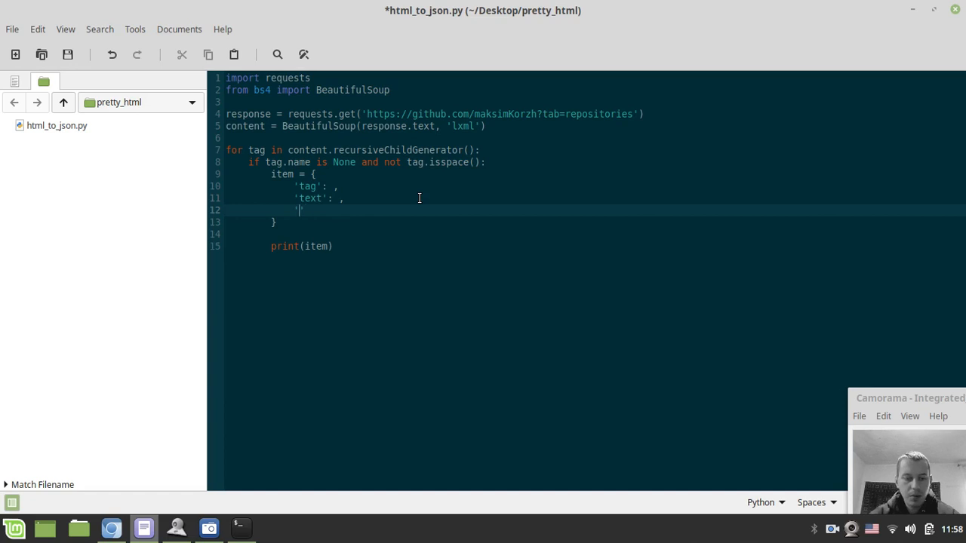
{"action": "type", "text": "attrs':"}
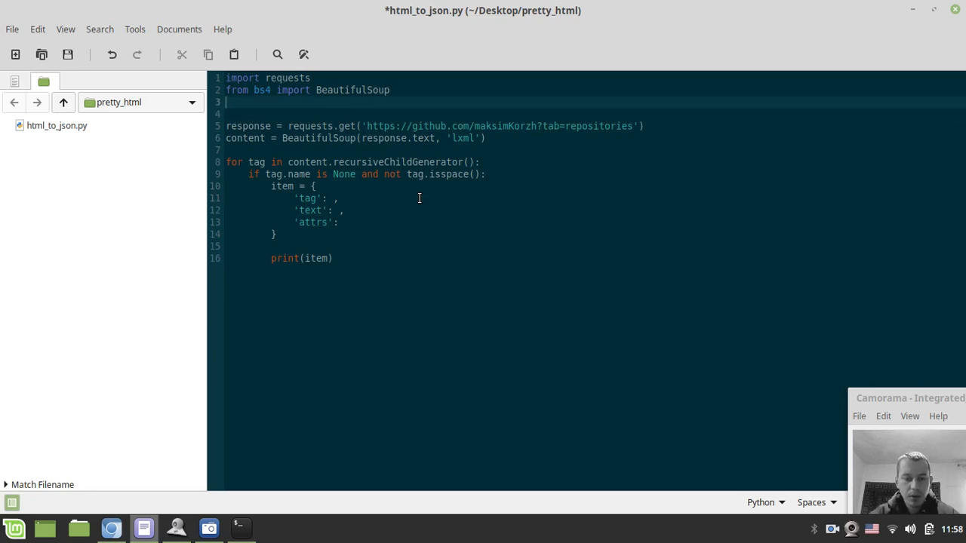
- Add 'import json', print json.dumps(item, indent=2), save, and start the 'tag' value
{"action": "type", "text": "import"}
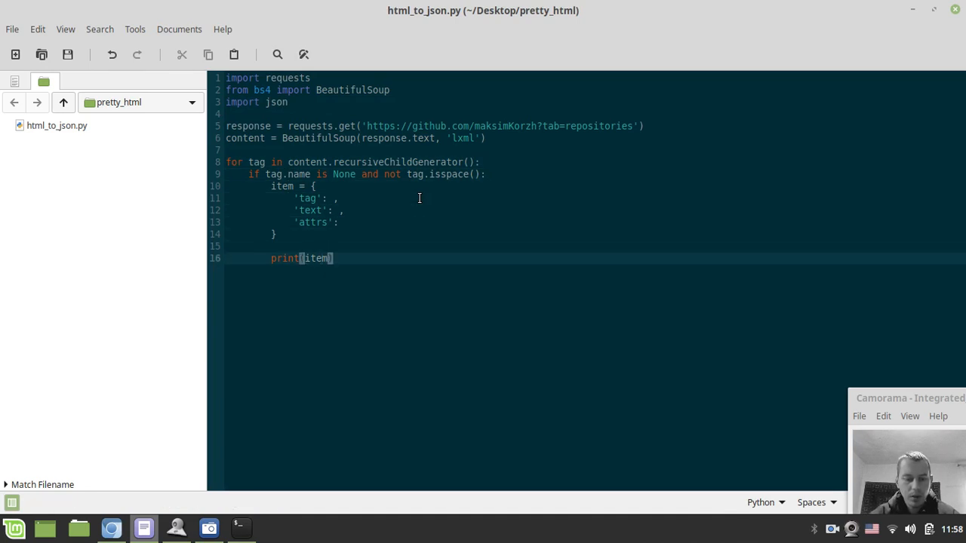
{"action": "type", "text": "json.dumps("}
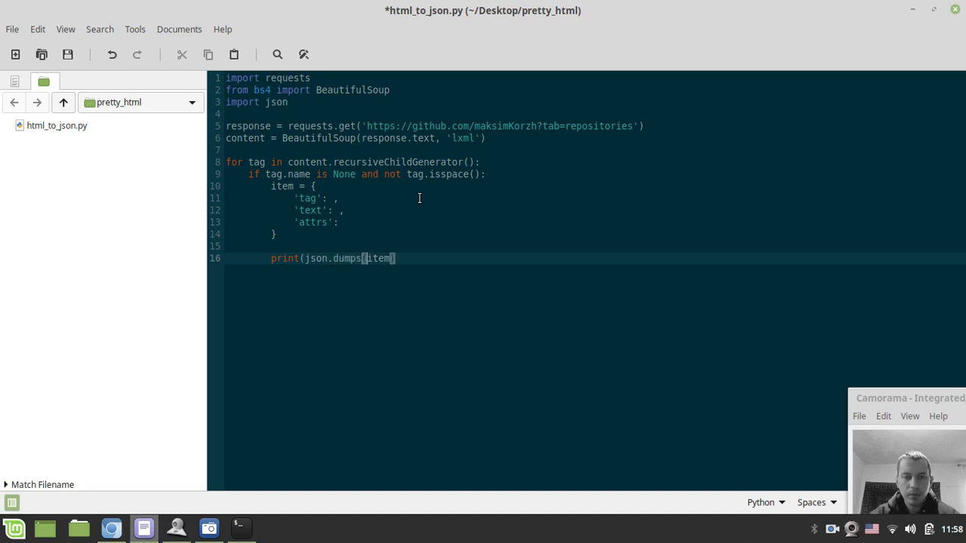
{"action": "type", "text": ")"}
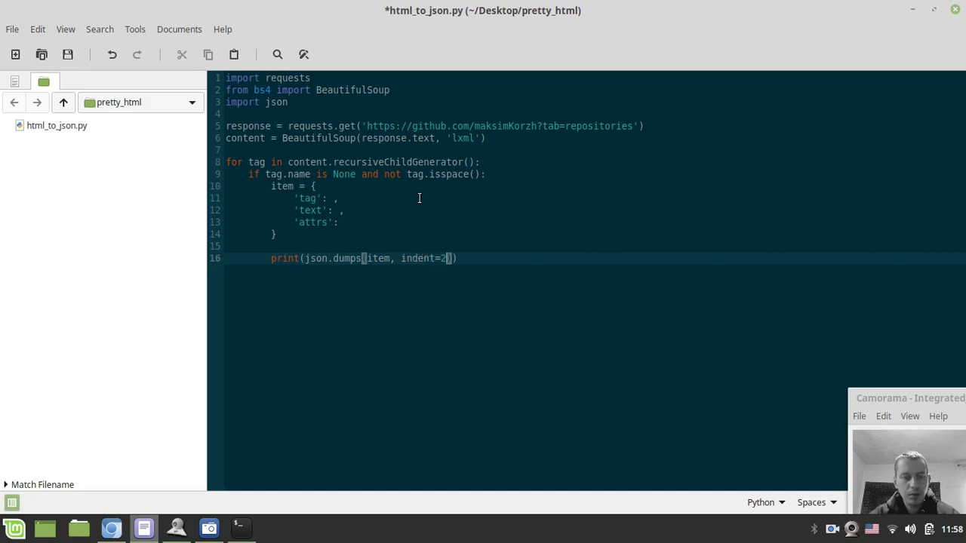
{"action": "key", "text": "ctrl+s"}
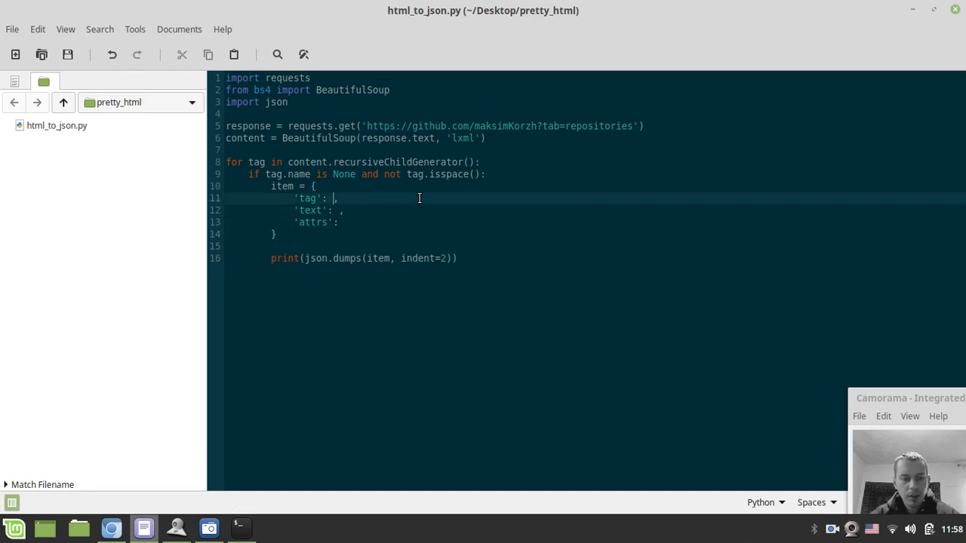
{"action": "type", "text": "tag"}
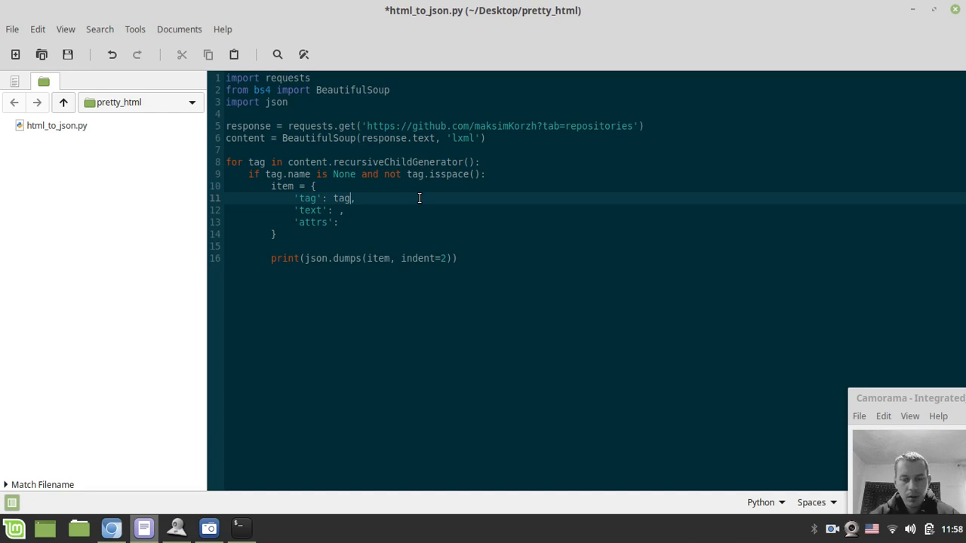
- Fill 'tag' with tag.parent.name and 'text' with tag.strip()
{"action": "type", "text": ".pare"}
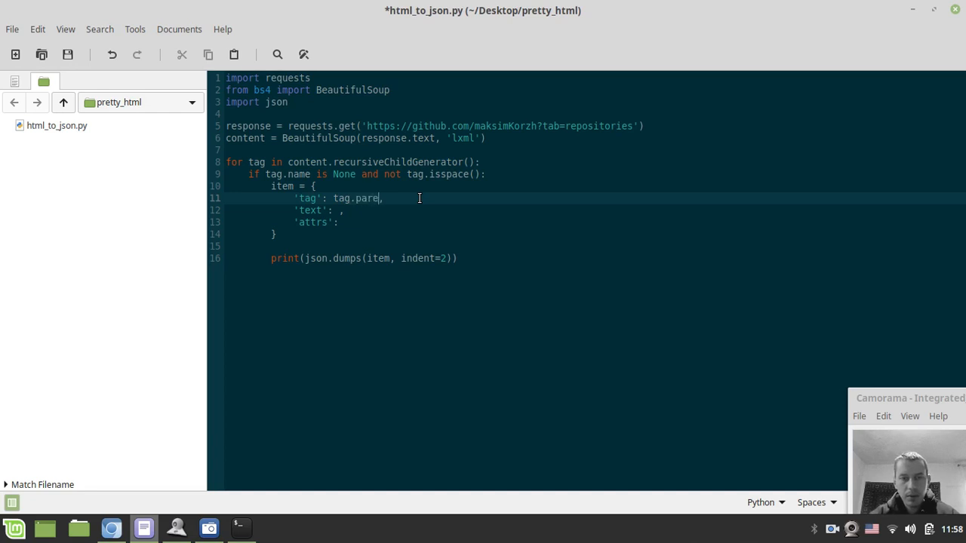
{"action": "type", "text": "nt"}
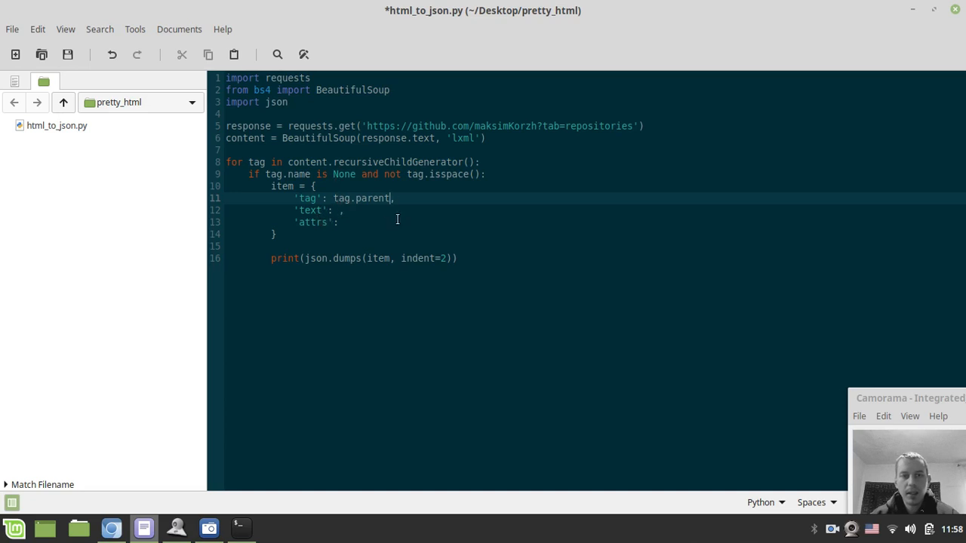
{"action": "type", "text": ".name,"}
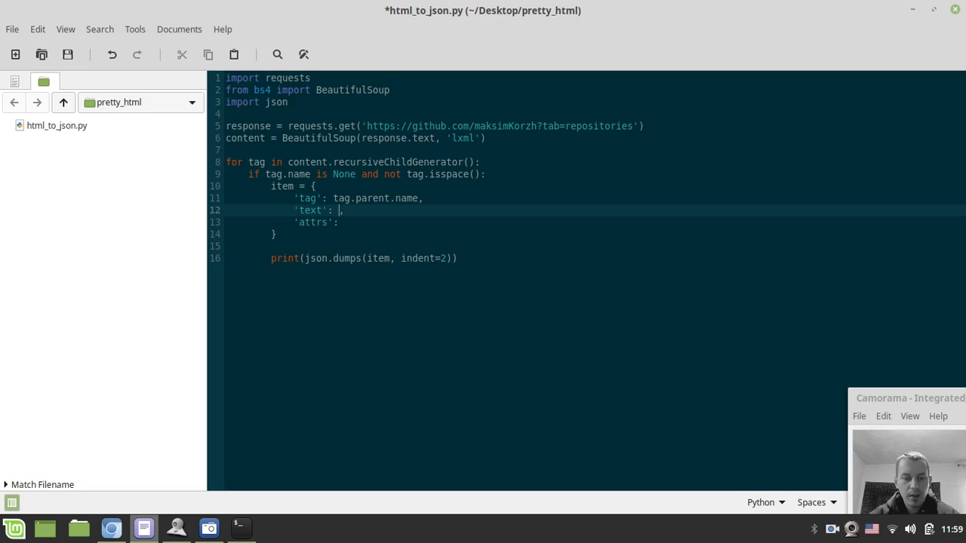
{"action": "type", "text": "ta"}
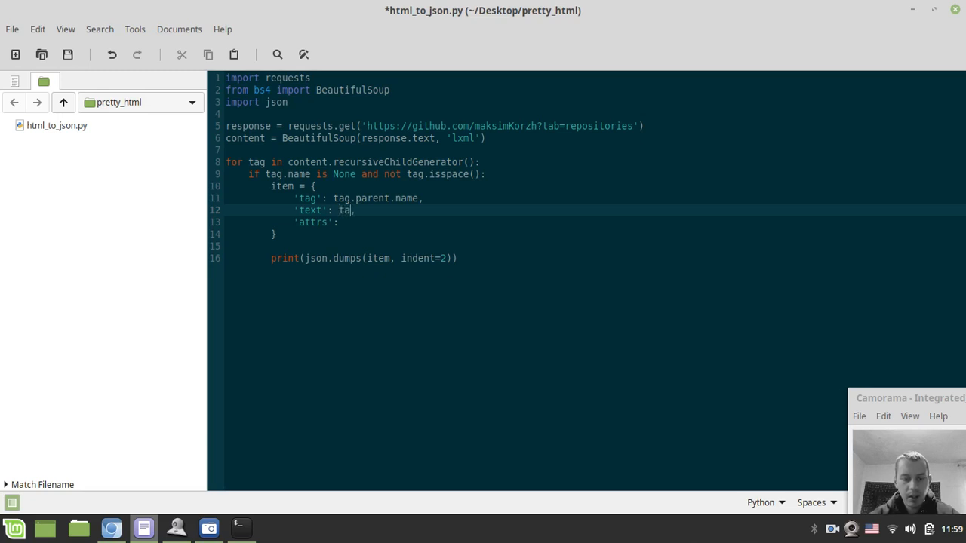
{"action": "type", "text": "g.strip("}
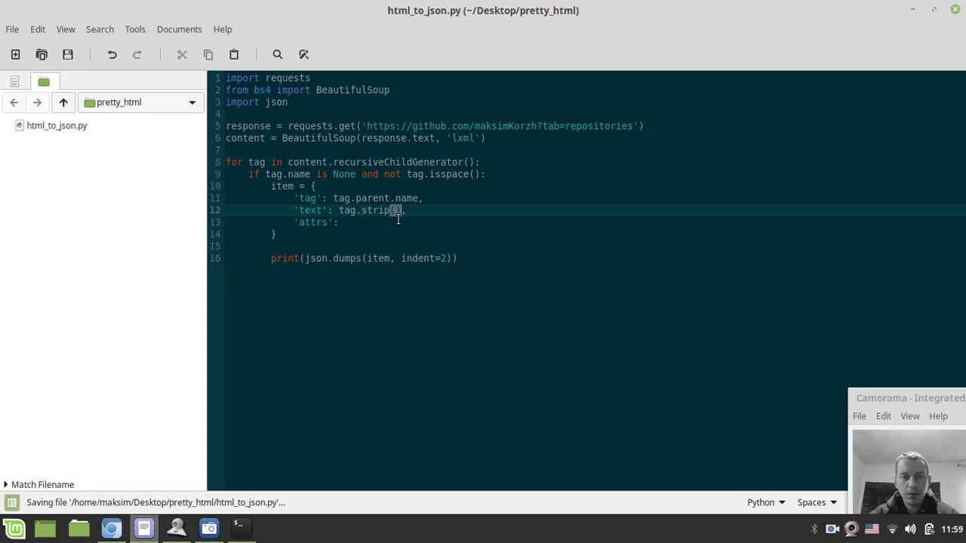
- Fill 'attrs' with tag.parent['attrs'] and save the script
{"action": "double_click", "coordinate": [375, 211]}
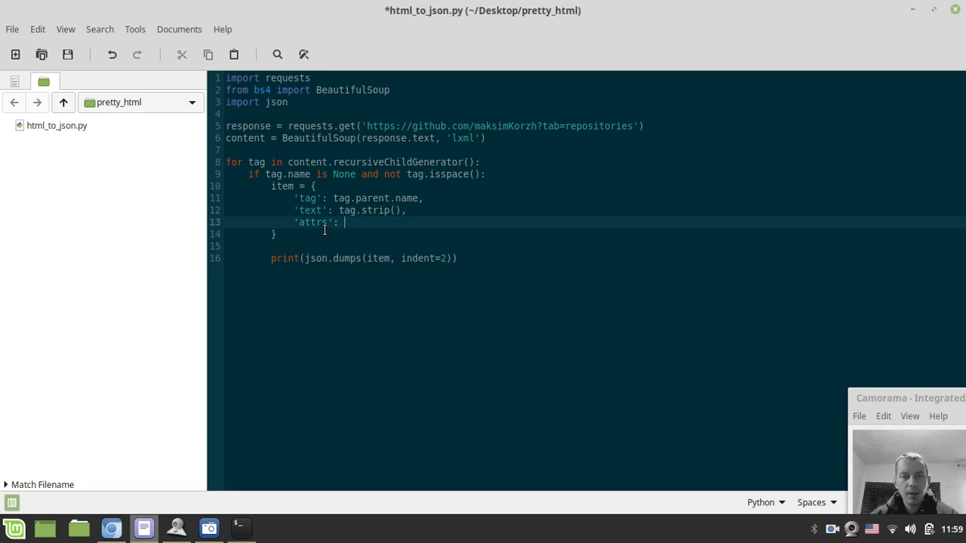
{"action": "type", "text": "ta"}
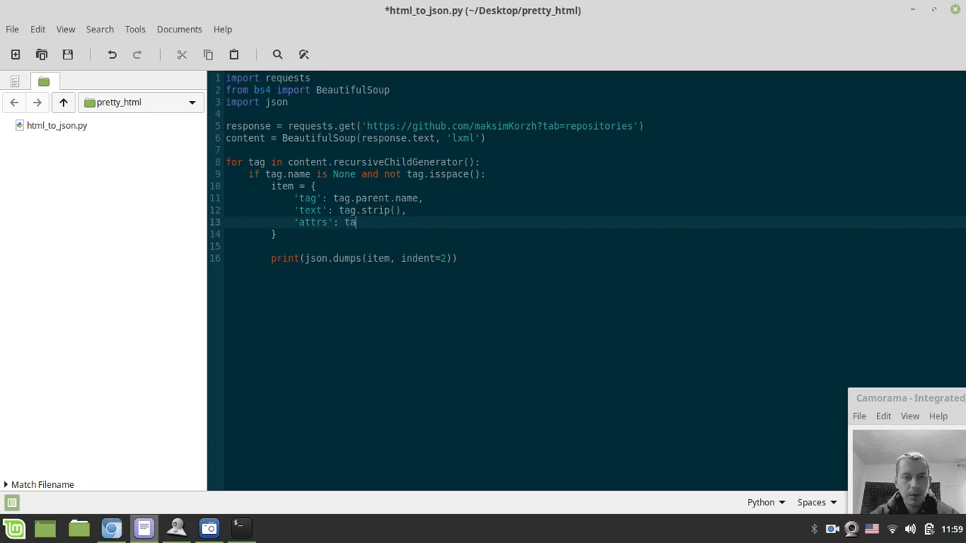
{"action": "type", "text": "g.par"}
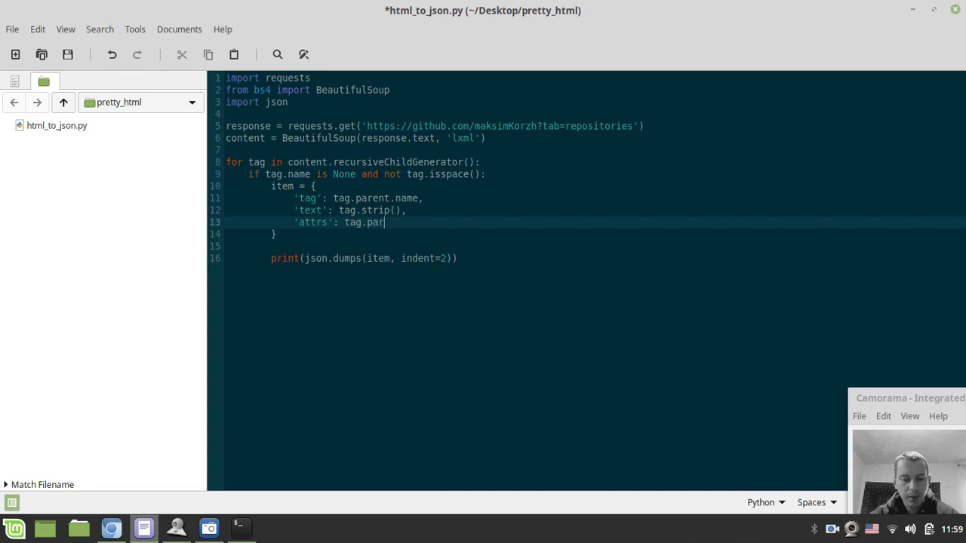
{"action": "type", "text": "ent[]"}
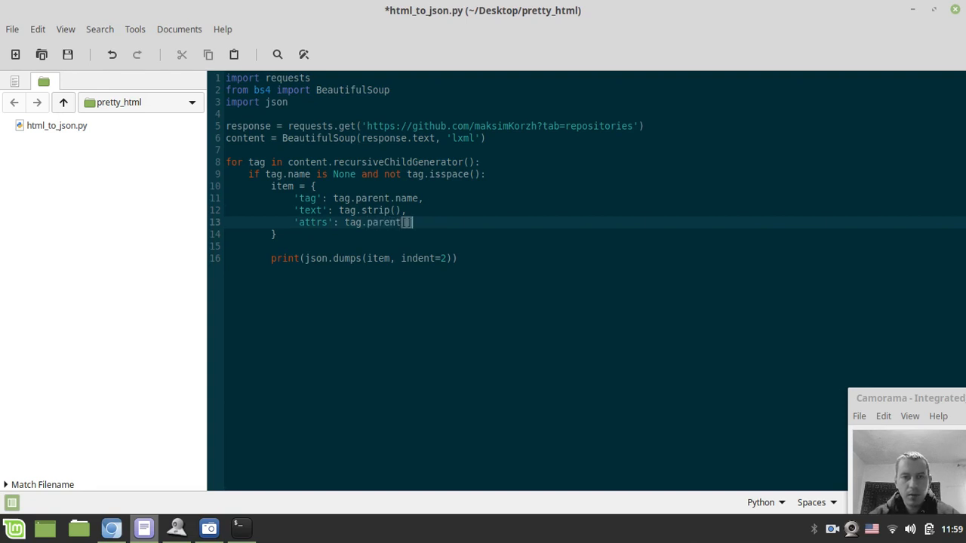
{"action": "type", "text": "'a'"}
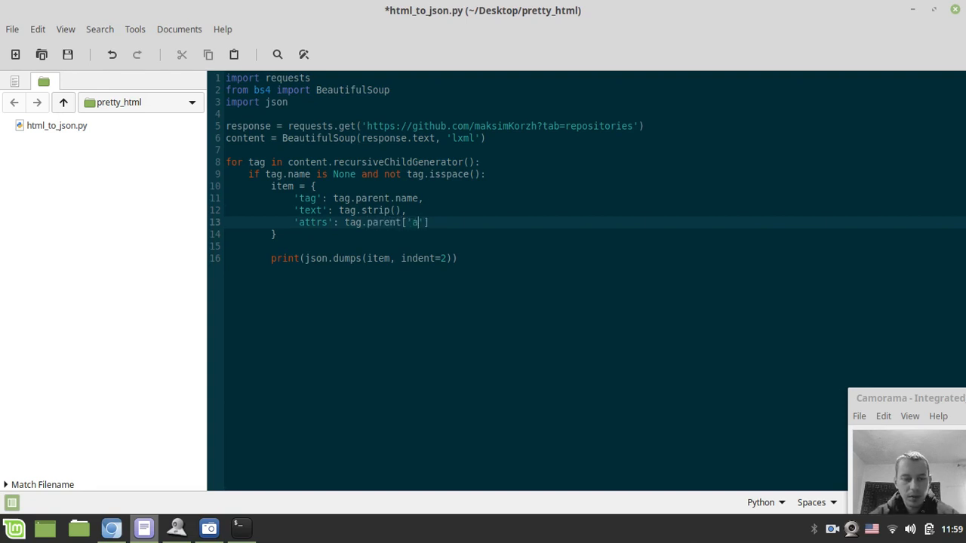
{"action": "type", "text": "ttrs"}
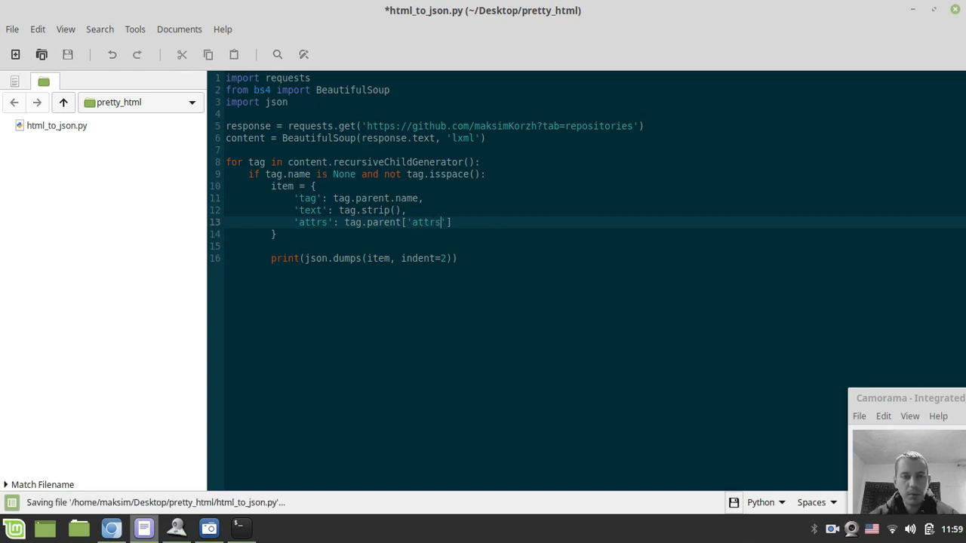
{"action": "key", "text": "ctrl+s"}
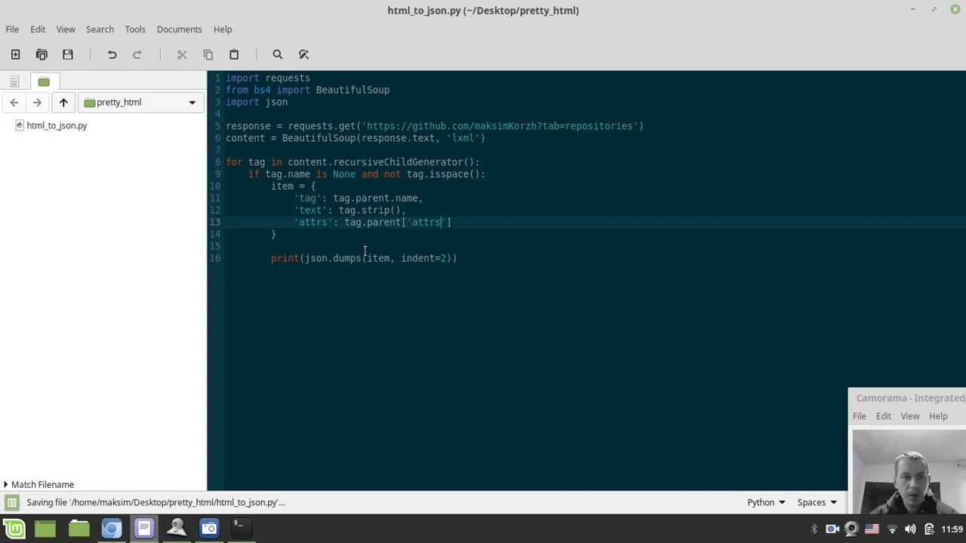
- Rerun html_to_json.py in the terminal and scroll through the printed output
{"action": "left_click", "coordinate": [240, 528]}
{"action": "type", "text": "python3 html_to_json.py"}
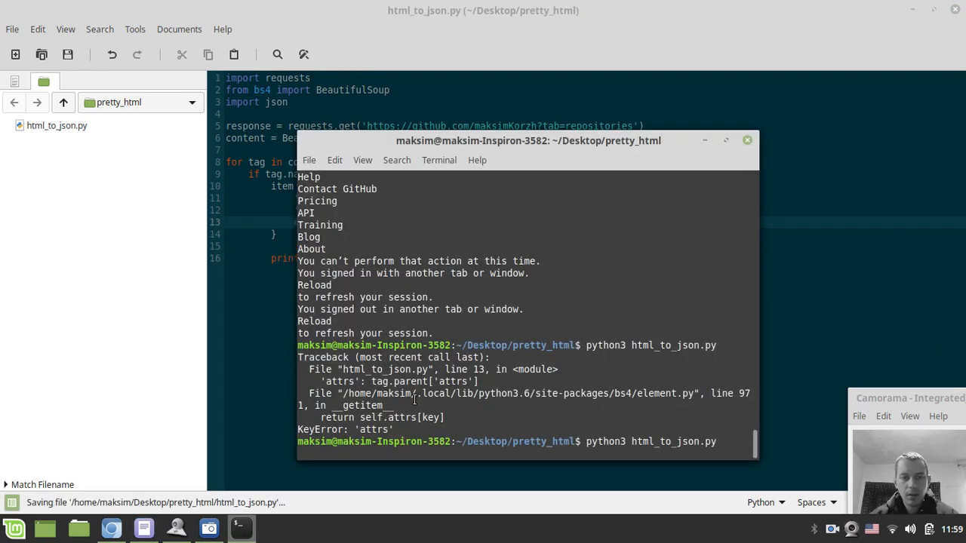
{"action": "key", "text": "Return"}
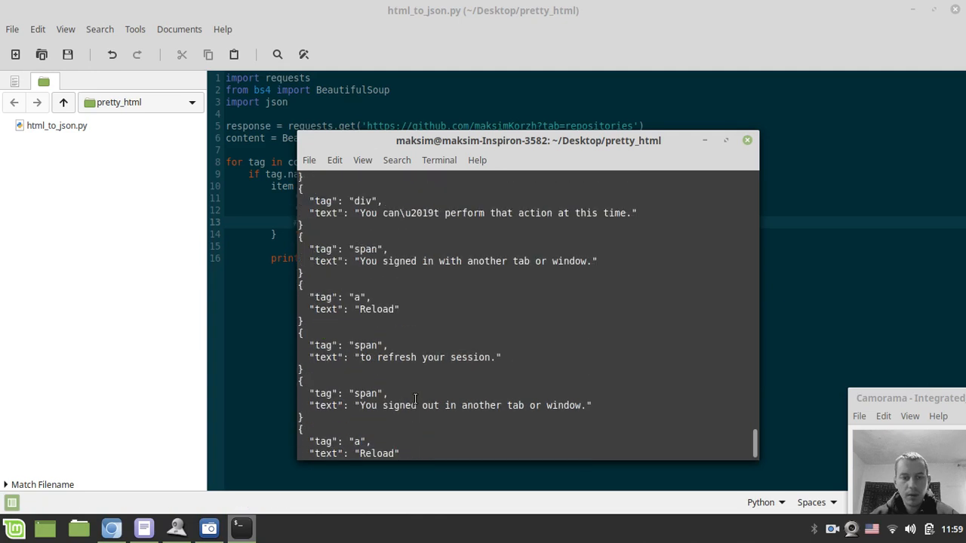
{"action": "scroll", "scroll_direction": "down", "scroll_amount": 3}
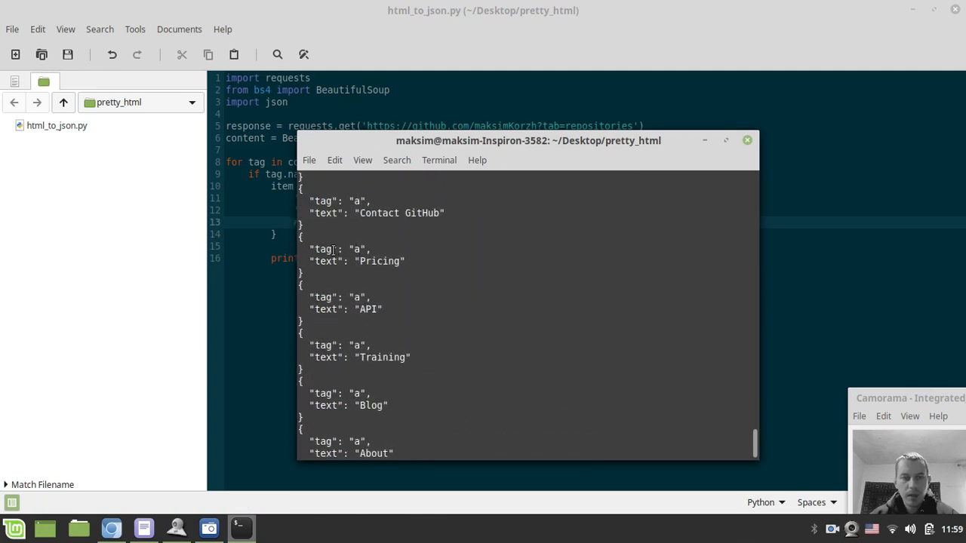
{"action": "scroll", "scroll_direction": "down", "scroll_amount": 3}
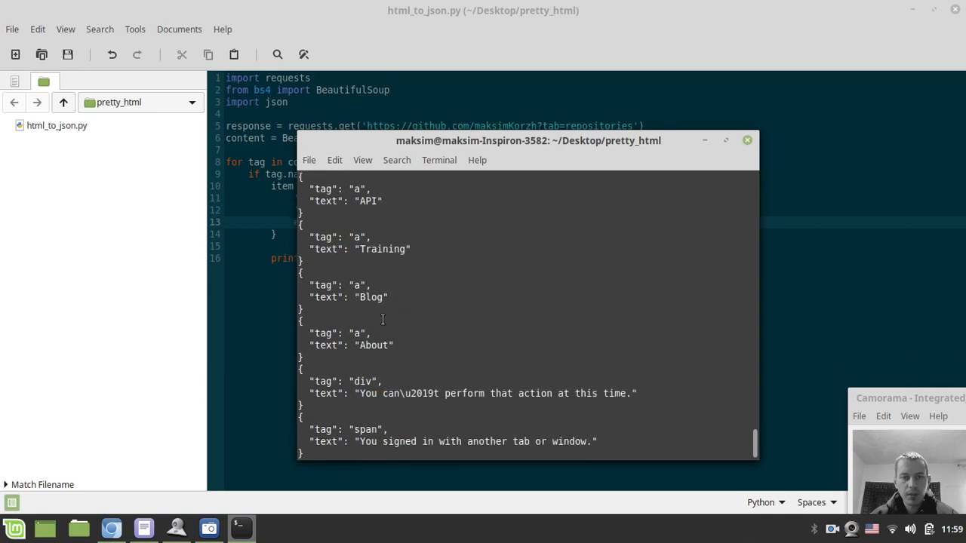
{"action": "scroll", "scroll_direction": "down", "scroll_amount": 3}
{"action": "type", "text": "'attrs': tag.parent.a"}
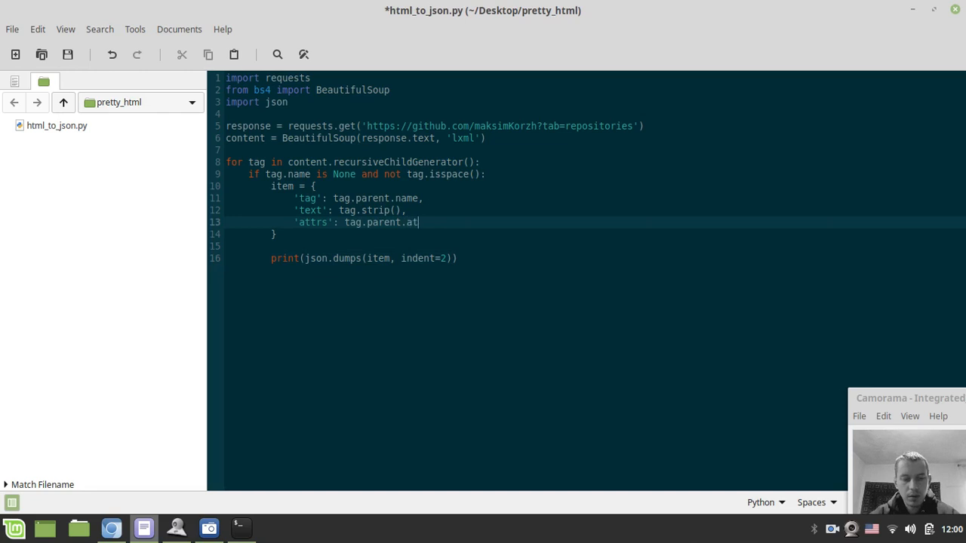
- Complete the attrs value as tag.parent.attrs, rerun, and select 'attrs' on line 13
{"action": "type", "text": "trs"}
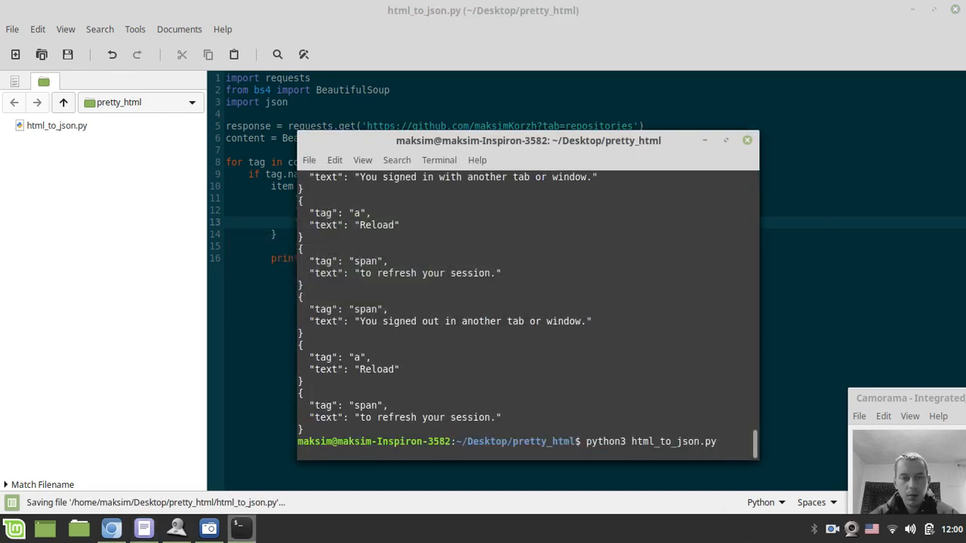
{"action": "key", "text": "Return"}
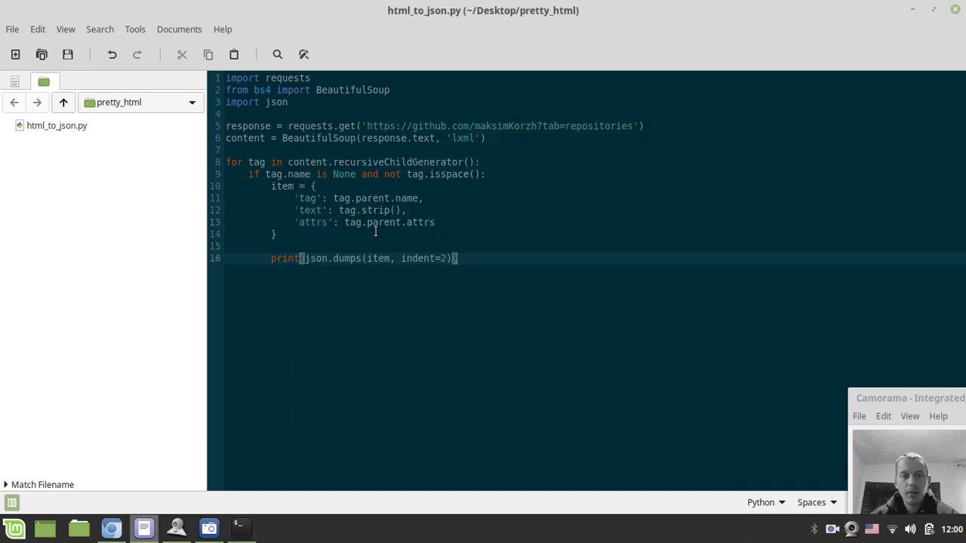
{"action": "mouse_move", "coordinate": [425, 226]}
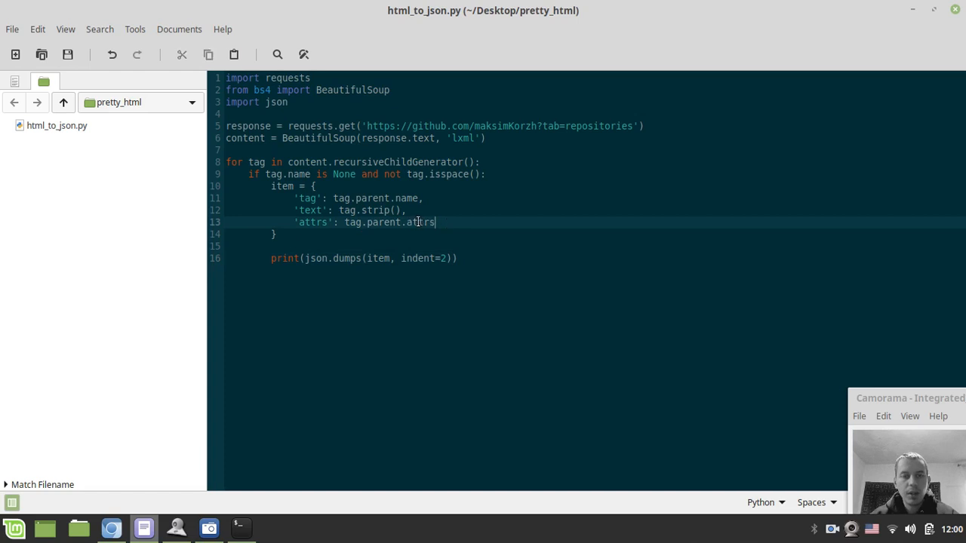
{"action": "double_click", "coordinate": [419, 222]}
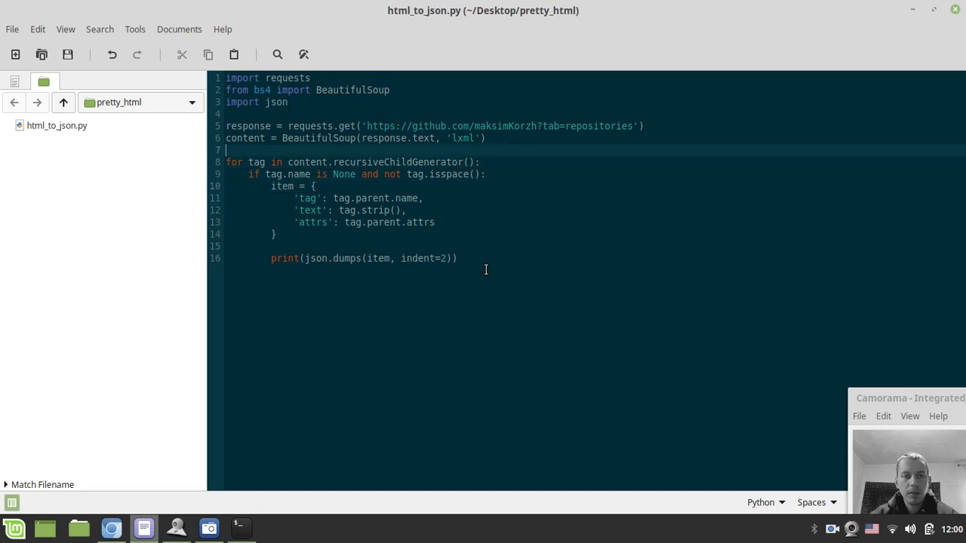
- Add results = [] and start turning the item dictionary into results.append({...})
{"action": "type", "text": "r"}
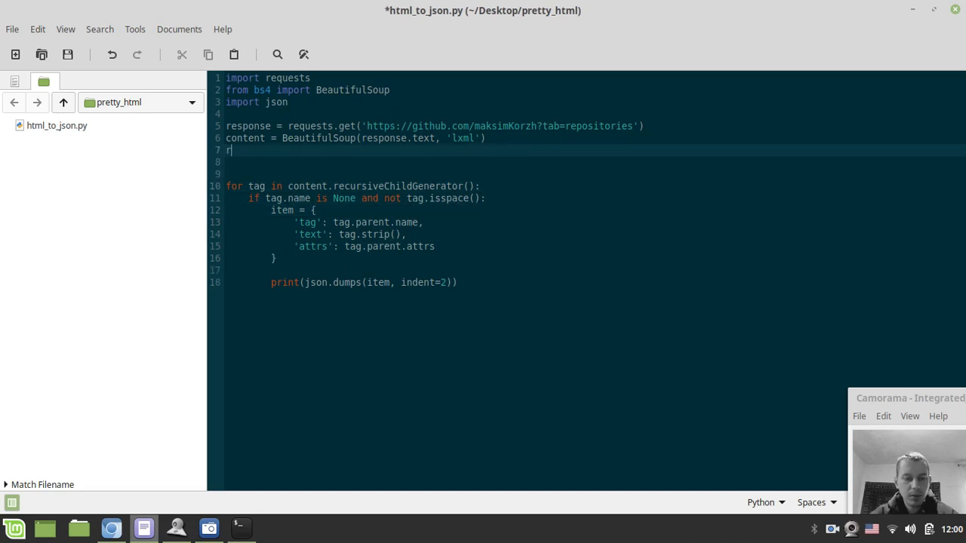
{"action": "type", "text": "esy"}
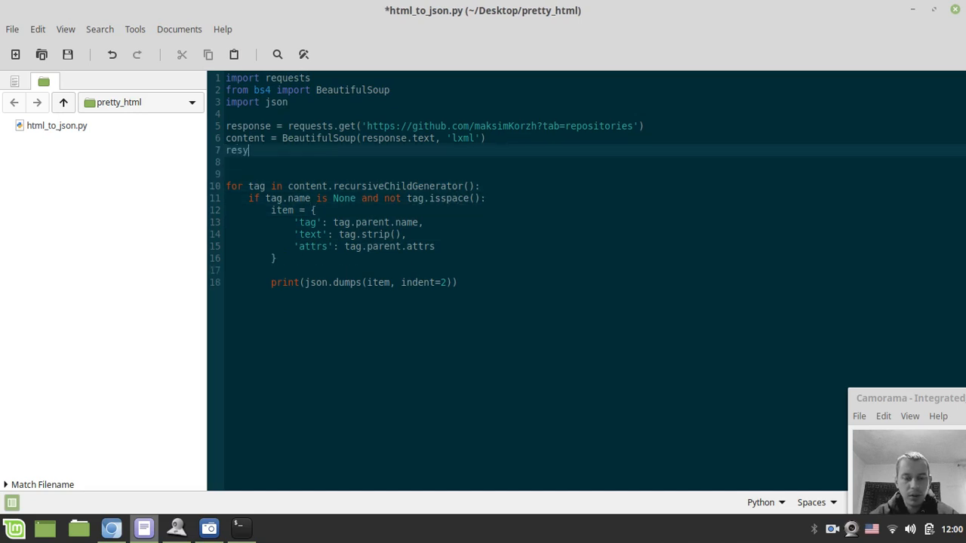
{"action": "type", "text": "ults"}
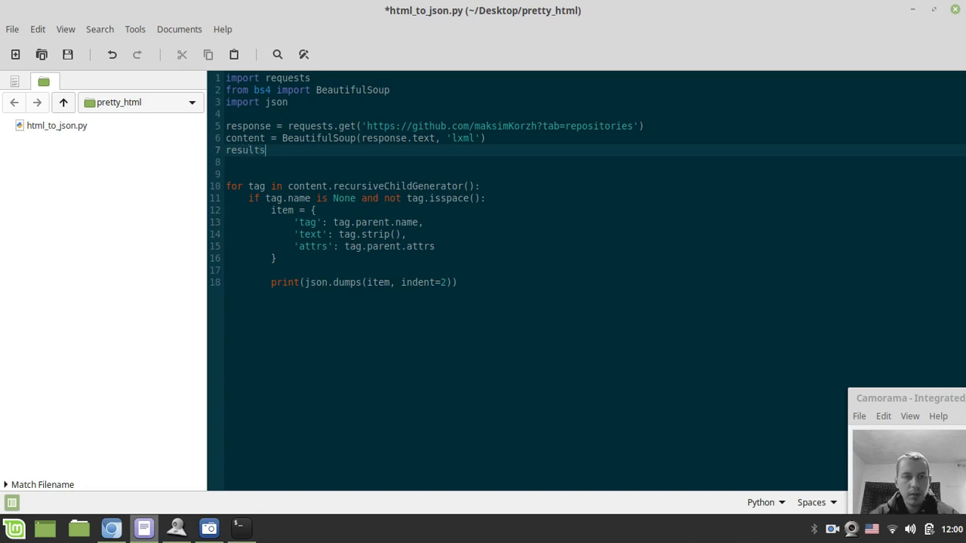
{"action": "type", "text": "= []"}
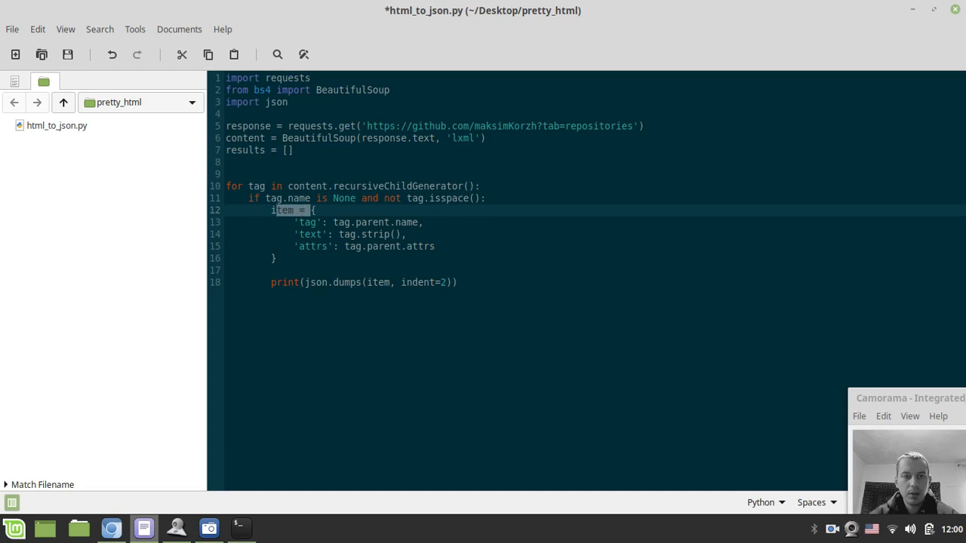
{"action": "type", "text": "result"}
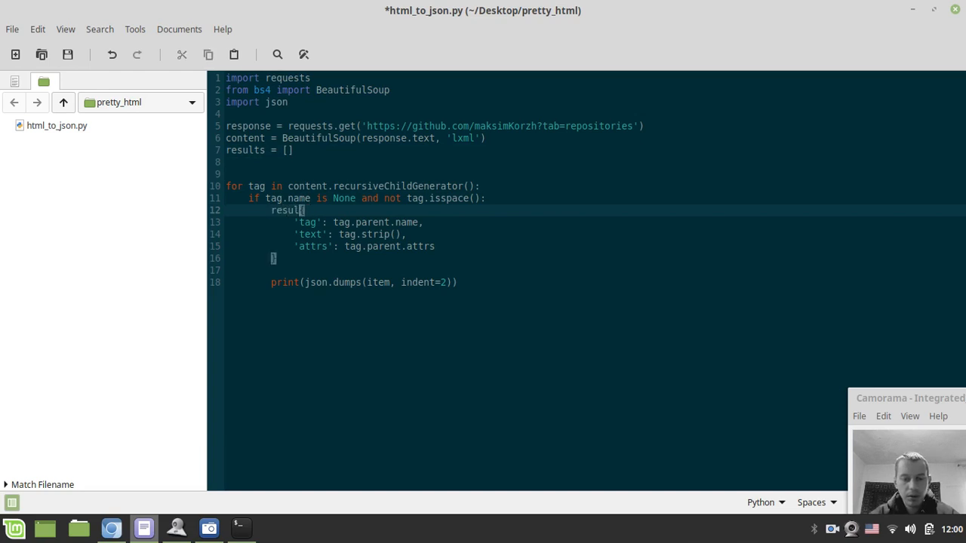
{"action": "type", "text": "s.append("}
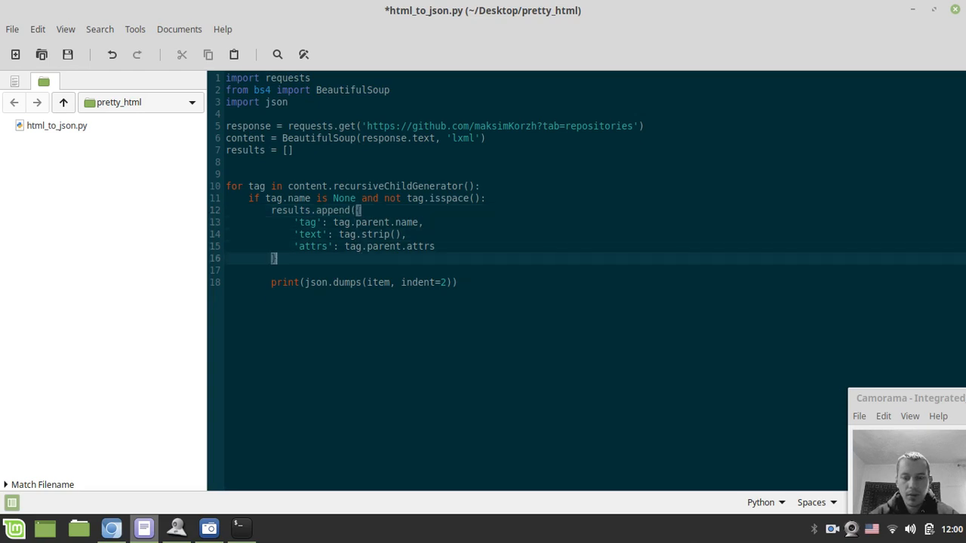
{"action": "type", "text": "{"}
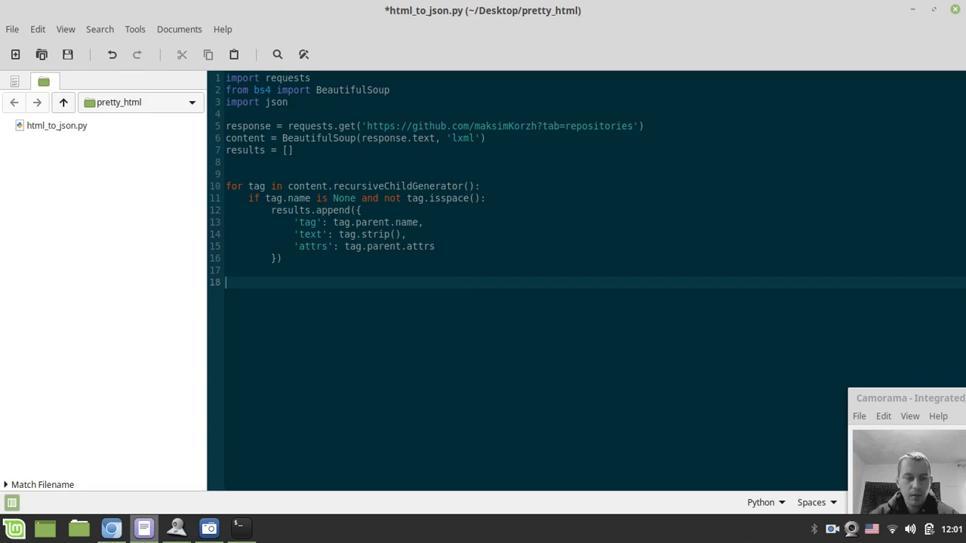
- Write the line with open('out.json', 'w') as json_file: in the script
{"action": "type", "text": "with o"}
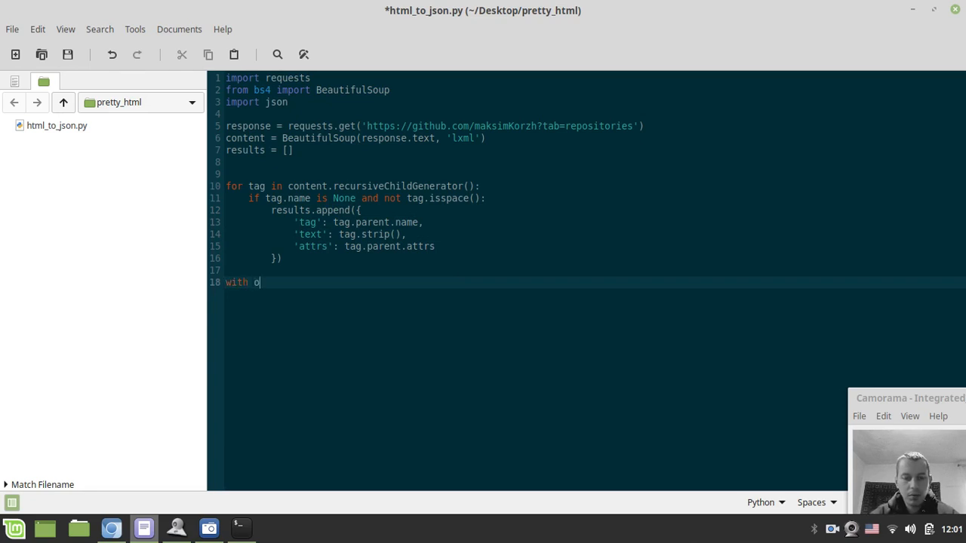
{"action": "type", "text": "pen()"}
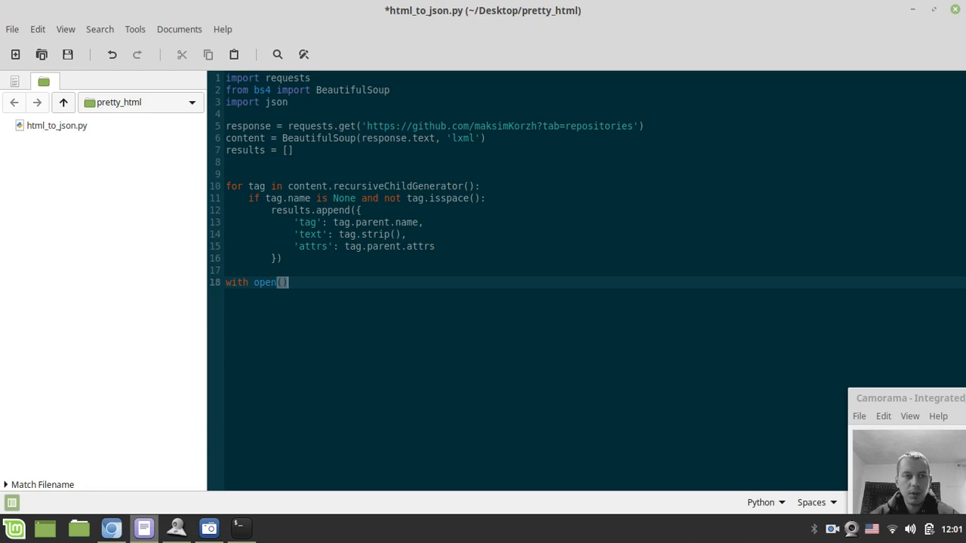
{"action": "type", "text": "''"}
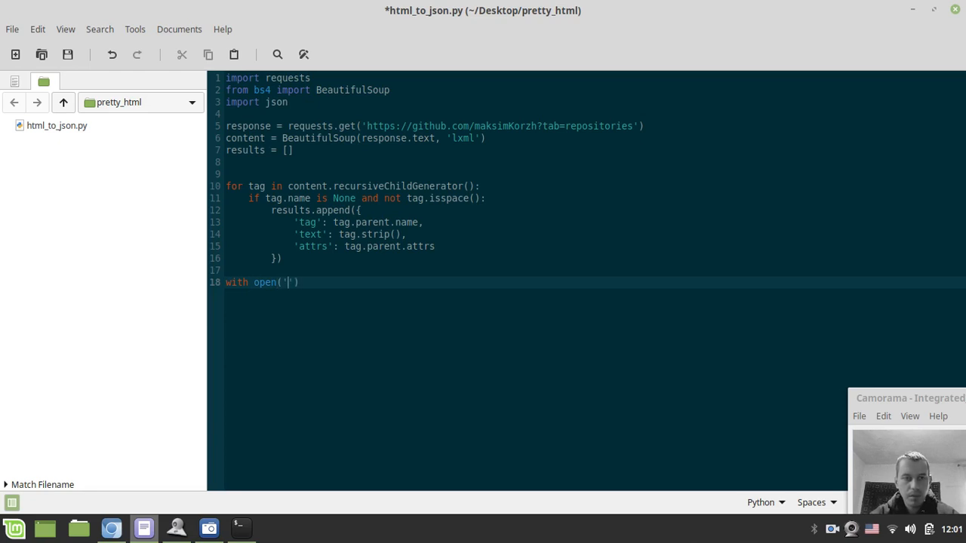
{"action": "type", "text": "o"}
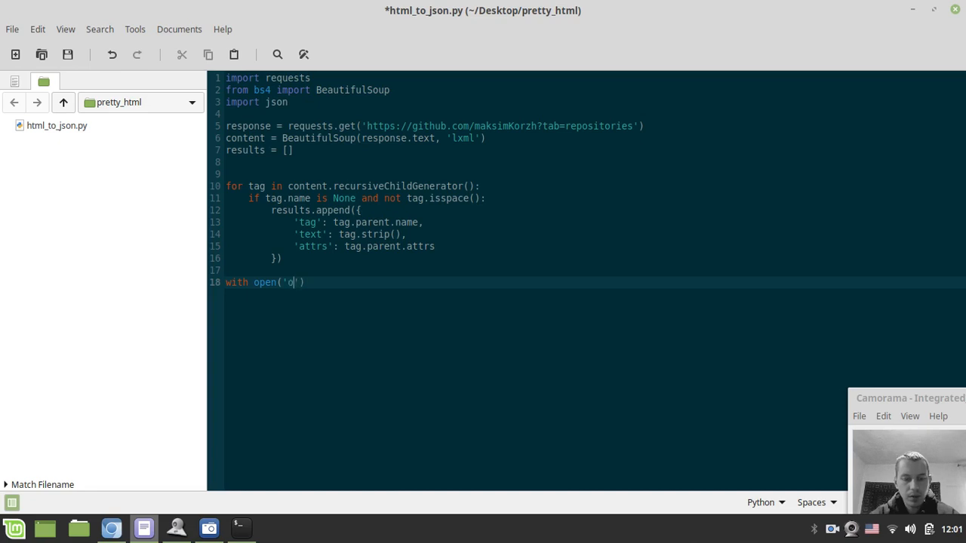
{"action": "type", "text": "ut.j"}
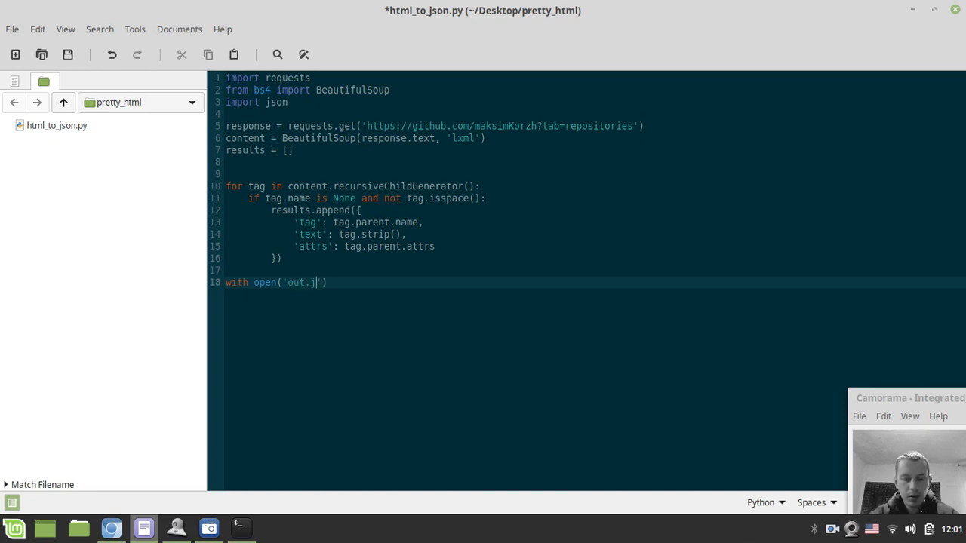
{"action": "type", "text": "son', '"}
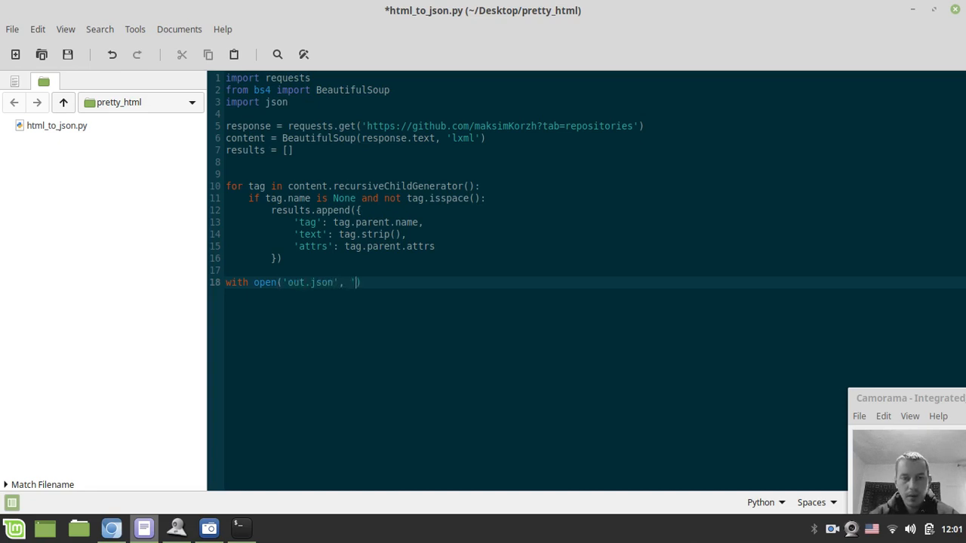
{"action": "type", "text": "w') as"}
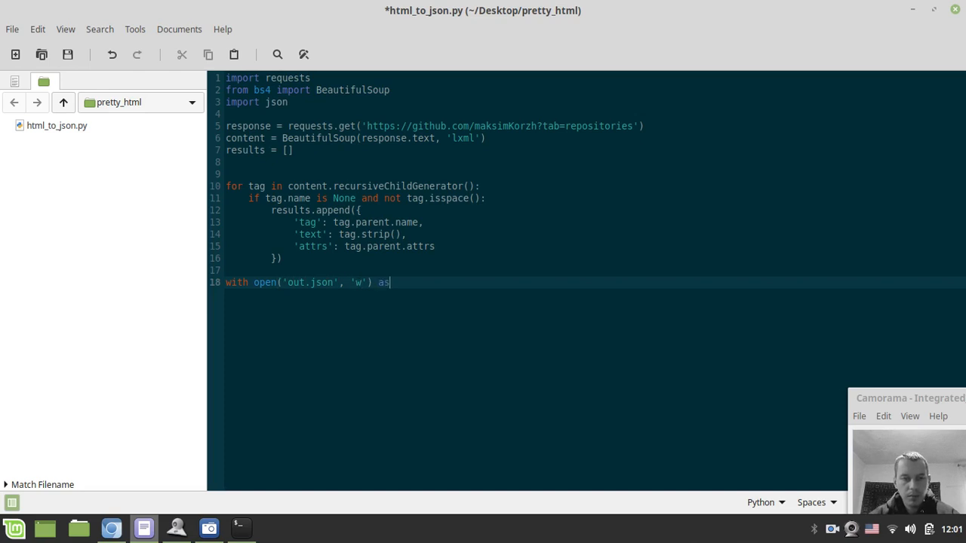
{"action": "type", "text": "ja"}
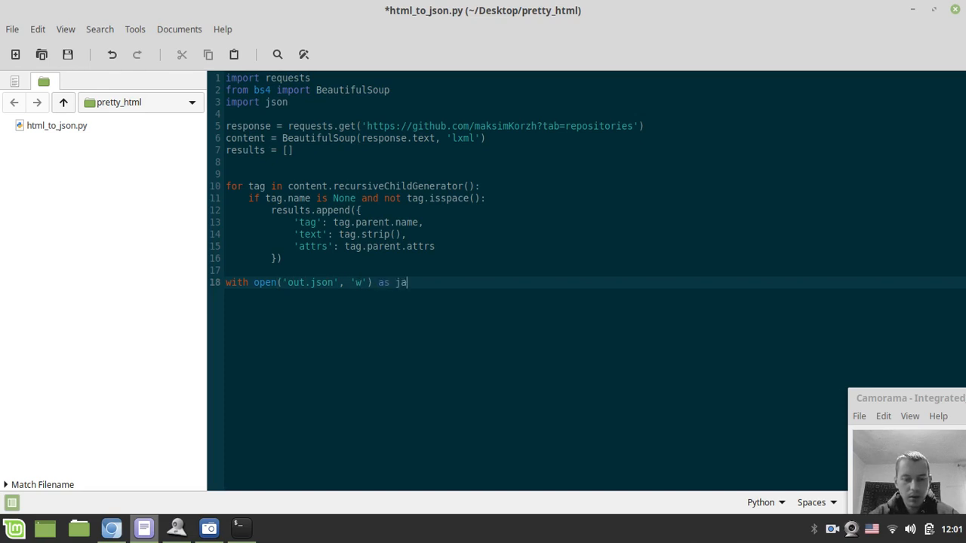
{"action": "type", "text": "so"}
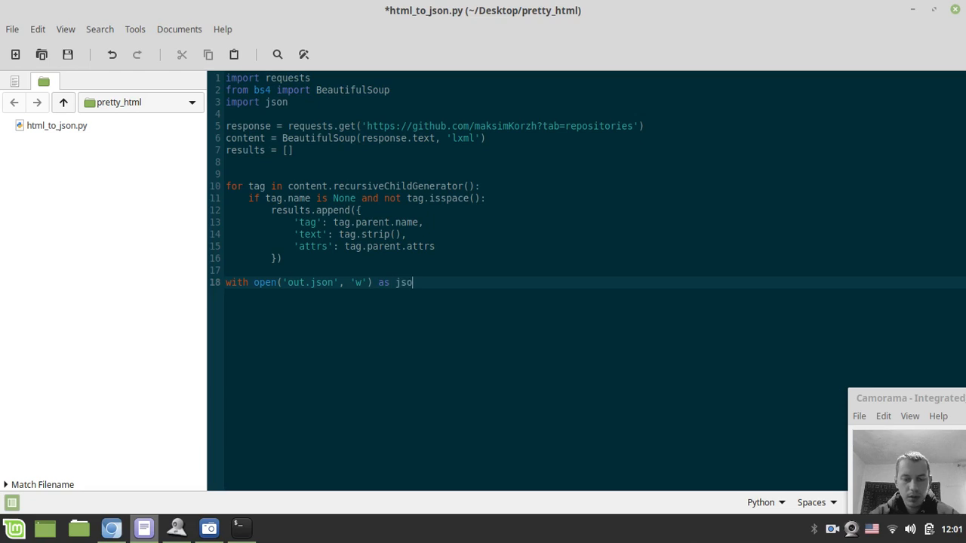
{"action": "type", "text": "n_file"}
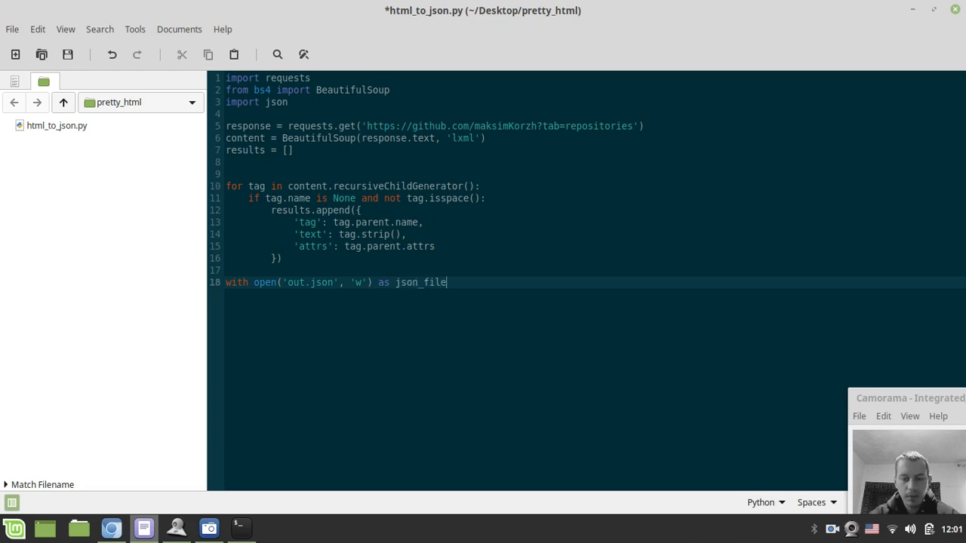
{"action": "type", "text": ":"}
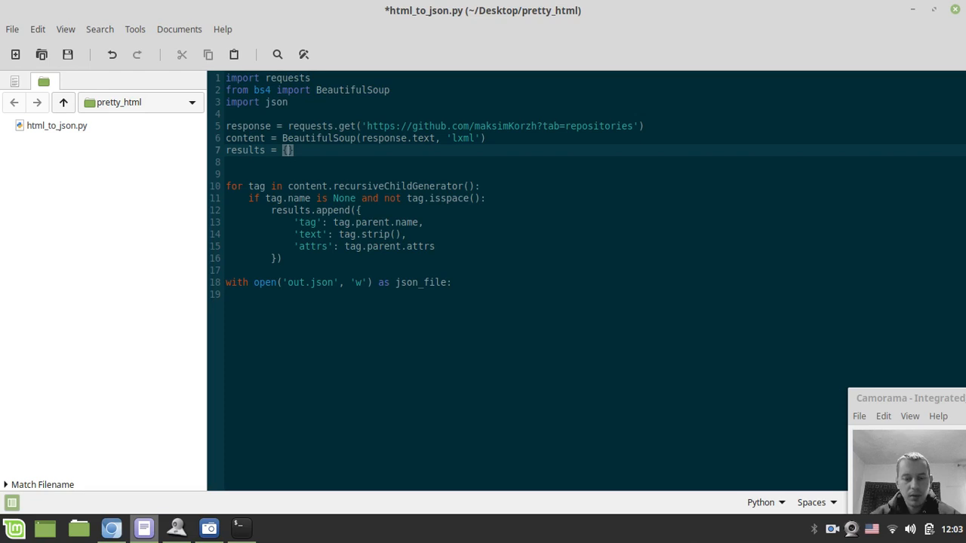
- Give results a 'data' list, append items to results['data'], and save
{"action": "type", "text": "data':"}
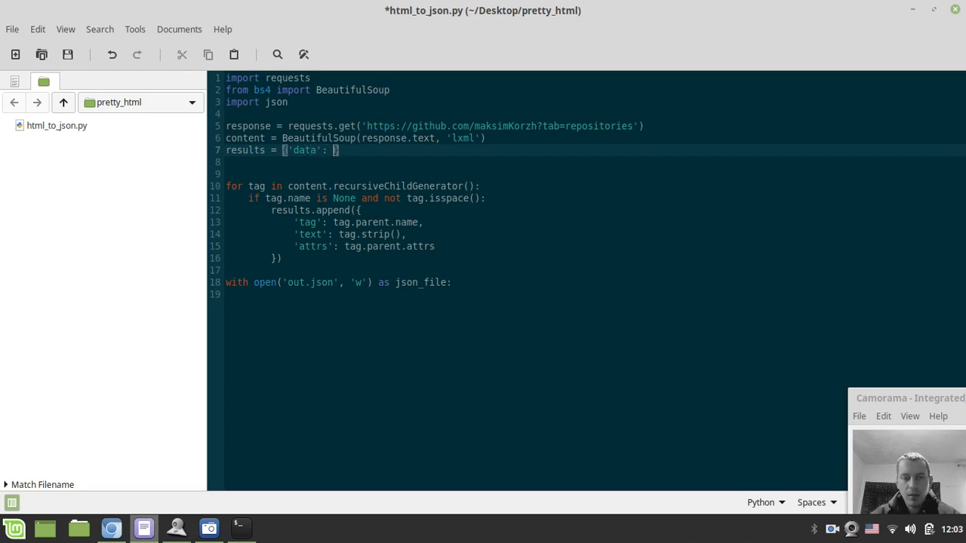
{"action": "type", "text": "[]"}
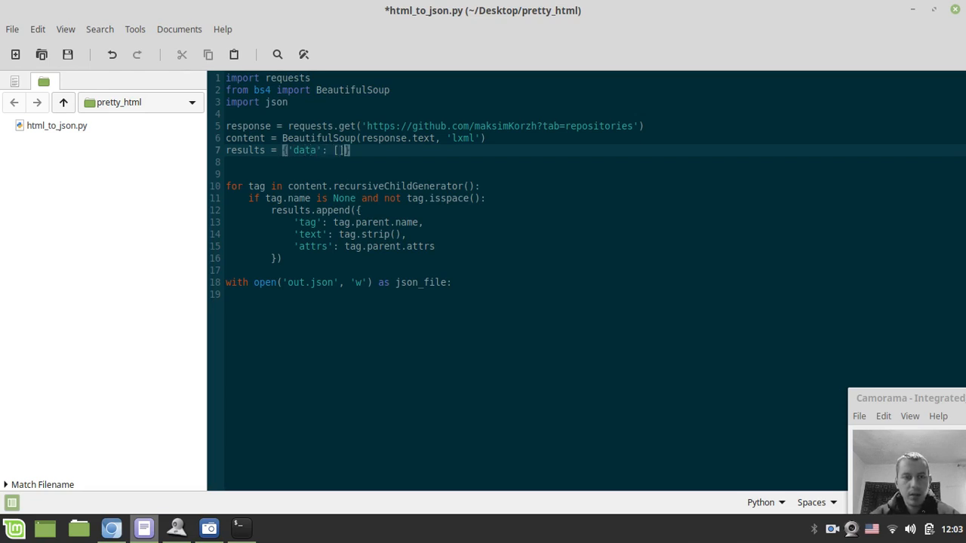
{"action": "key", "text": "ctrl+s"}
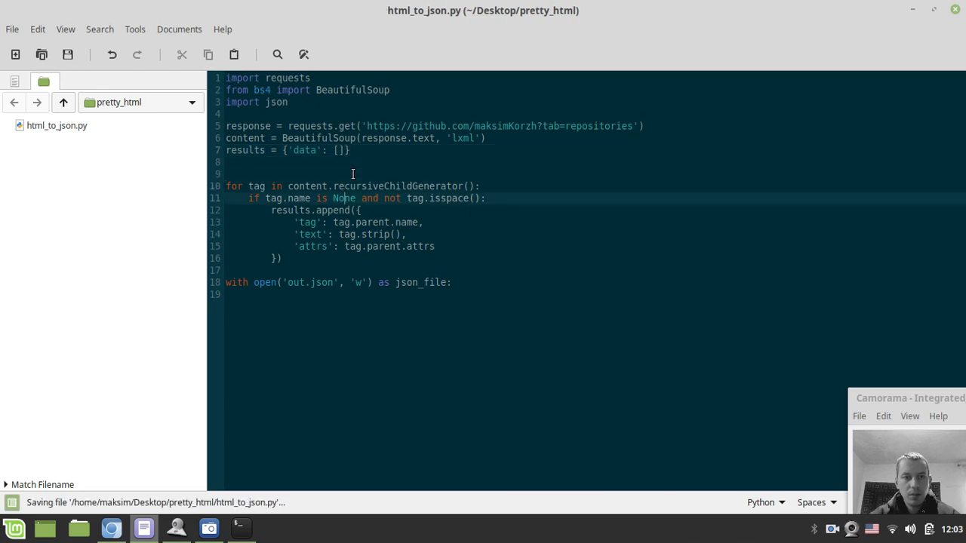
{"action": "type", "text": "[]"}
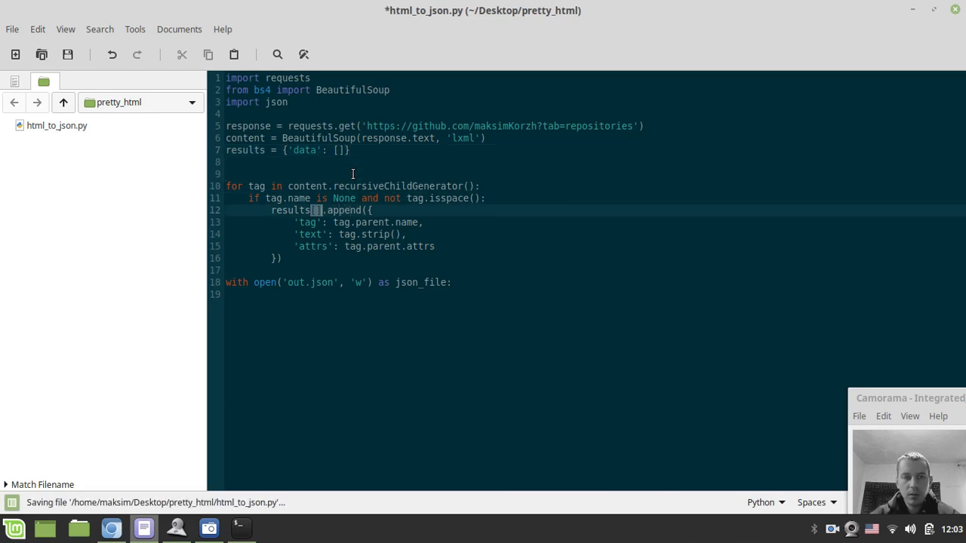
{"action": "type", "text": "'data"}
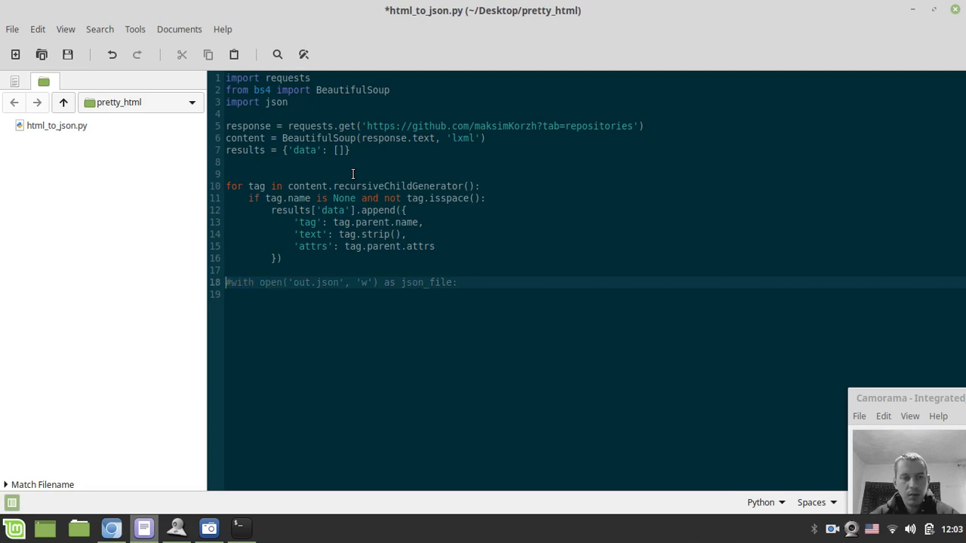
- Make the print call output json.dumps(results['data'], indent=2)
{"action": "type", "text": "pri"}
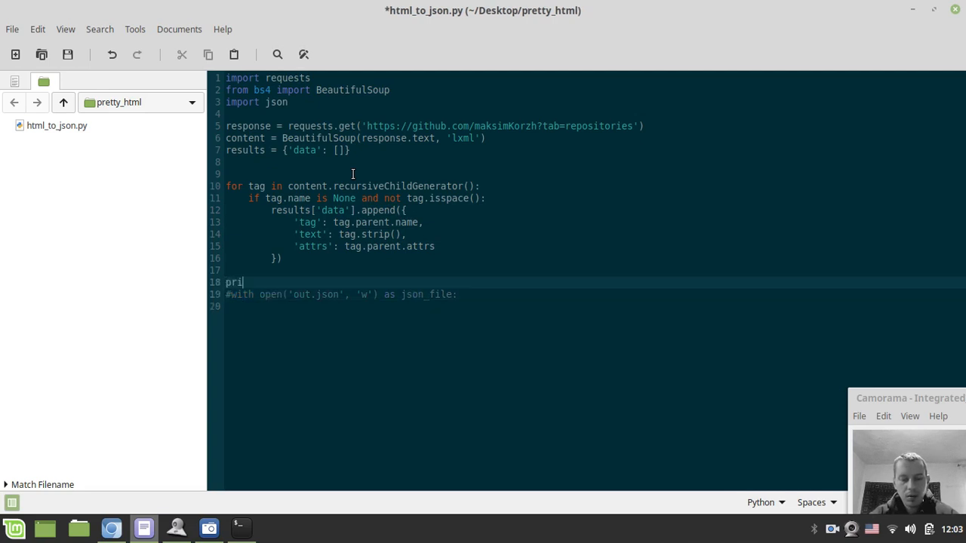
{"action": "type", "text": "nt(js)"}
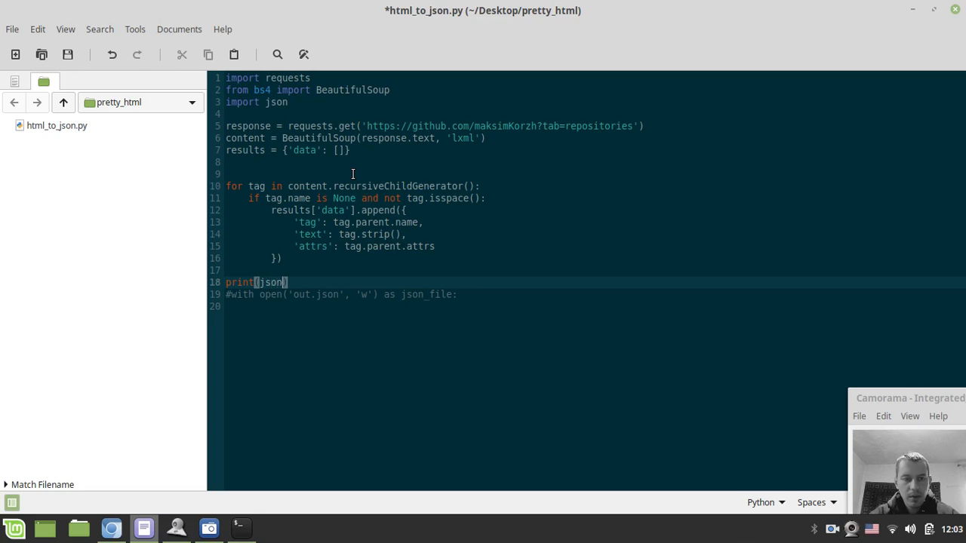
{"action": "type", "text": ".dumps("}
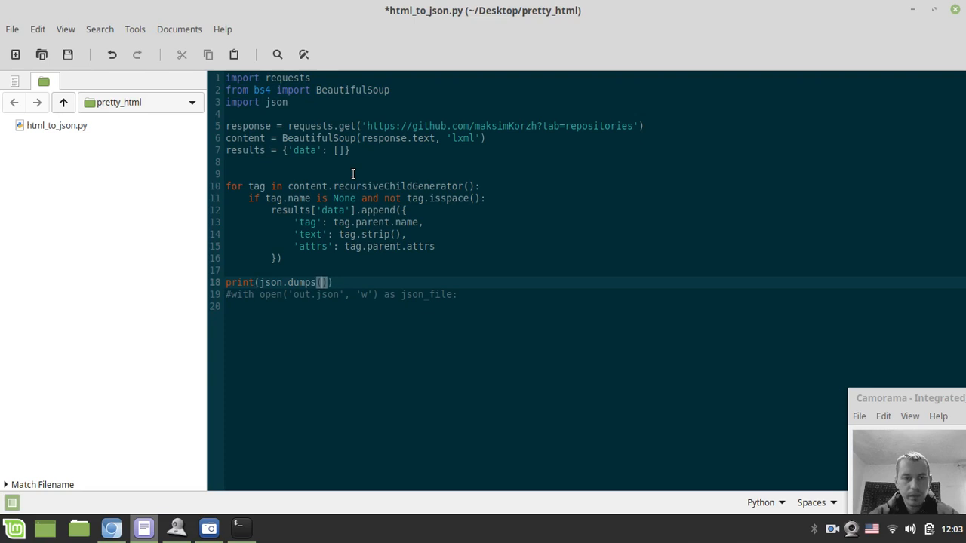
{"action": "type", "text": "res"}
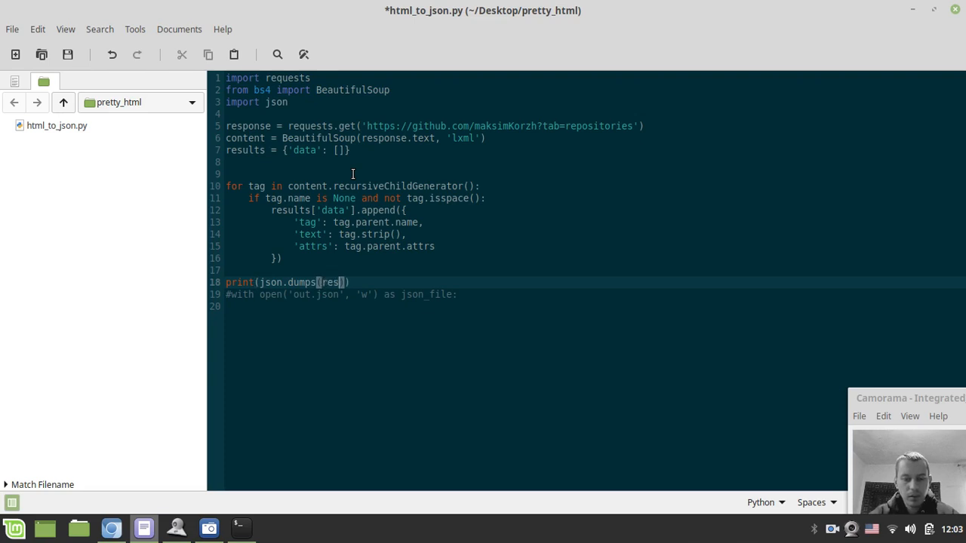
{"action": "type", "text": "ults."}
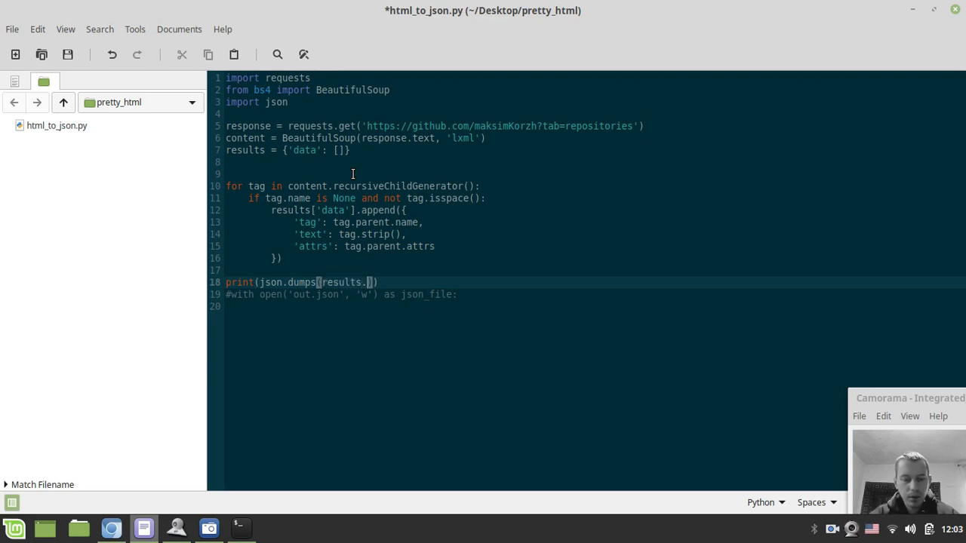
{"action": "type", "text": "dat"}
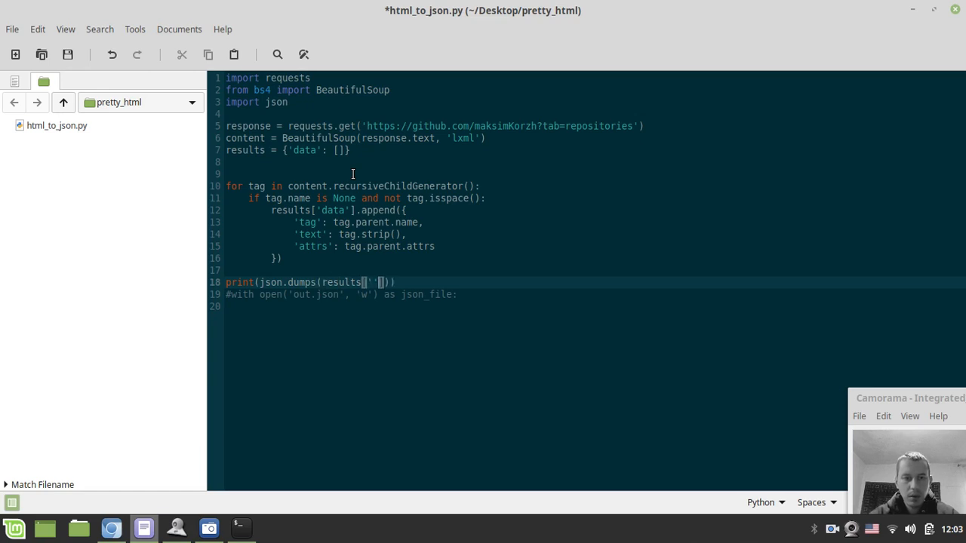
{"action": "type", "text": "data"}
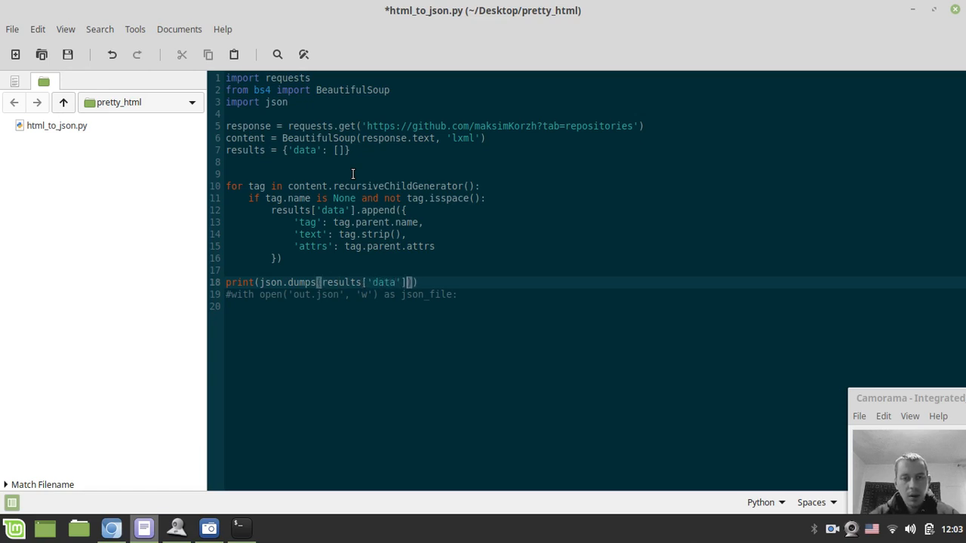
{"action": "type", "text": ", i"}
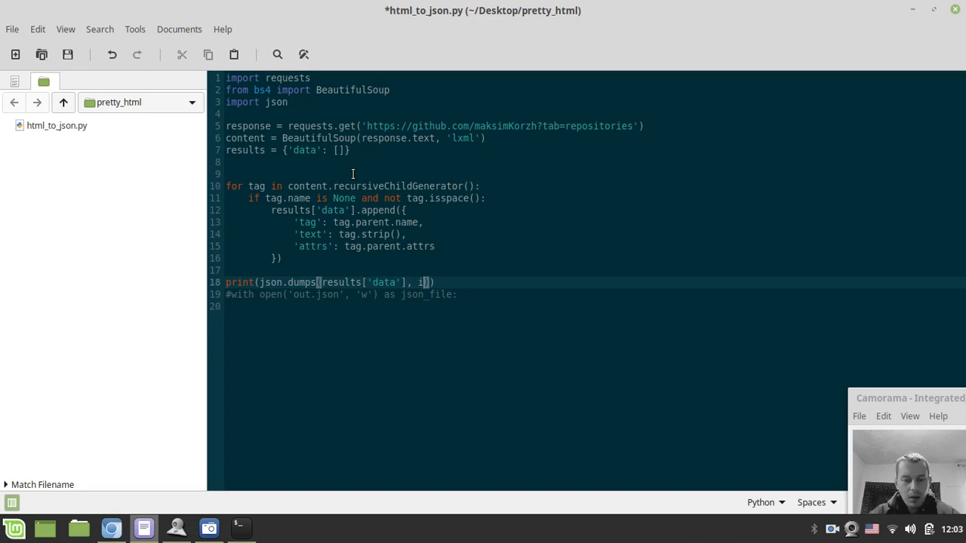
{"action": "type", "text": "ndent=2"}
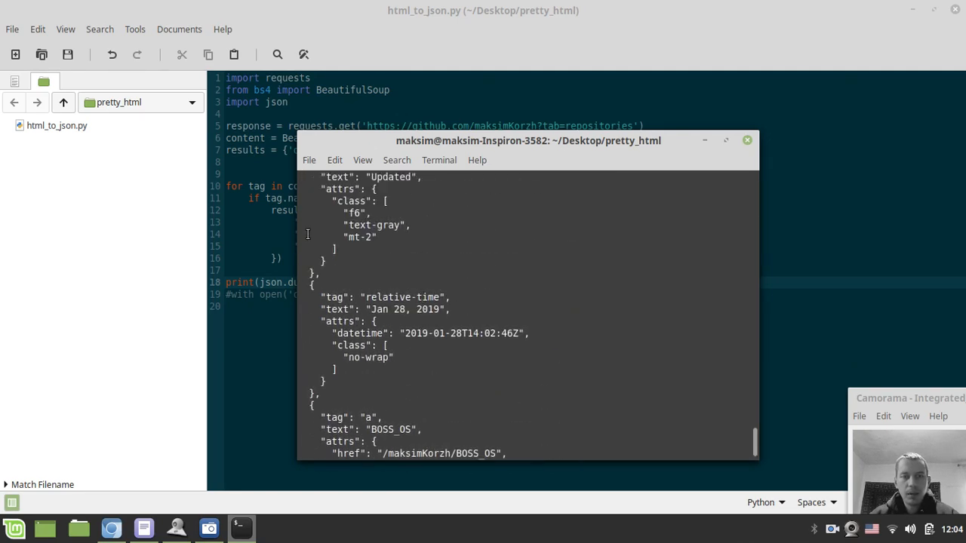
- Run python3 html_to_json.py in the terminal
{"action": "type", "text": "python3 html_to_json.py"}
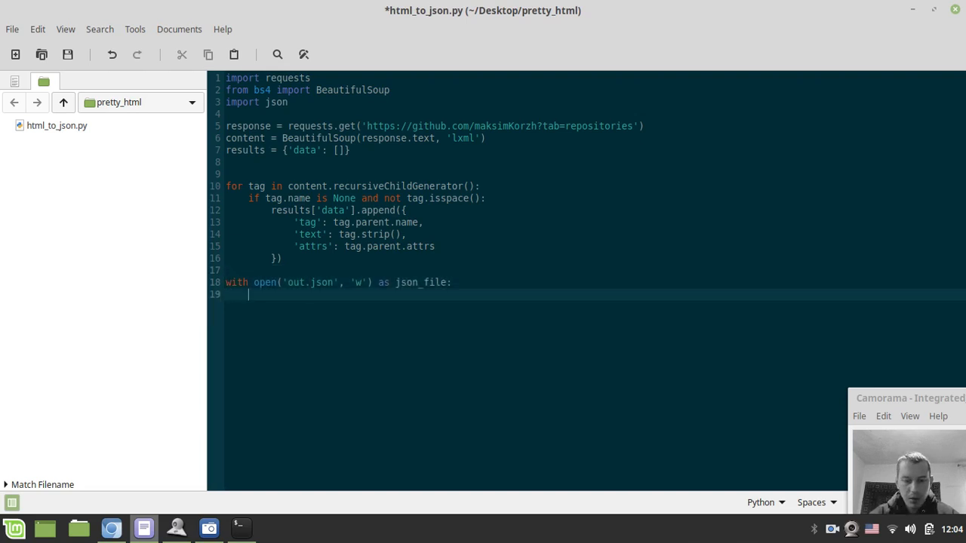
- Write json_file.write(json.dumps(results['data'], indent=2)) inside the with-block and save
{"action": "type", "text": "json_f"}
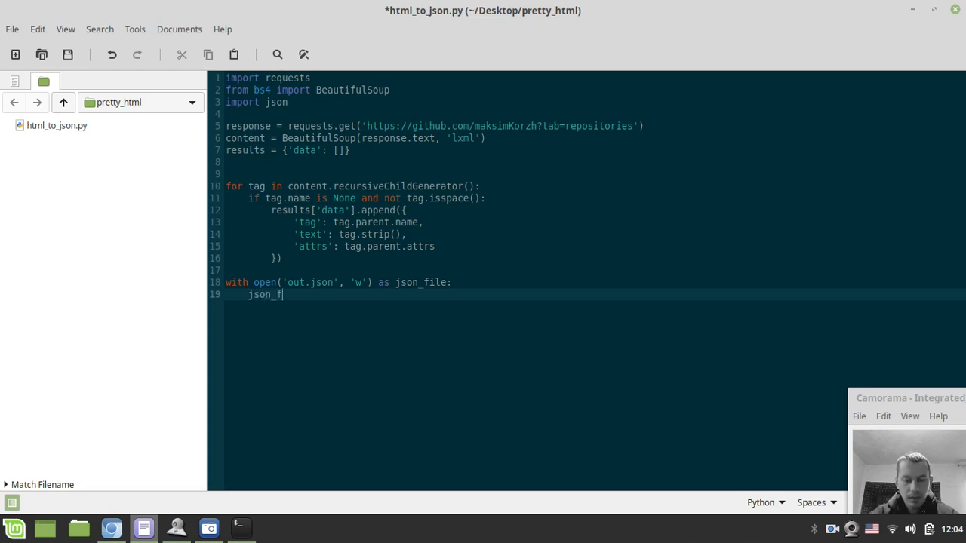
{"action": "type", "text": "ile.w"}
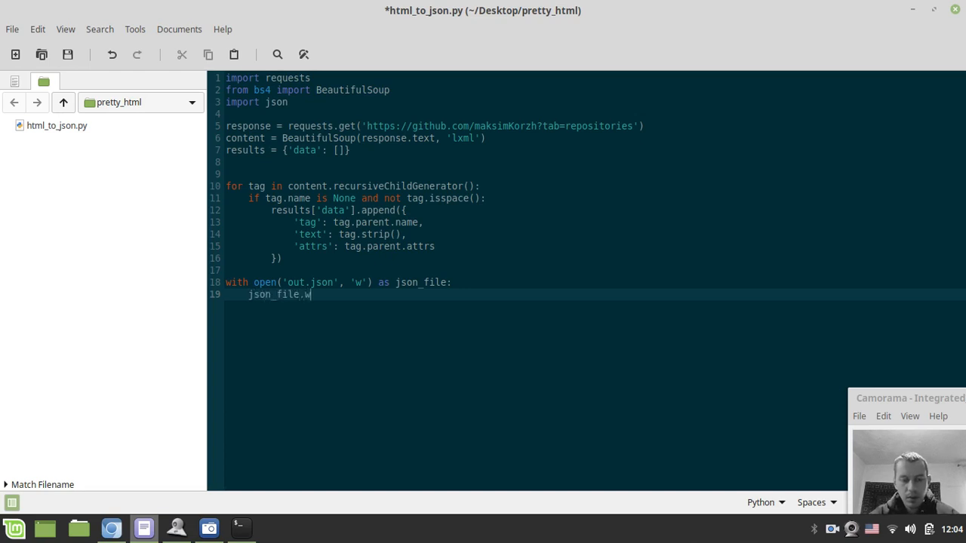
{"action": "type", "text": "rite()"}
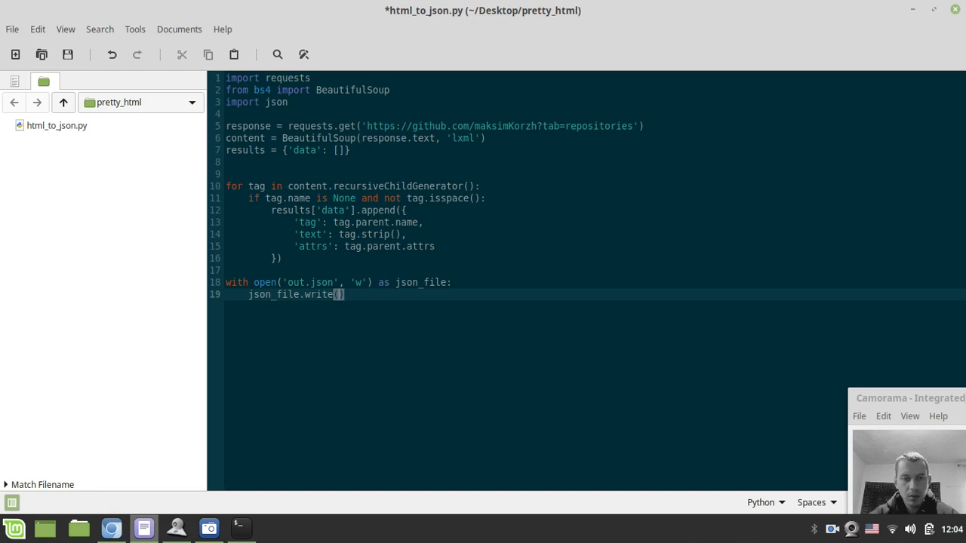
{"action": "type", "text": "json.dumps(results['data'], indent=2)"}
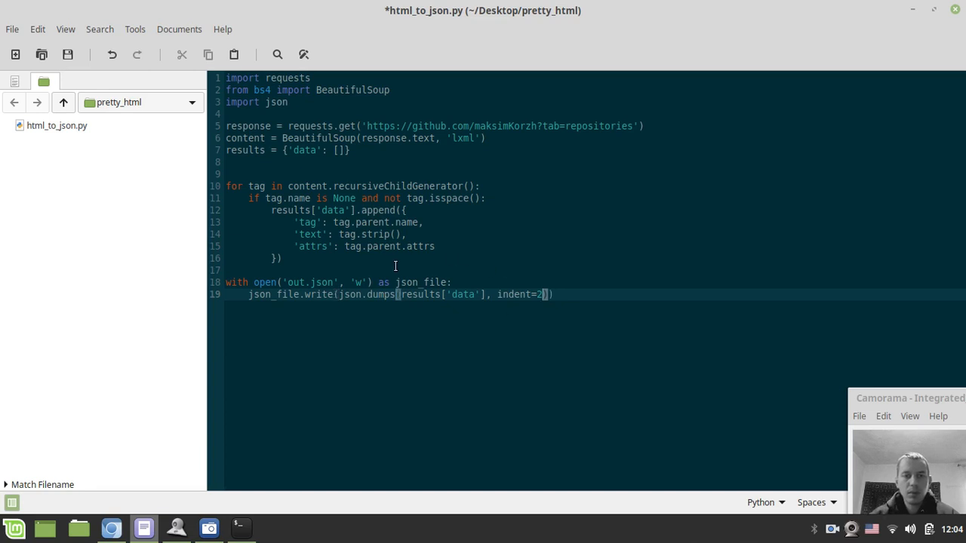
{"action": "double_click", "coordinate": [369, 294]}
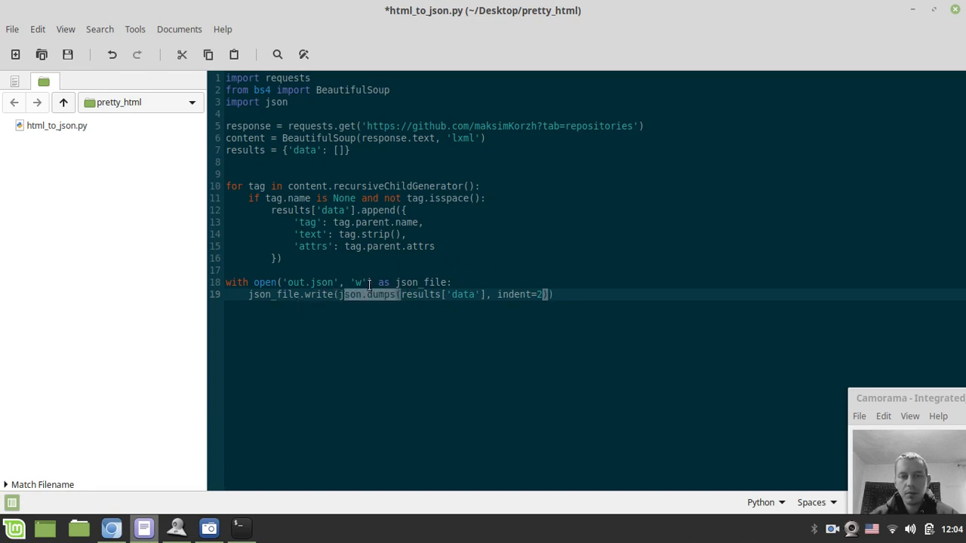
{"action": "key", "text": "ctrl+s"}
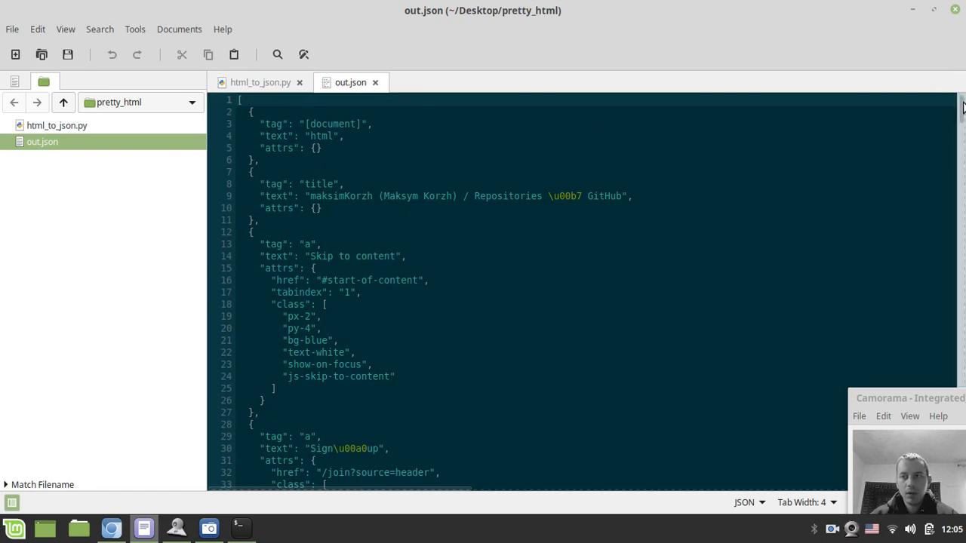
- Scroll through out.json, switch to the script tab, then return to out.json
{"action": "scroll", "scroll_direction": "down", "scroll_amount": 3}
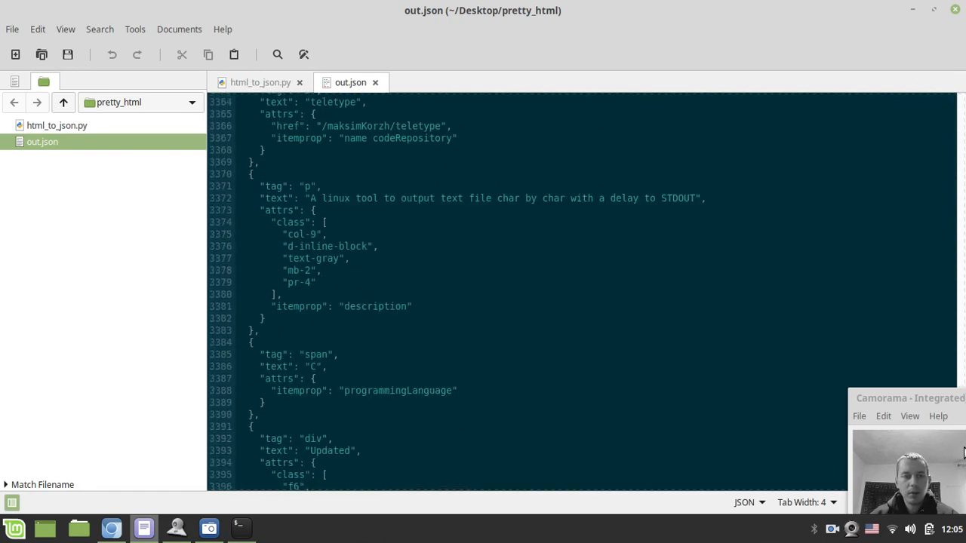
{"action": "left_click", "coordinate": [260, 82]}
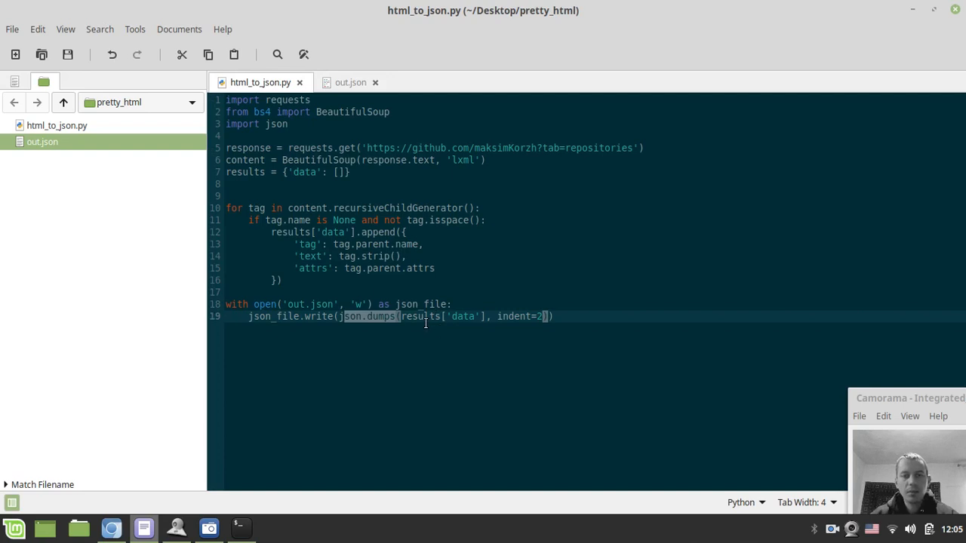
{"action": "mouse_move", "coordinate": [288, 193]}
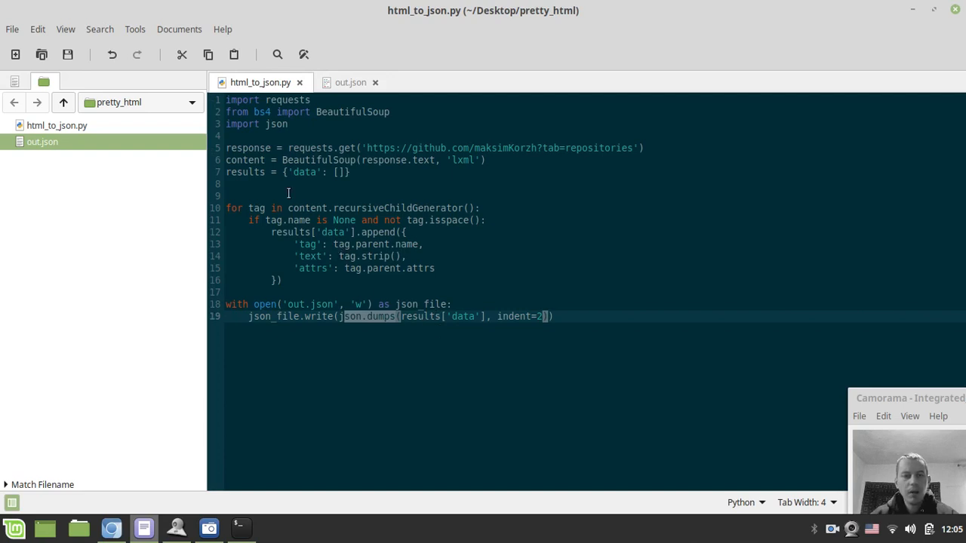
{"action": "mouse_move", "coordinate": [362, 173]}
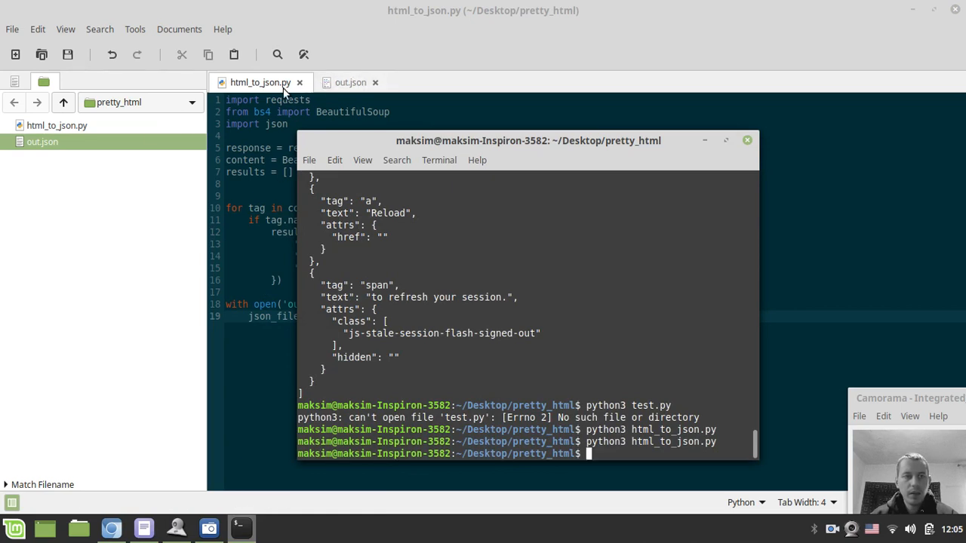
{"action": "left_click", "coordinate": [350, 83]}
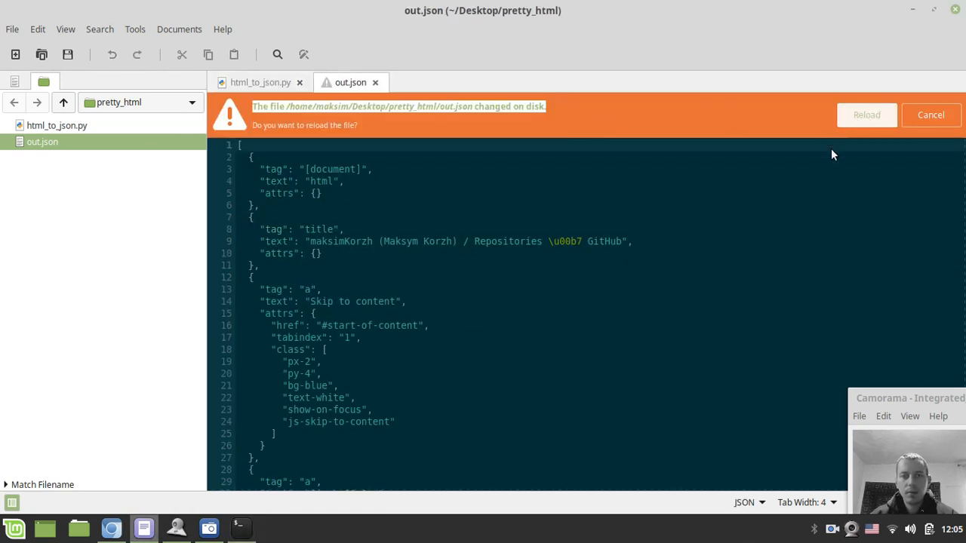
- Reload out.json and scroll through its tag, text and attrs entries
{"action": "left_click", "coordinate": [931, 115]}
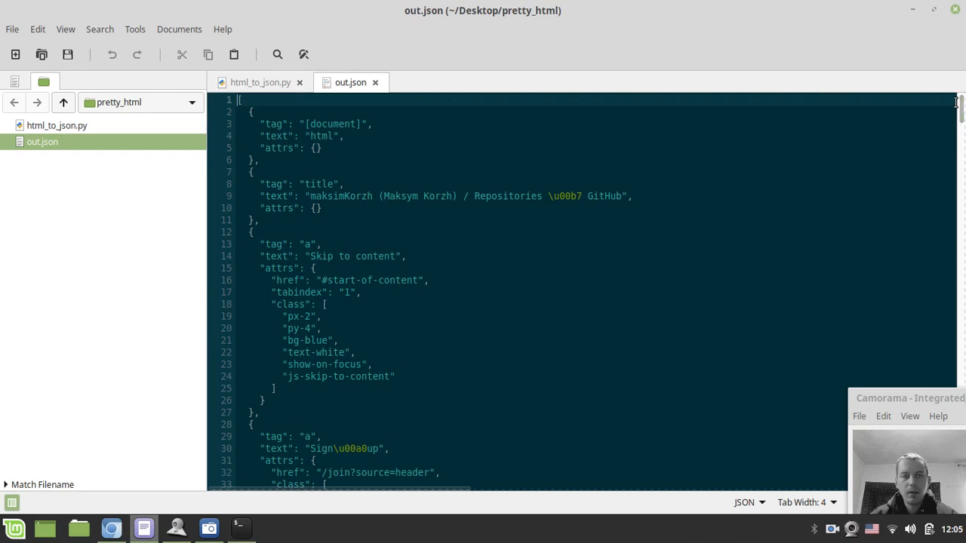
{"action": "scroll", "scroll_direction": "down", "scroll_amount": 3}
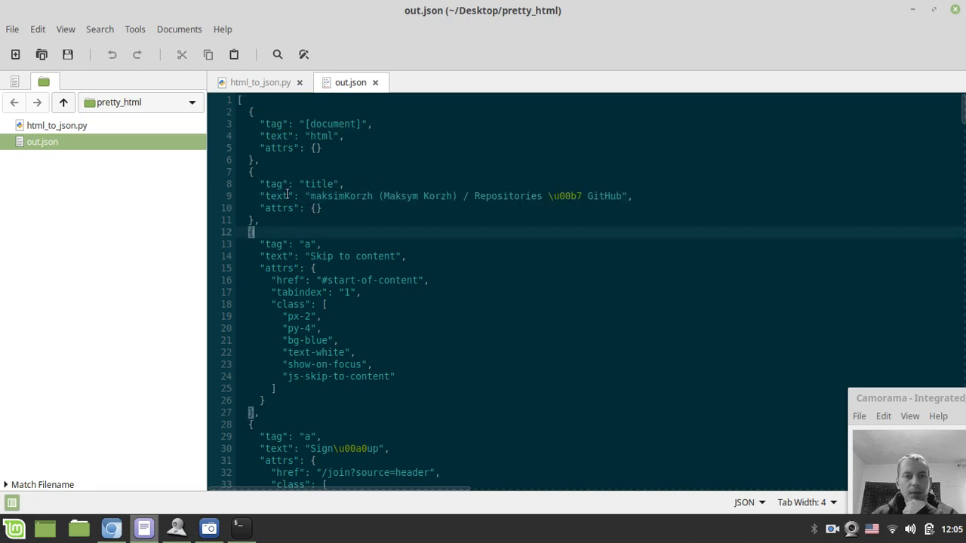
{"action": "scroll", "scroll_direction": "down", "scroll_amount": 3}
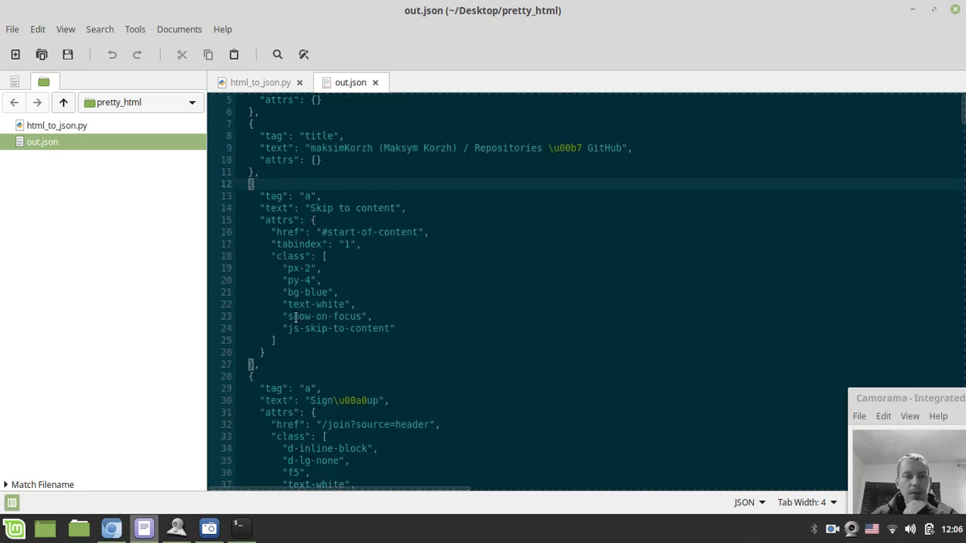
{"action": "scroll", "scroll_direction": "down", "scroll_amount": 3}
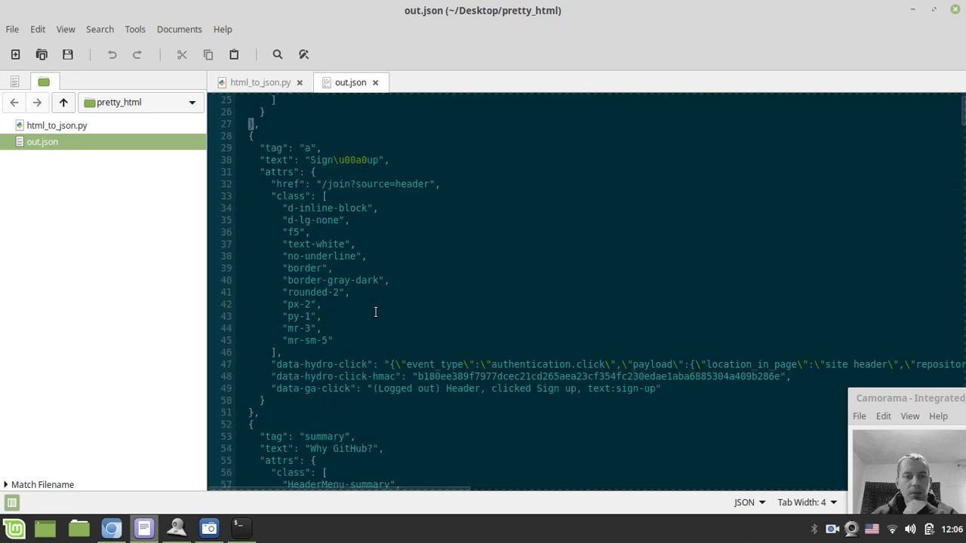
{"action": "scroll", "scroll_direction": "down", "scroll_amount": 3}
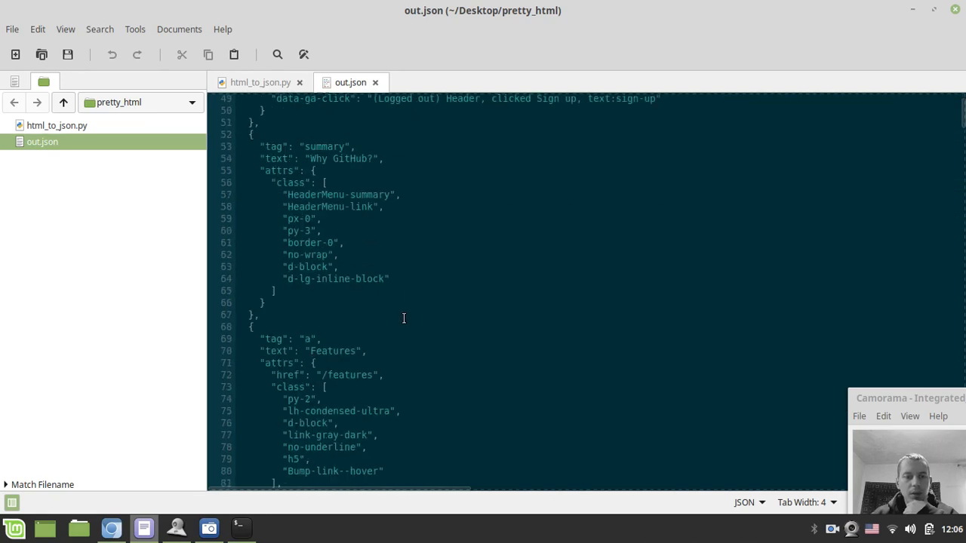
{"action": "scroll", "scroll_direction": "down", "scroll_amount": 3}
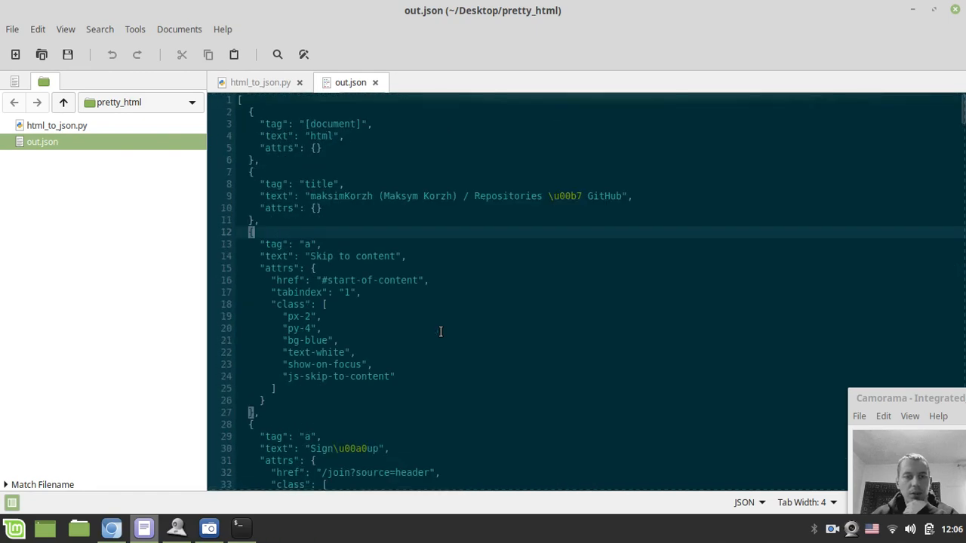
{"action": "scroll", "scroll_direction": "down", "scroll_amount": 3}
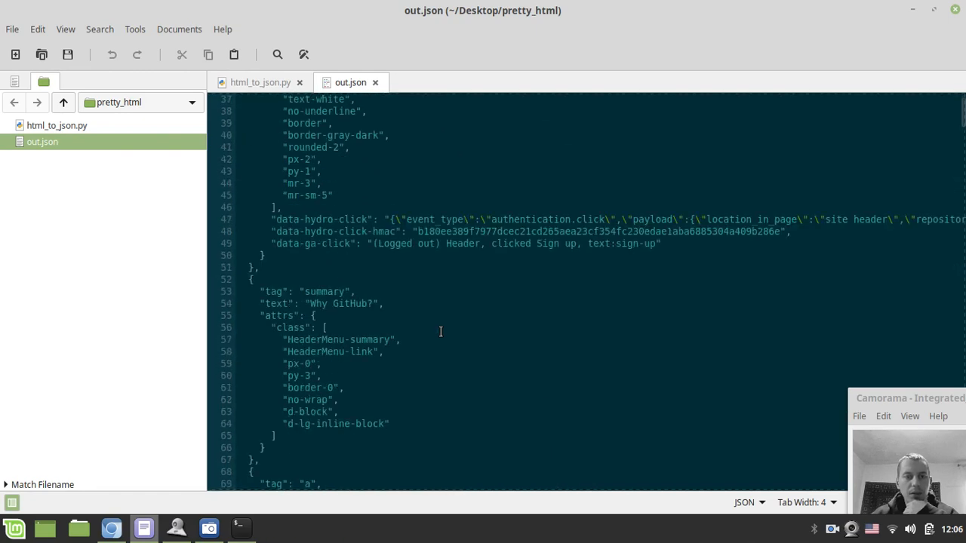
{"action": "scroll", "scroll_direction": "down", "scroll_amount": 3}
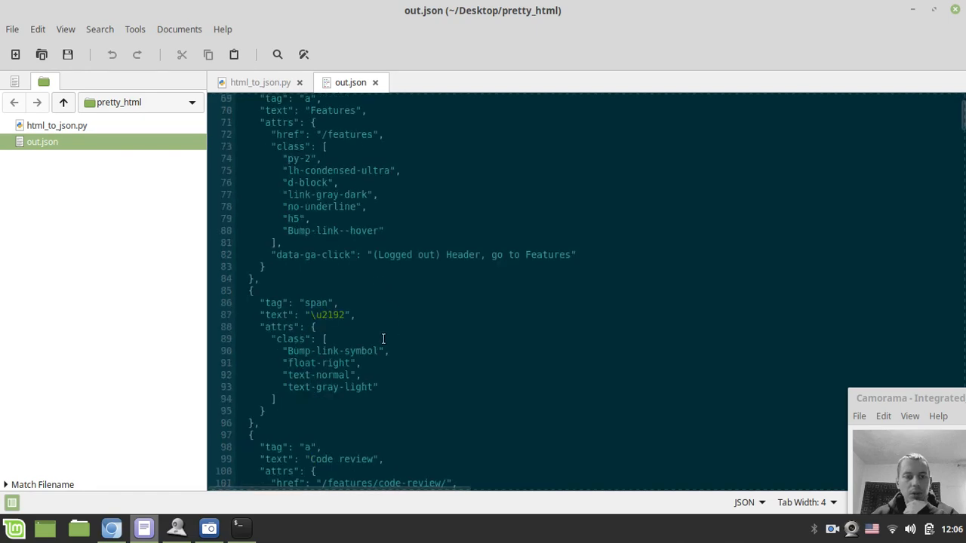
{"action": "scroll", "scroll_direction": "down", "scroll_amount": 3}
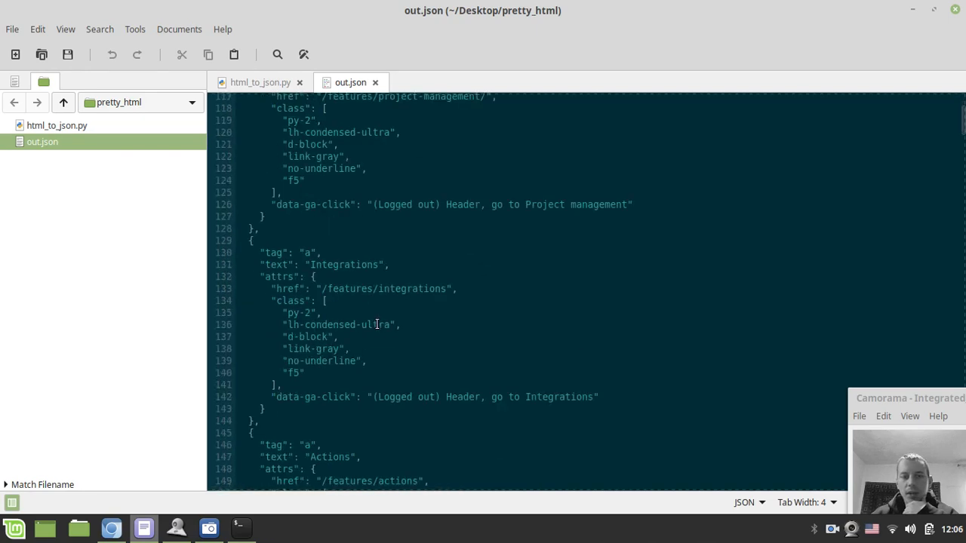
{"action": "scroll", "scroll_direction": "down", "scroll_amount": 3}
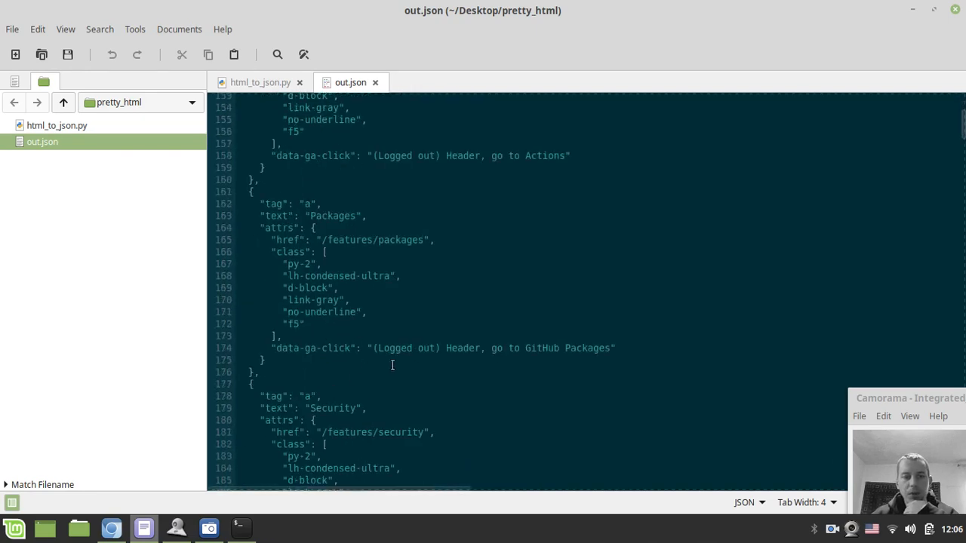
{"action": "mouse_move", "coordinate": [6, 411]}
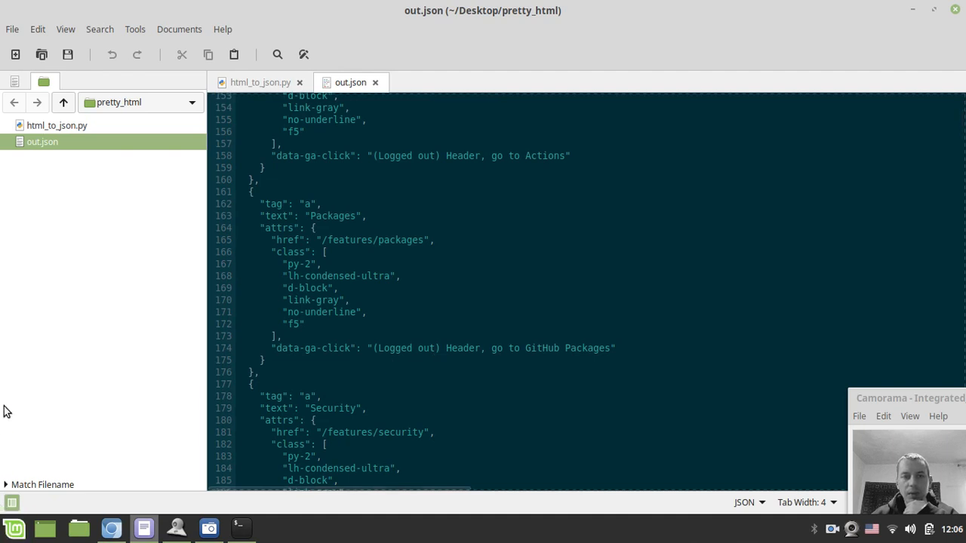